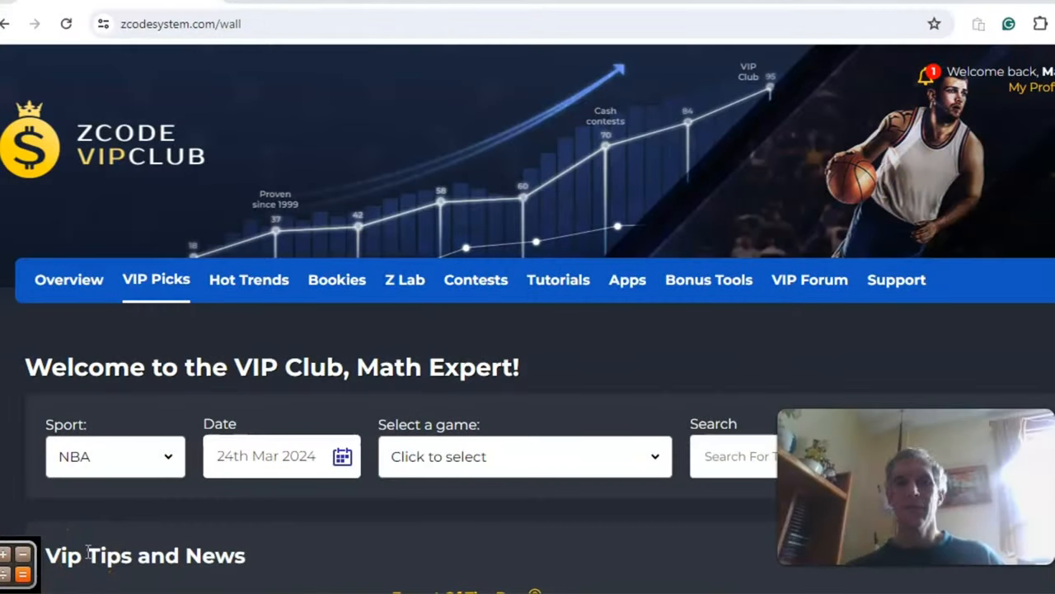
{"action": "mouse_move", "coordinate": [557, 339]}
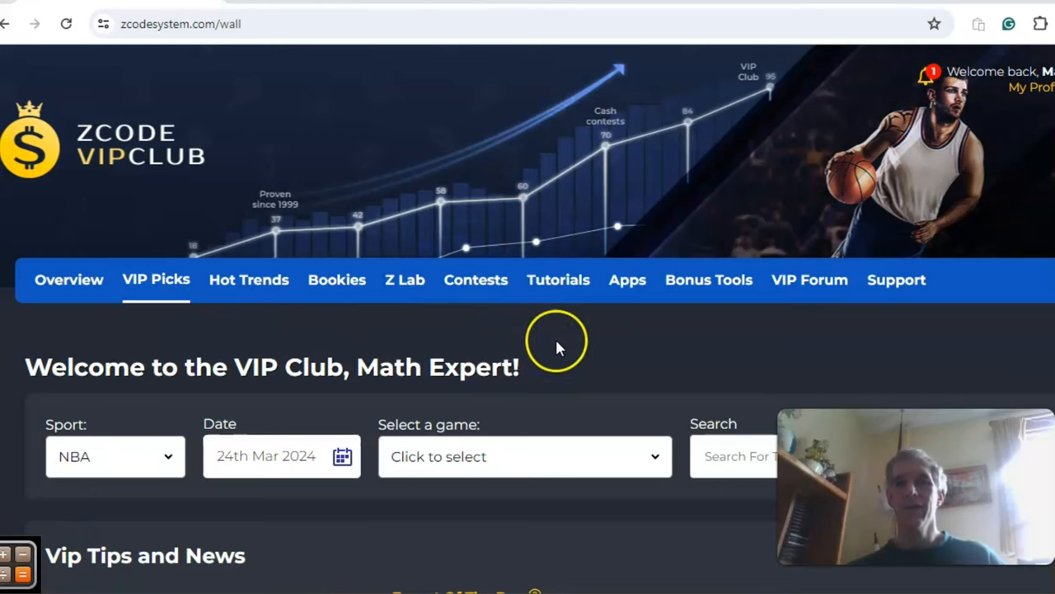
{"action": "mouse_move", "coordinate": [558, 341]}
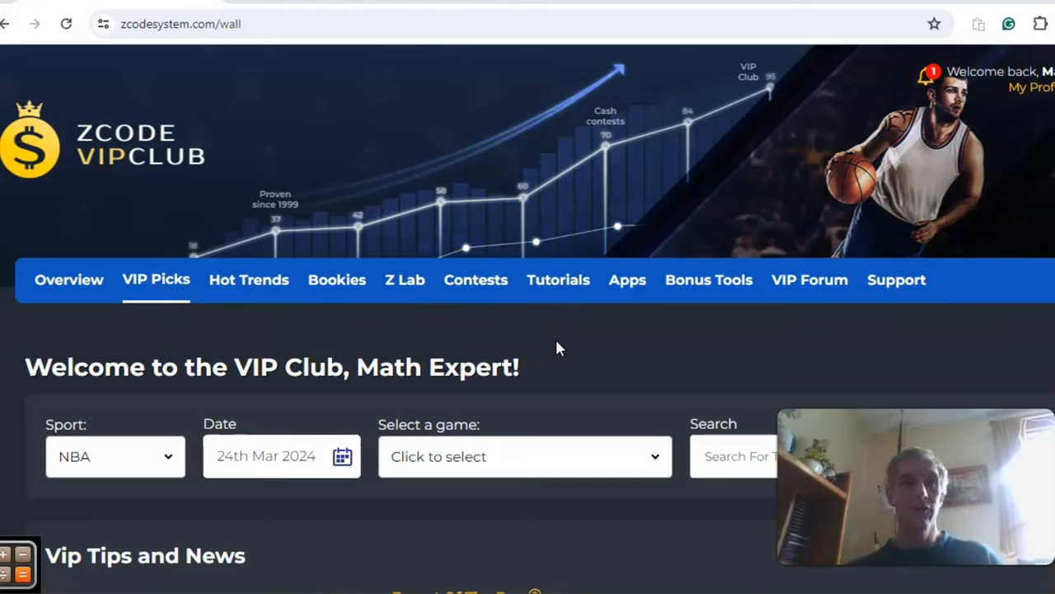
{"action": "mouse_move", "coordinate": [128, 147]}
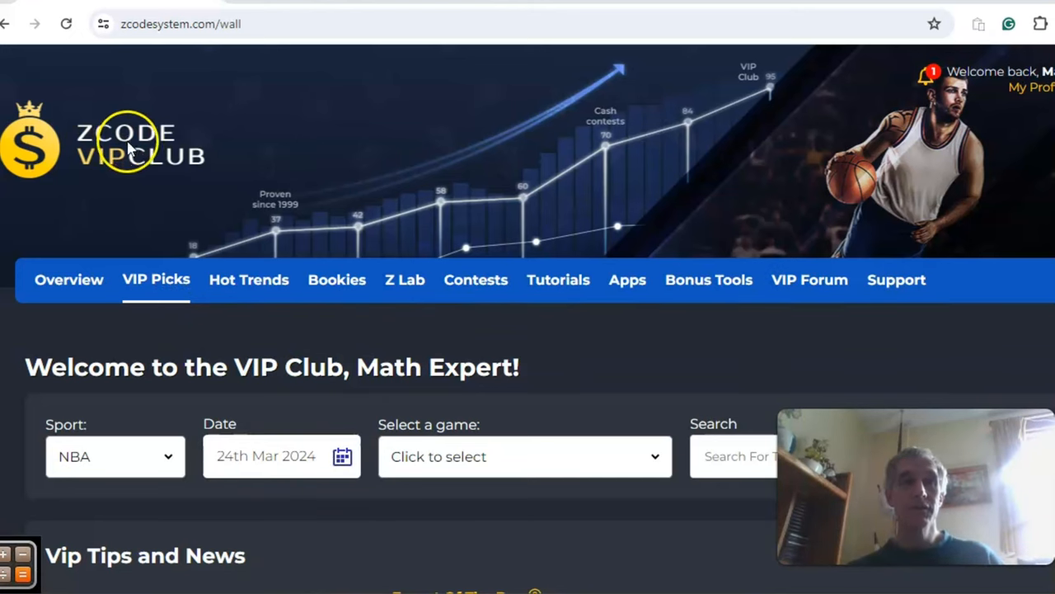
{"action": "mouse_move", "coordinate": [69, 280]}
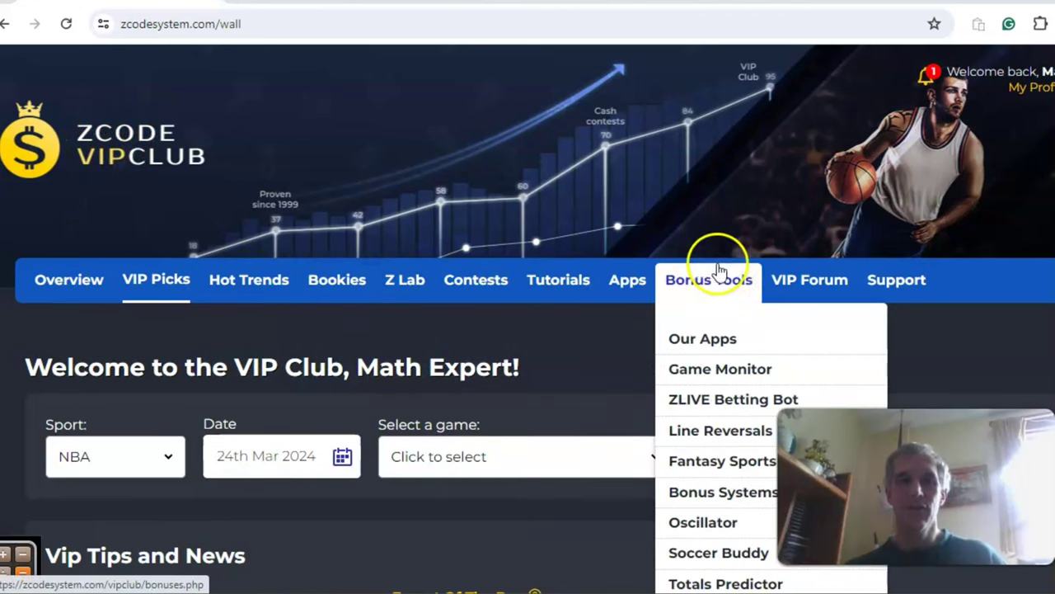
{"action": "mouse_move", "coordinate": [548, 348]}
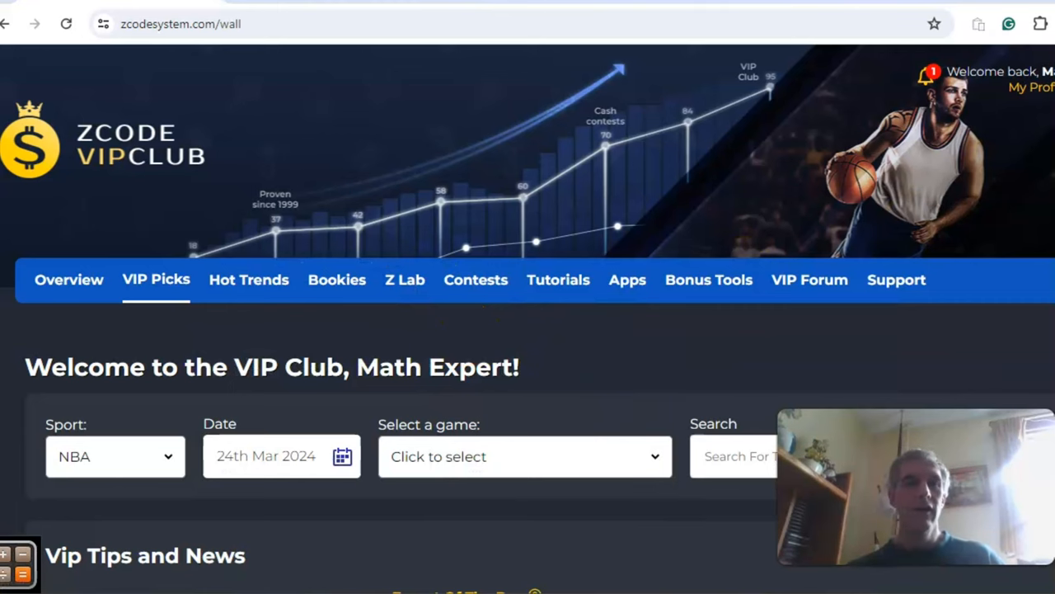
Scroll the VIP Wall to the 76ers at Clippers pick showing the 99–115 prediction at 70% confidence
{"action": "scroll", "scroll_direction": "down", "scroll_amount": 3}
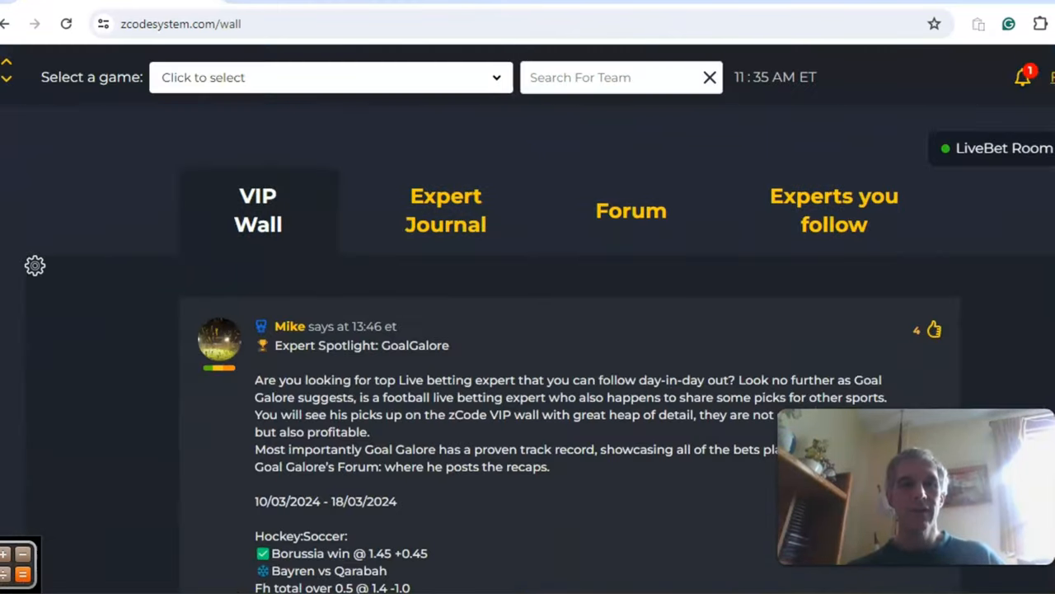
{"action": "scroll", "scroll_direction": "down", "scroll_amount": 3}
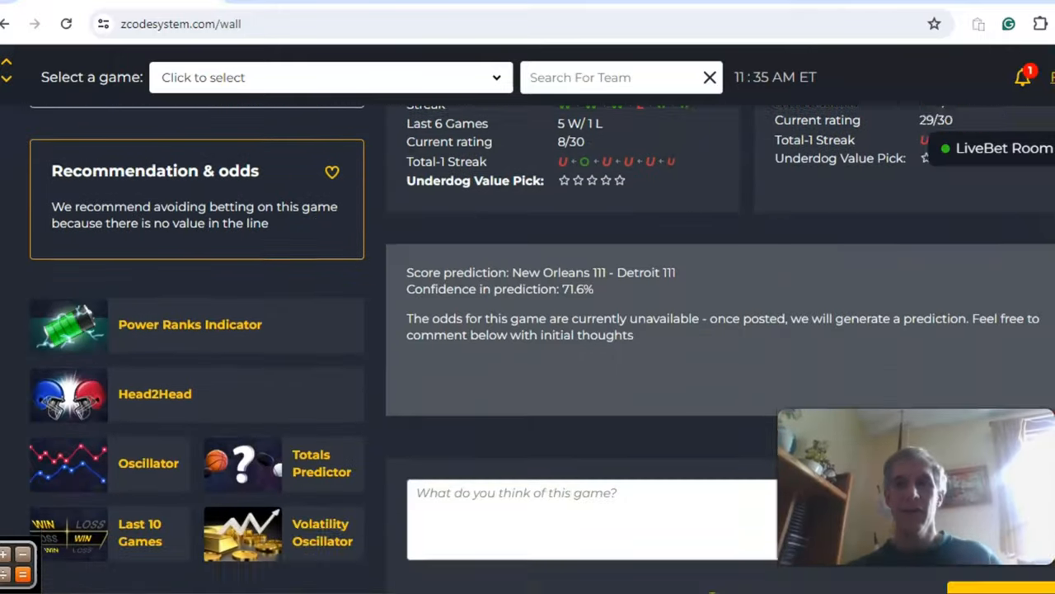
{"action": "scroll", "scroll_direction": "up", "scroll_amount": 3}
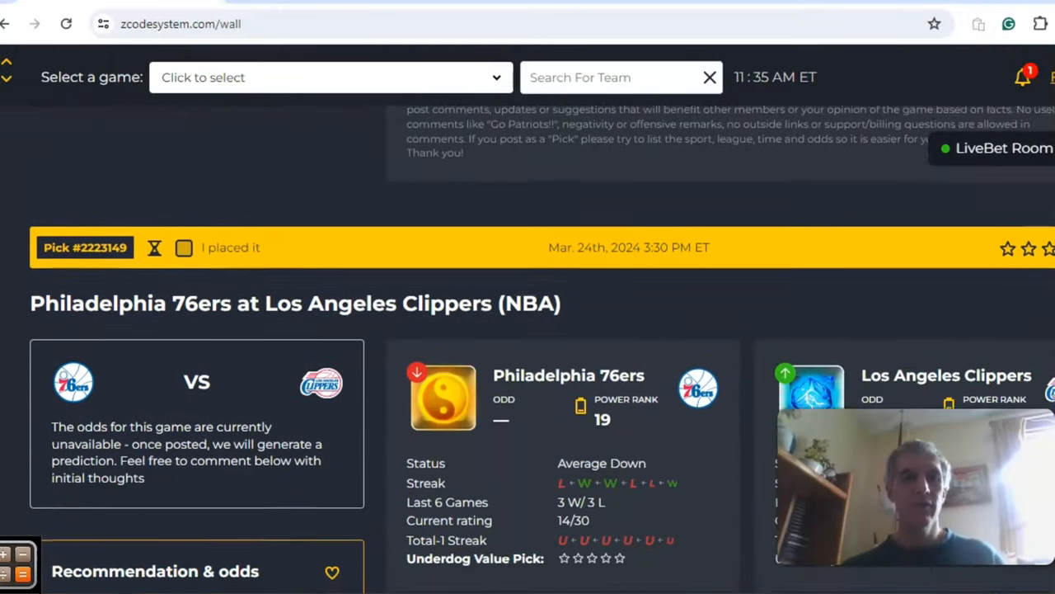
{"action": "scroll", "scroll_direction": "down", "scroll_amount": 3}
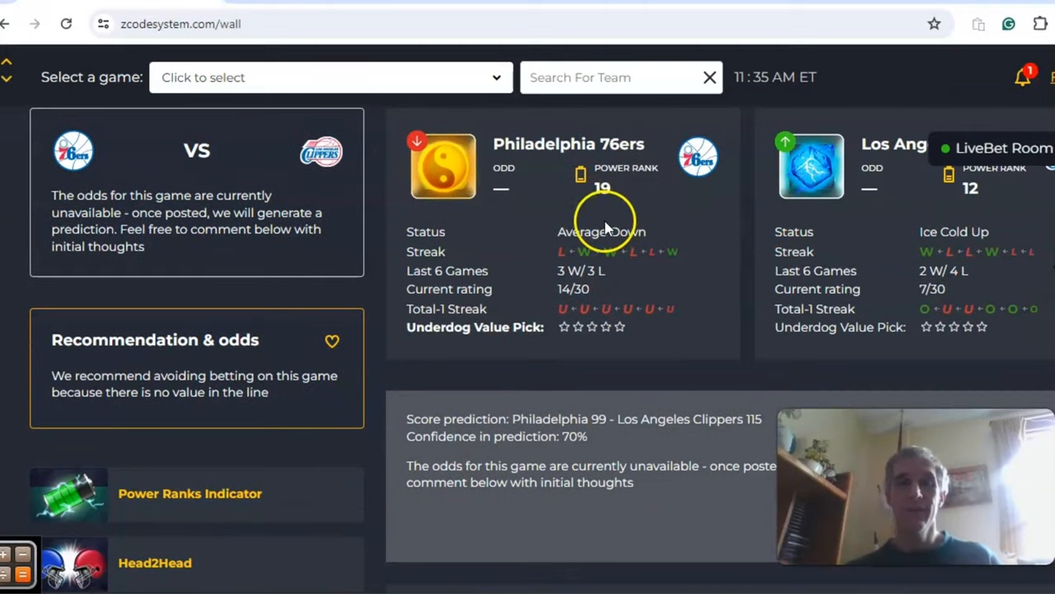
{"action": "mouse_move", "coordinate": [738, 280]}
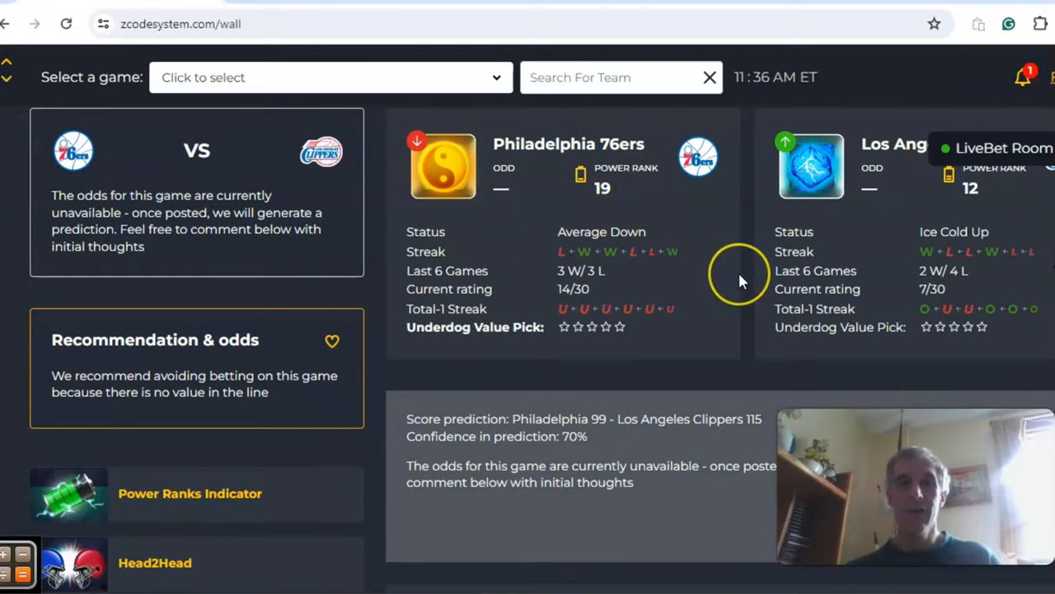
{"action": "mouse_move", "coordinate": [932, 201]}
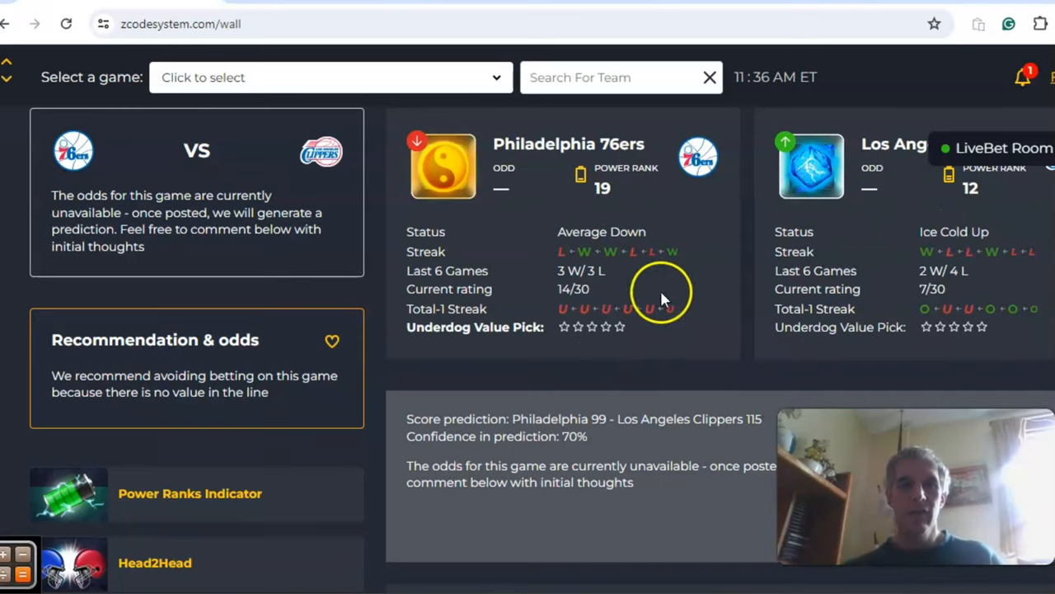
{"action": "mouse_move", "coordinate": [674, 317]}
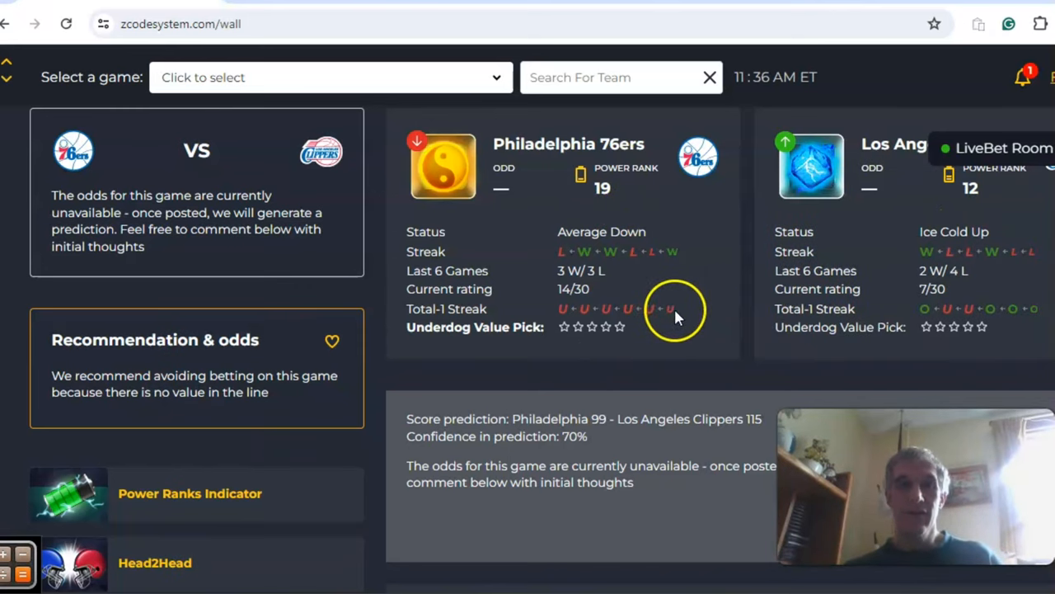
{"action": "mouse_move", "coordinate": [718, 310]}
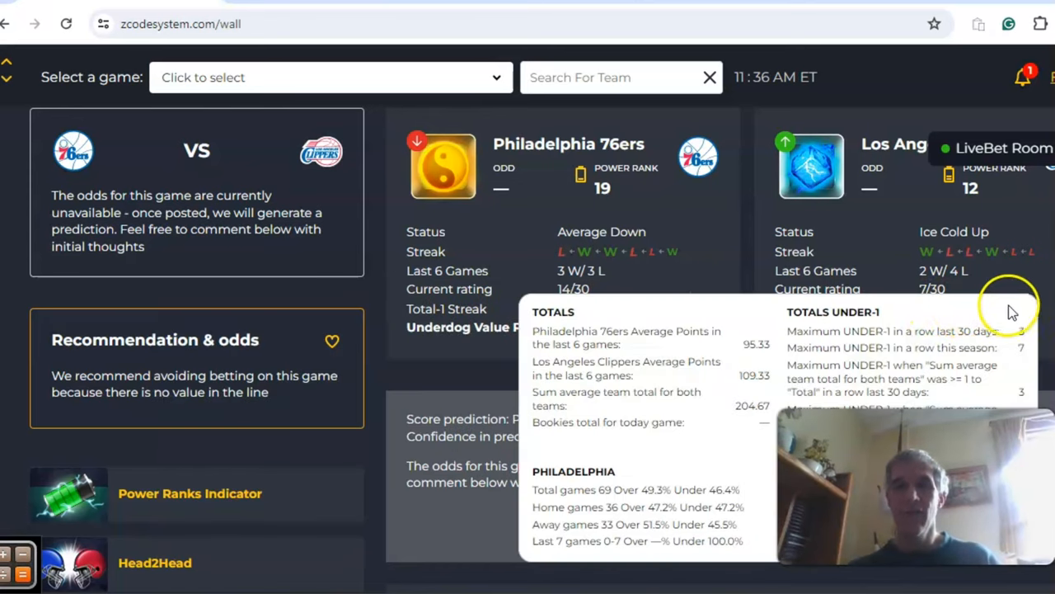
{"action": "mouse_move", "coordinate": [1013, 310]}
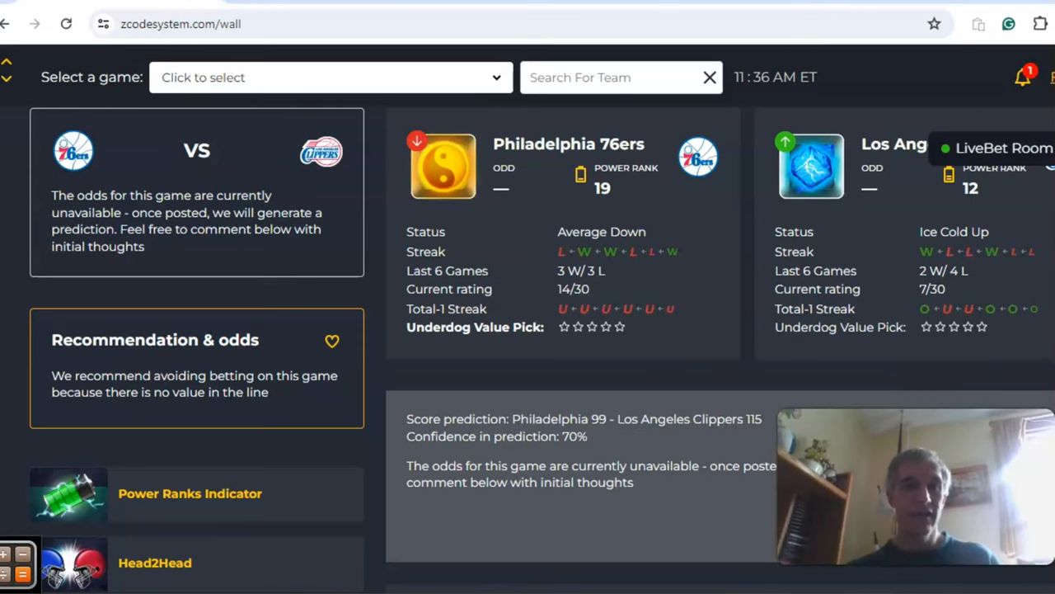
{"action": "scroll", "scroll_direction": "down", "scroll_amount": 3}
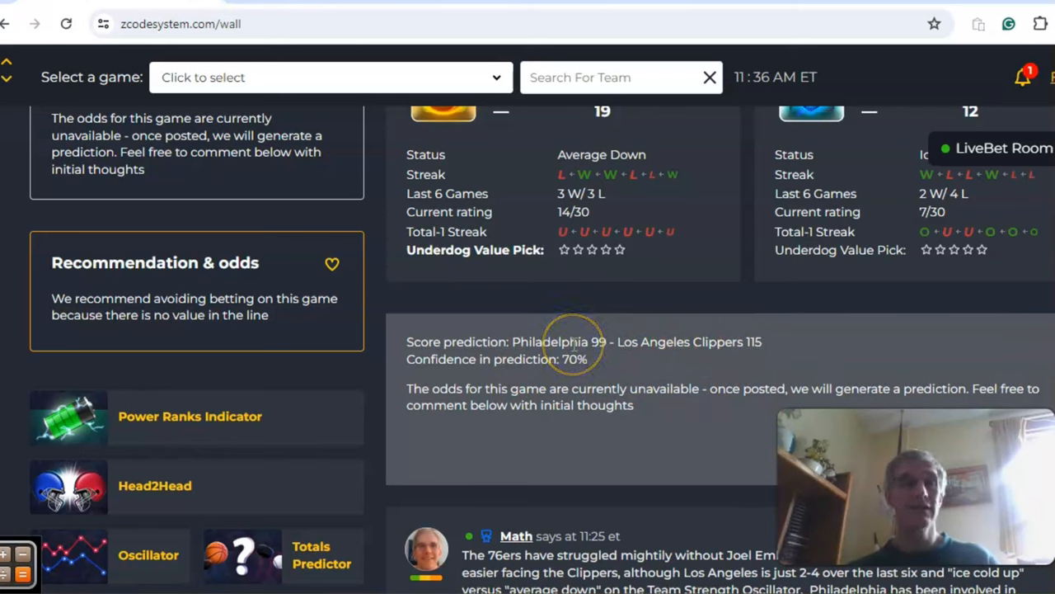
{"action": "mouse_move", "coordinate": [590, 379]}
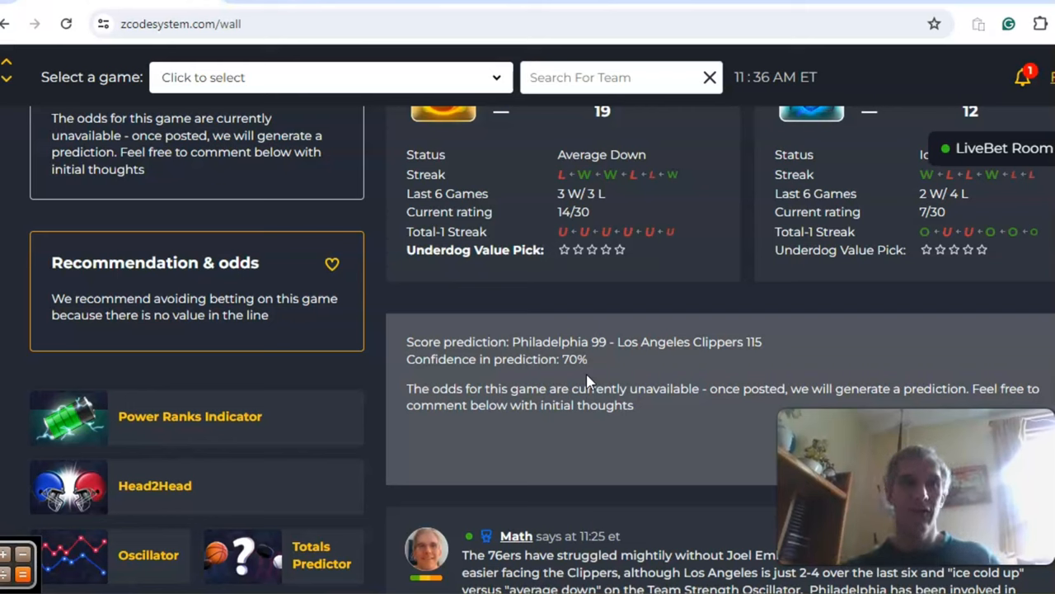
{"action": "scroll", "scroll_direction": "down", "scroll_amount": 3}
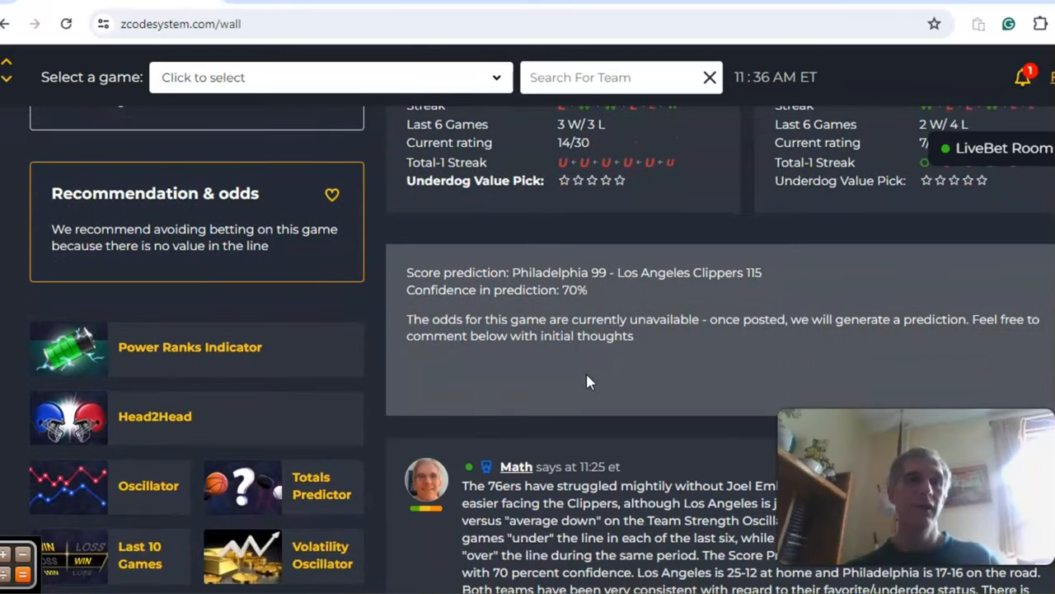
{"action": "left_click", "coordinate": [190, 346]}
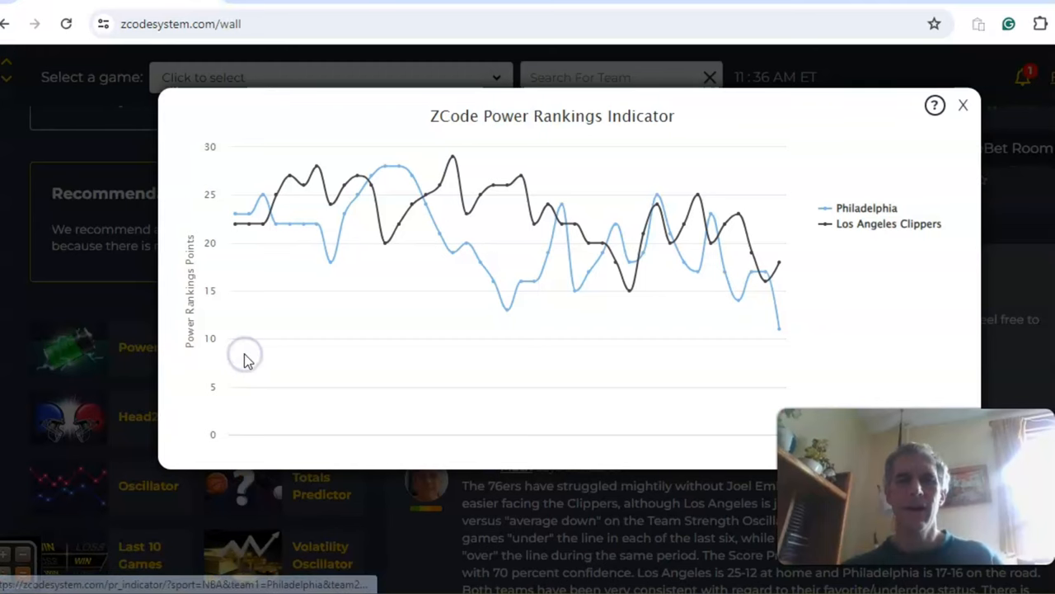
{"action": "mouse_move", "coordinate": [778, 260]}
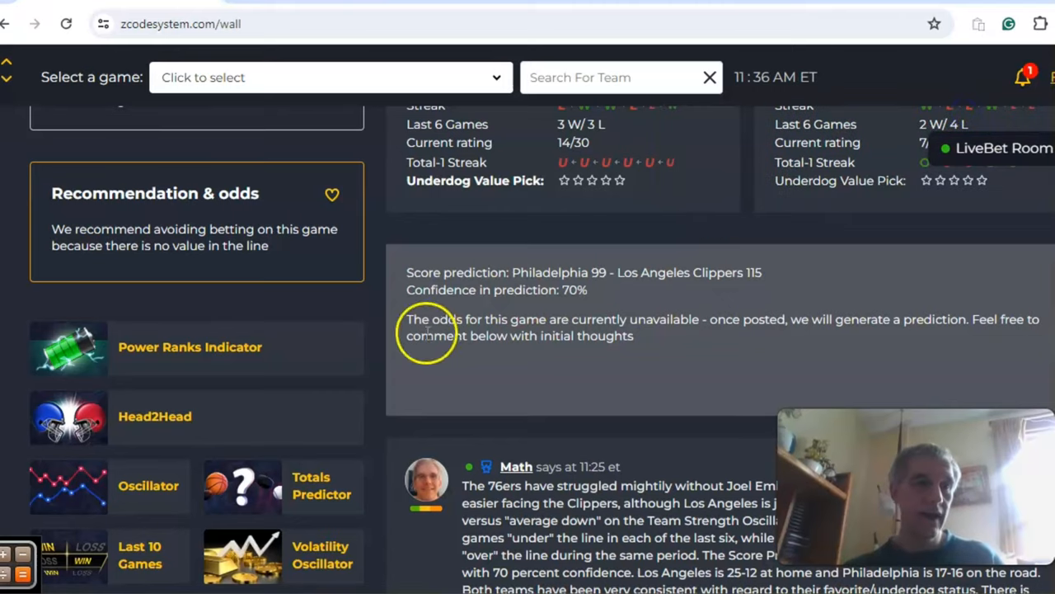
{"action": "left_click", "coordinate": [155, 415]}
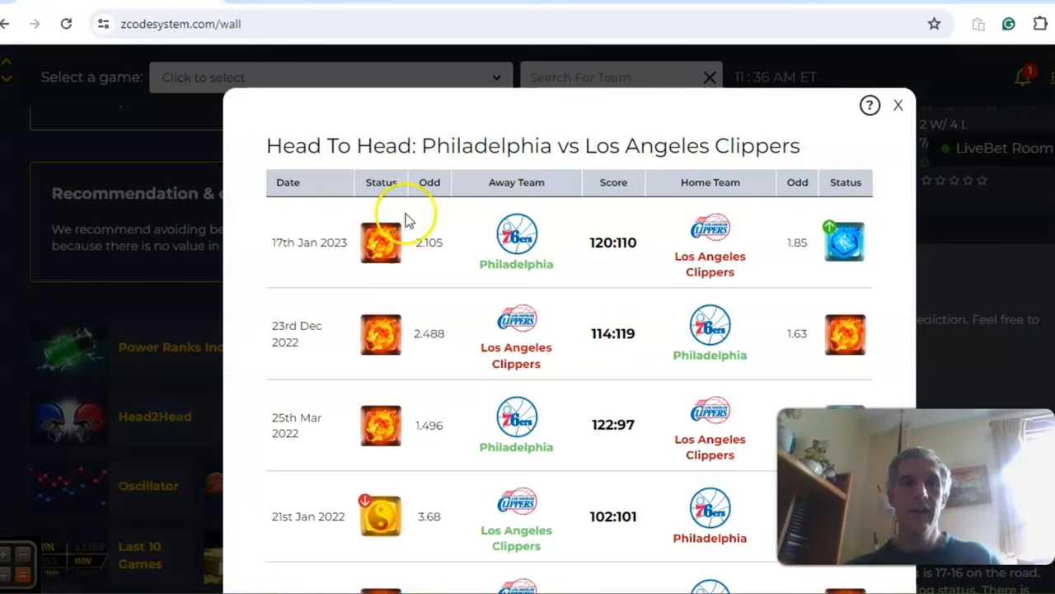
{"action": "mouse_move", "coordinate": [805, 181]}
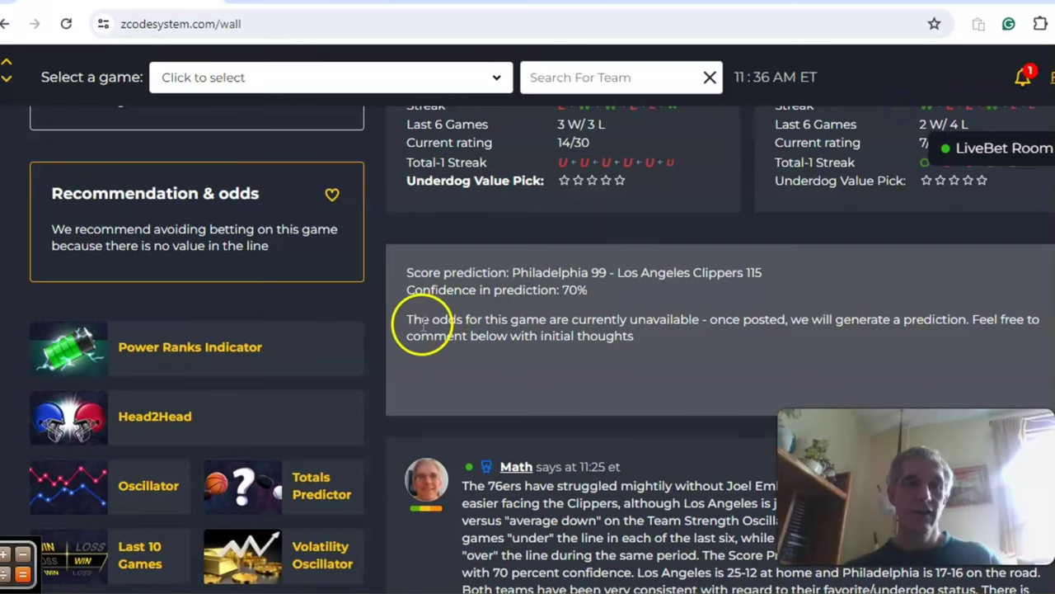
{"action": "scroll", "scroll_direction": "down", "scroll_amount": 3}
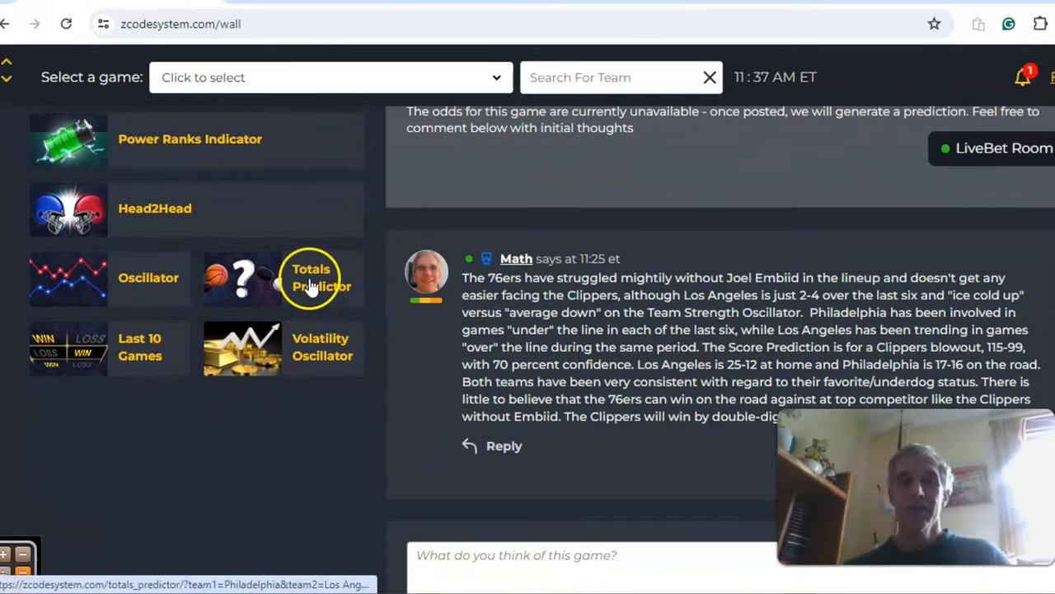
{"action": "left_click", "coordinate": [310, 277]}
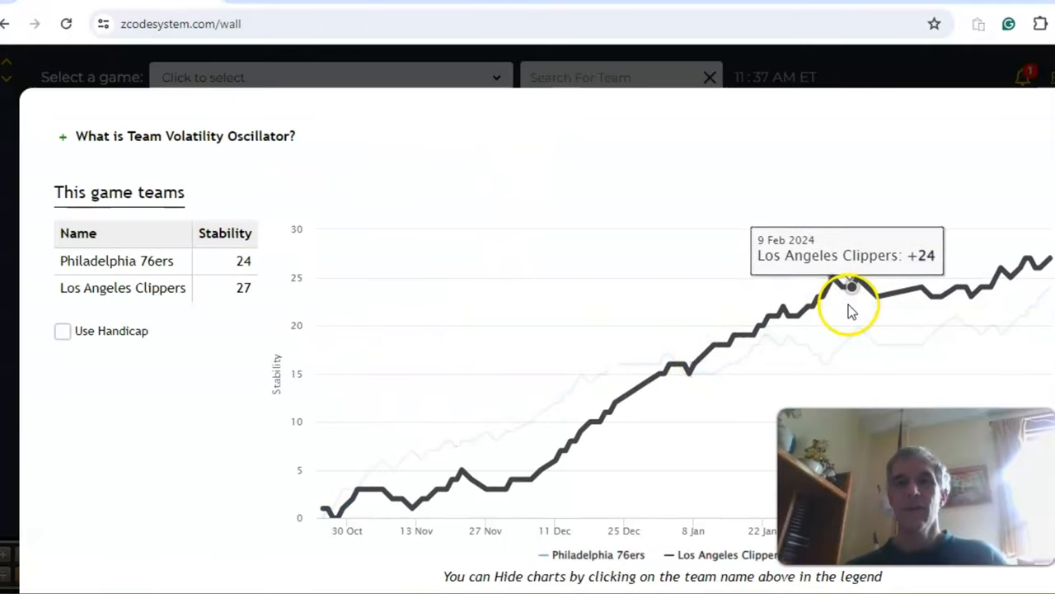
{"action": "mouse_move", "coordinate": [1015, 298]}
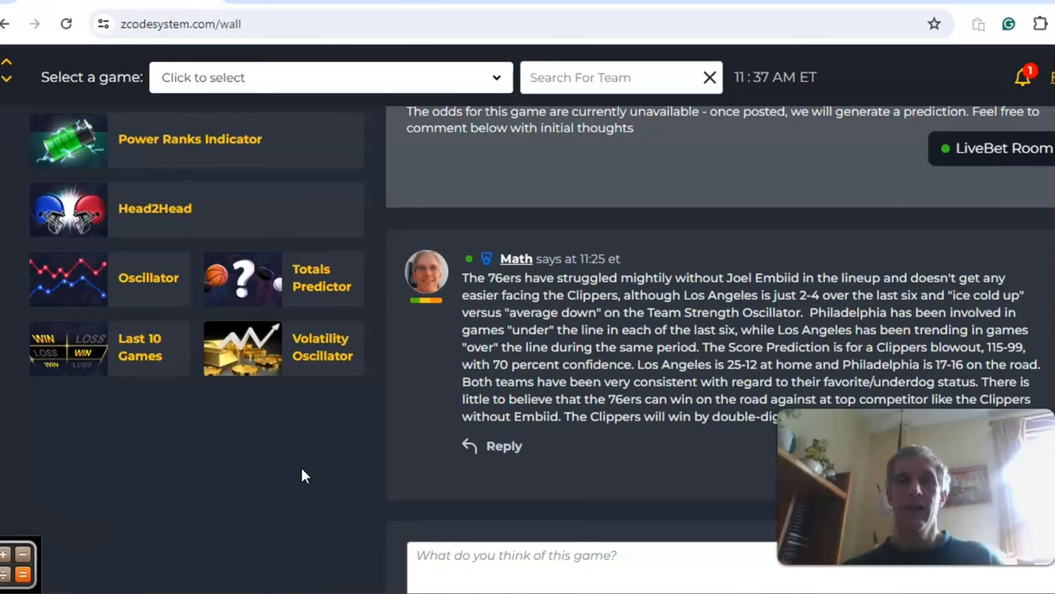
Scroll through the Cavaliers–Heat team status and streaks down to the 112–114 prediction at 34.4%
{"action": "scroll", "scroll_direction": "down", "scroll_amount": 3}
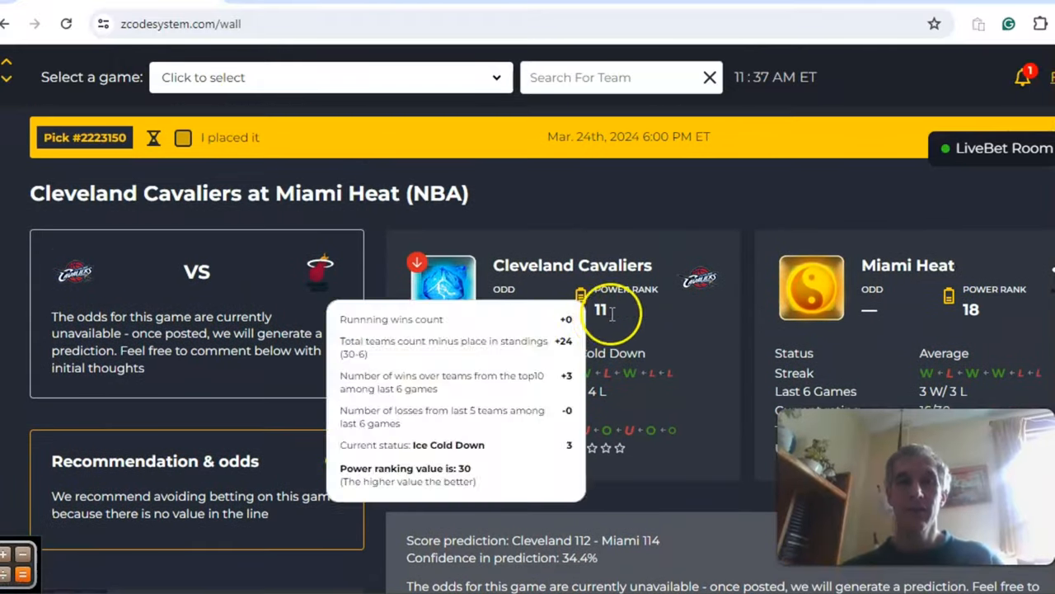
{"action": "mouse_move", "coordinate": [858, 280]}
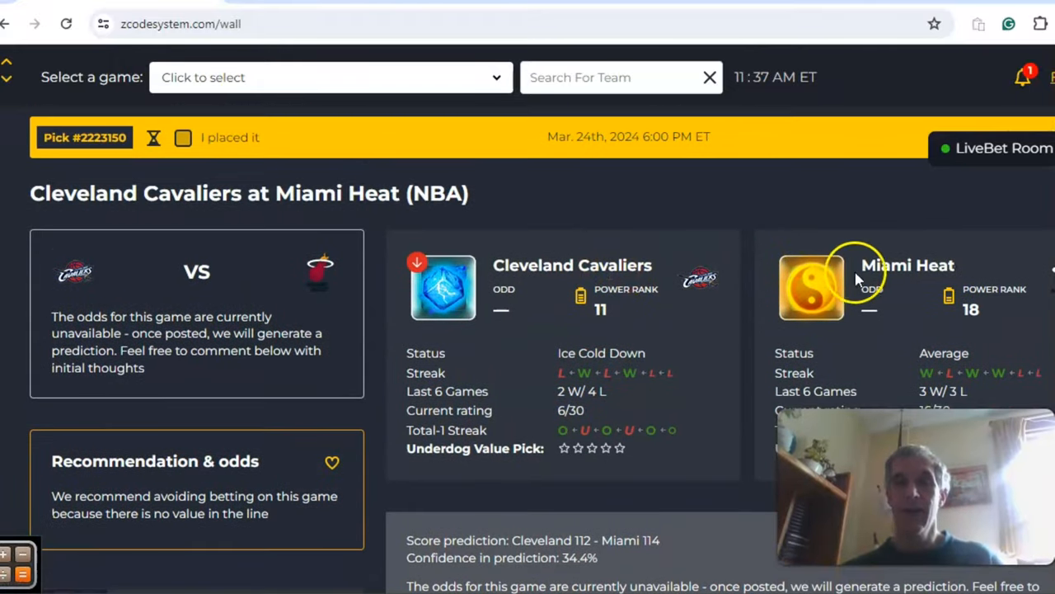
{"action": "mouse_move", "coordinate": [858, 279]}
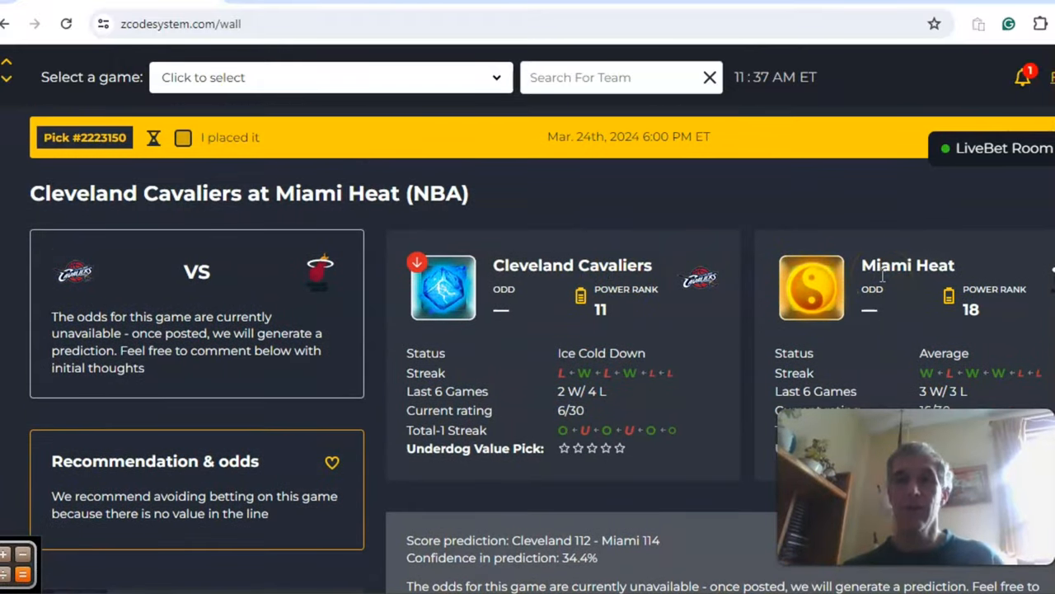
{"action": "scroll", "scroll_direction": "down", "scroll_amount": 3}
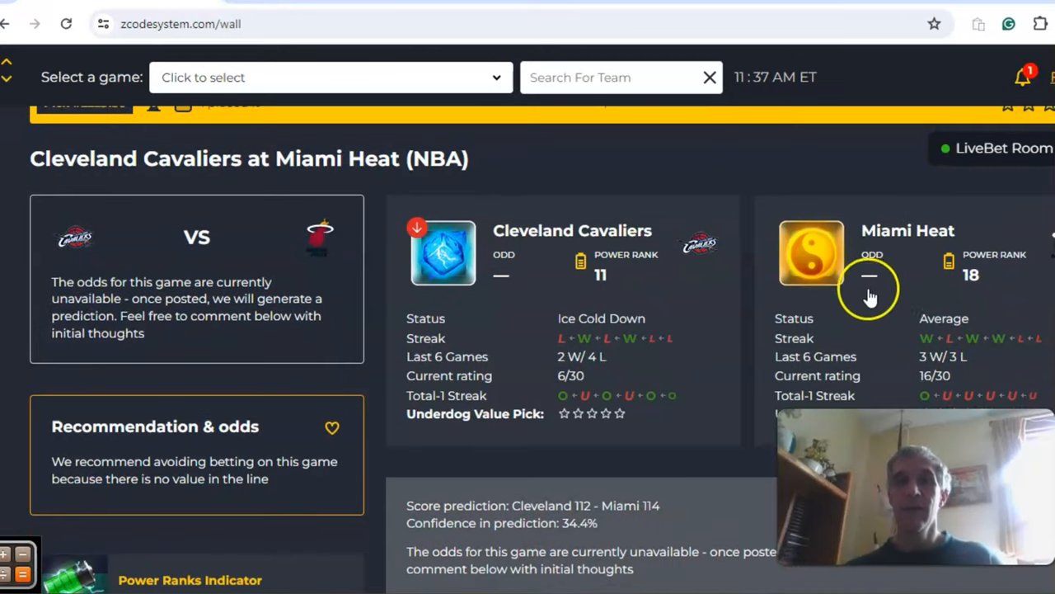
{"action": "mouse_move", "coordinate": [989, 322]}
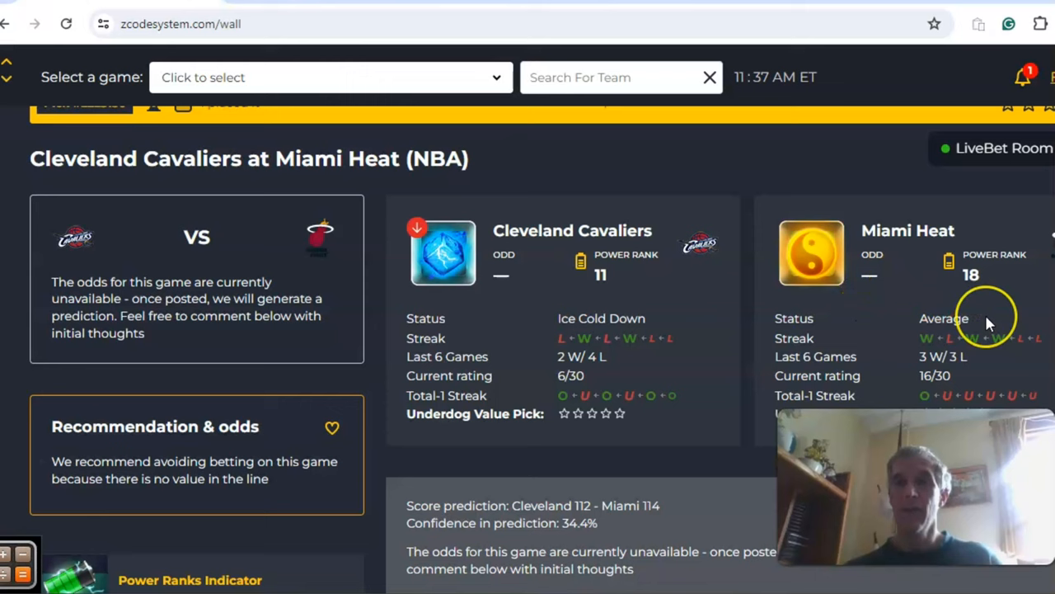
{"action": "mouse_move", "coordinate": [989, 322]}
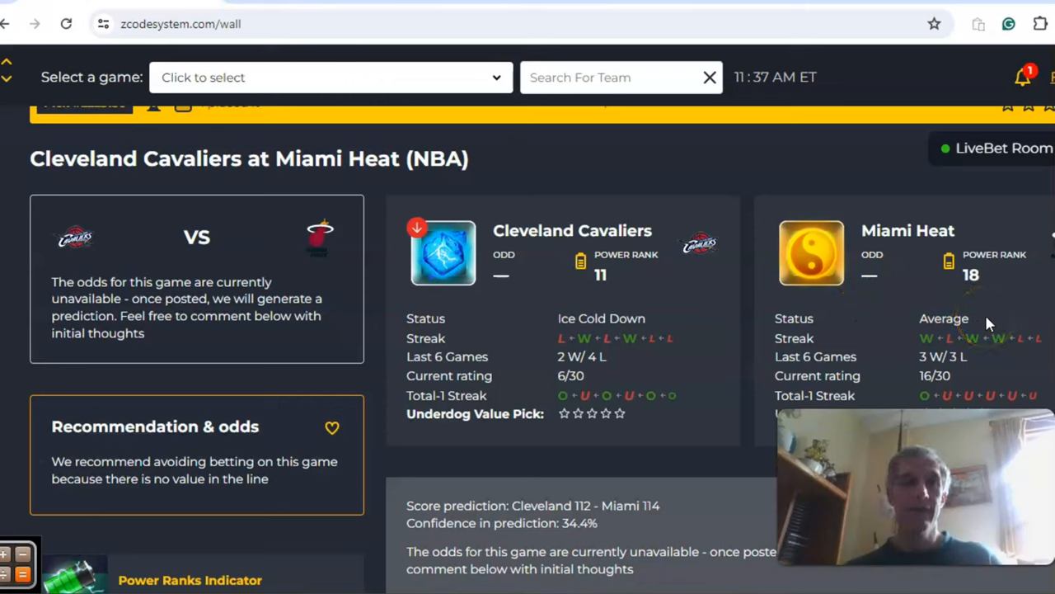
{"action": "mouse_move", "coordinate": [907, 322]}
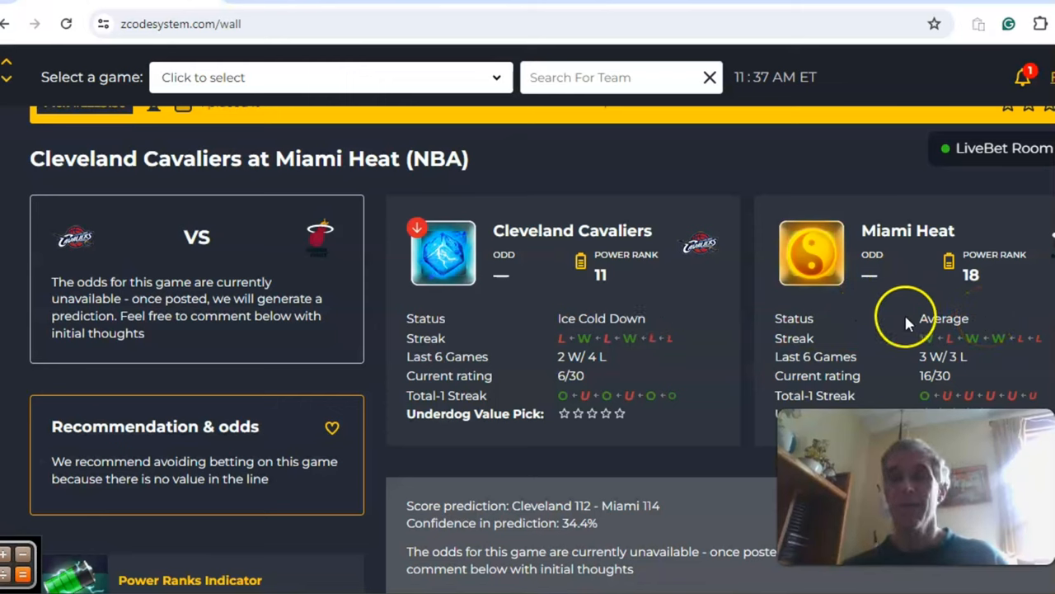
{"action": "mouse_move", "coordinate": [690, 300]}
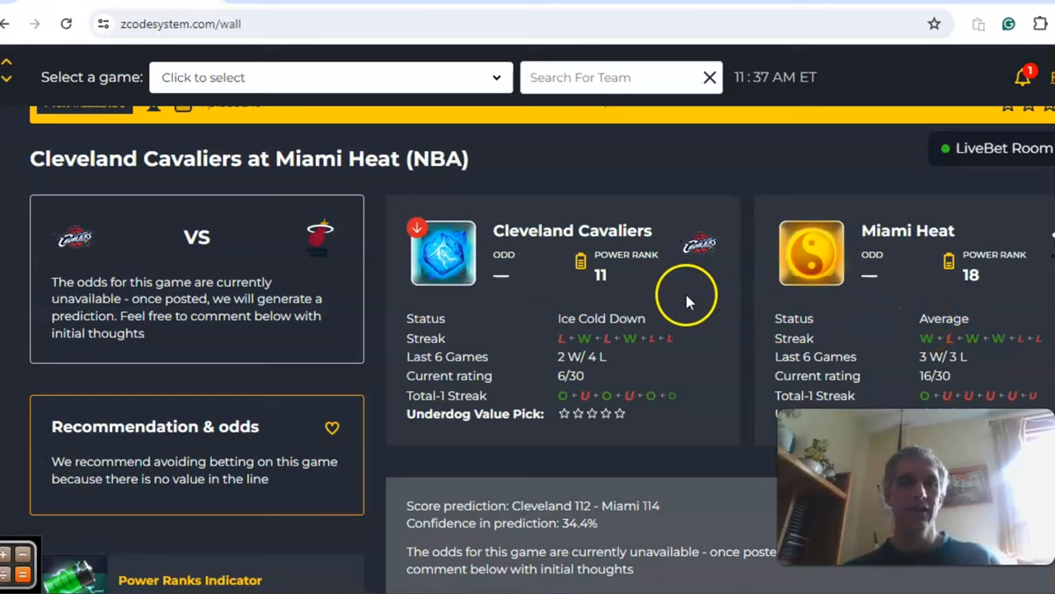
{"action": "mouse_move", "coordinate": [701, 360]}
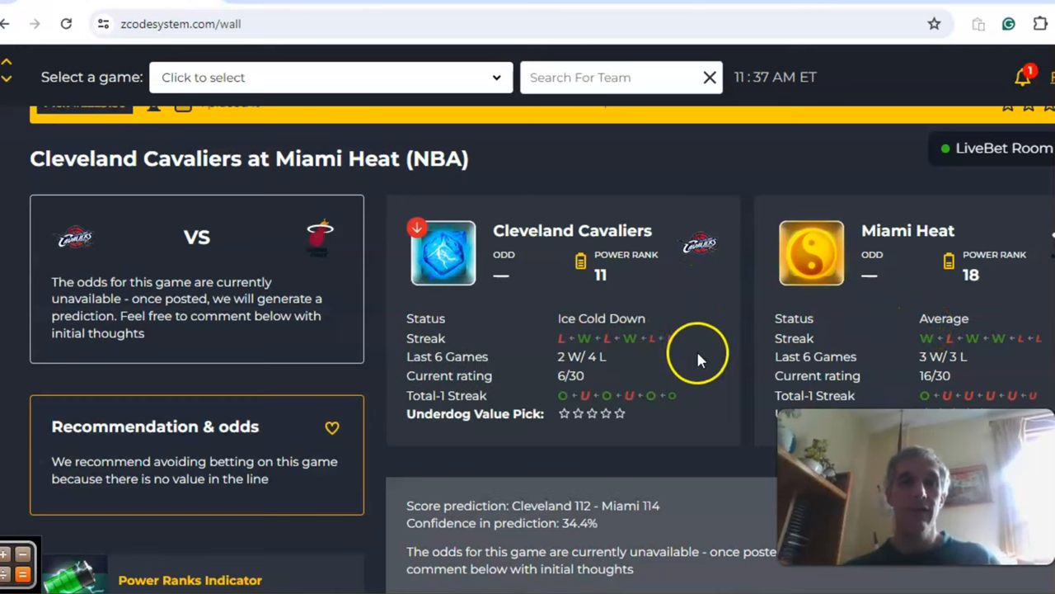
{"action": "scroll", "scroll_direction": "down", "scroll_amount": 3}
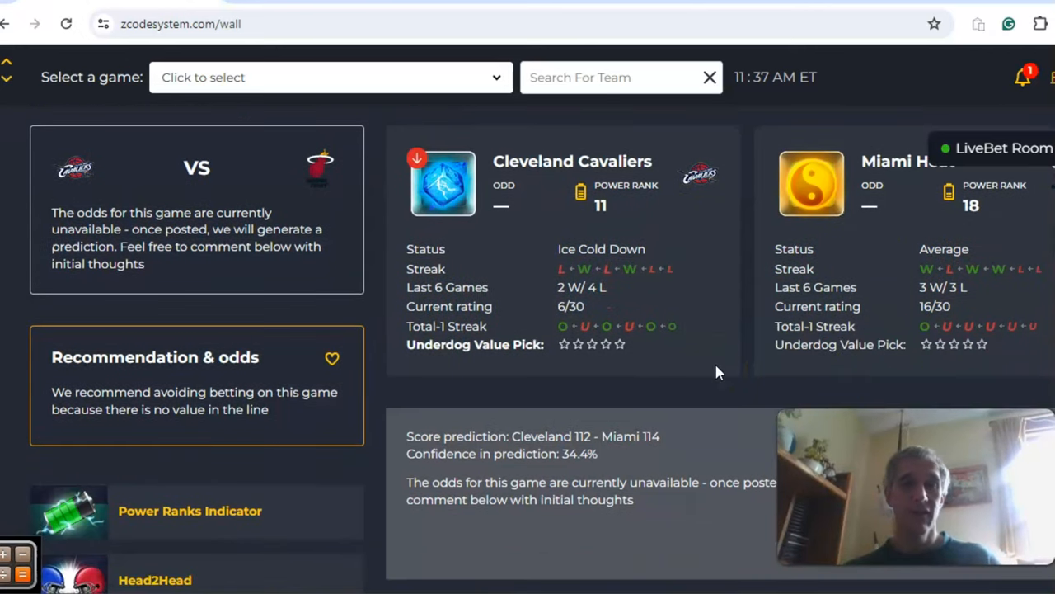
{"action": "scroll", "scroll_direction": "down", "scroll_amount": 3}
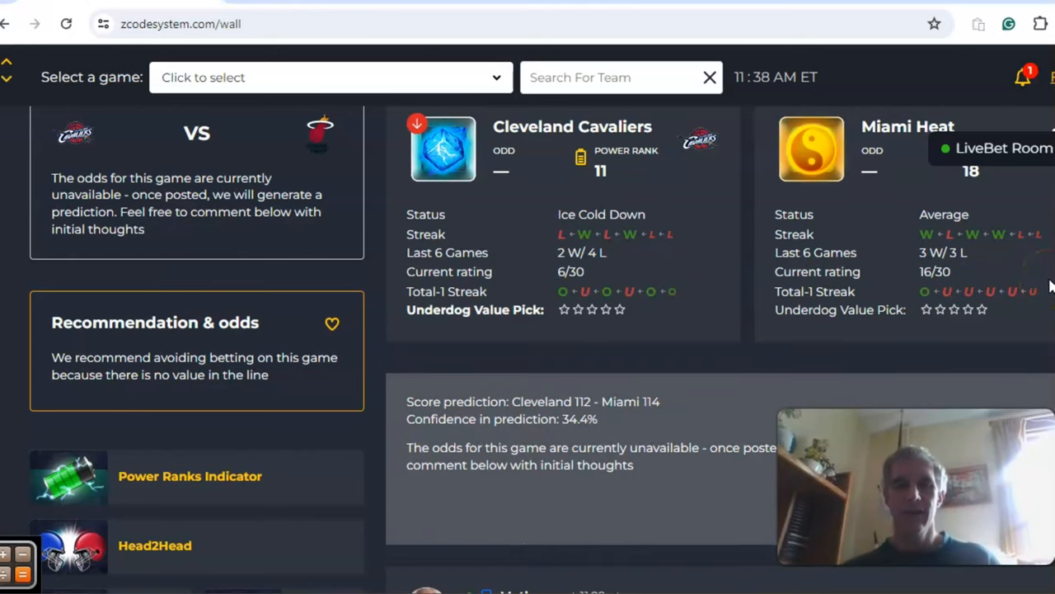
{"action": "scroll", "scroll_direction": "down", "scroll_amount": 3}
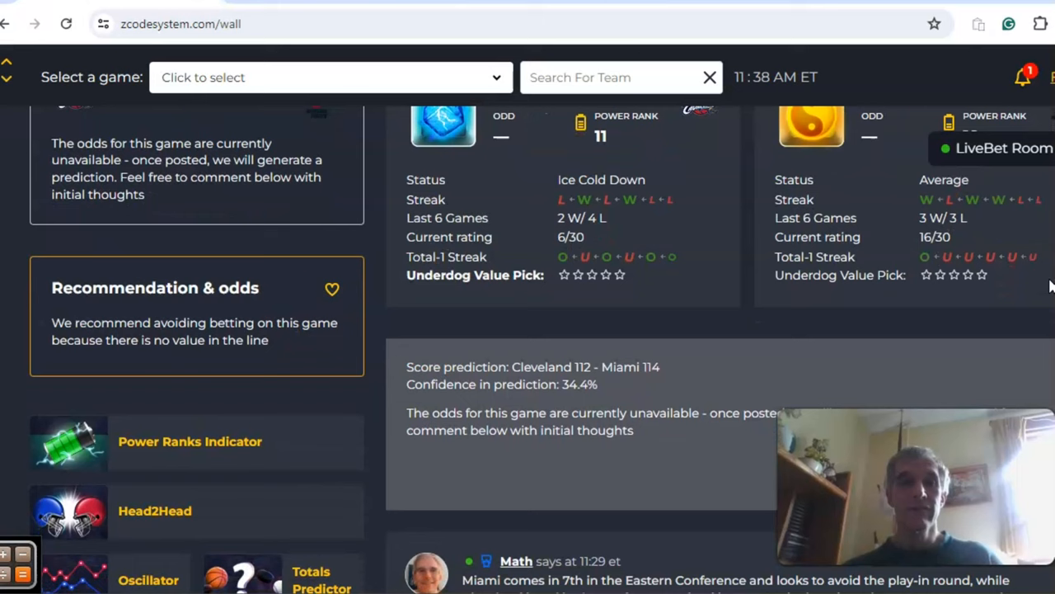
{"action": "mouse_move", "coordinate": [636, 368]}
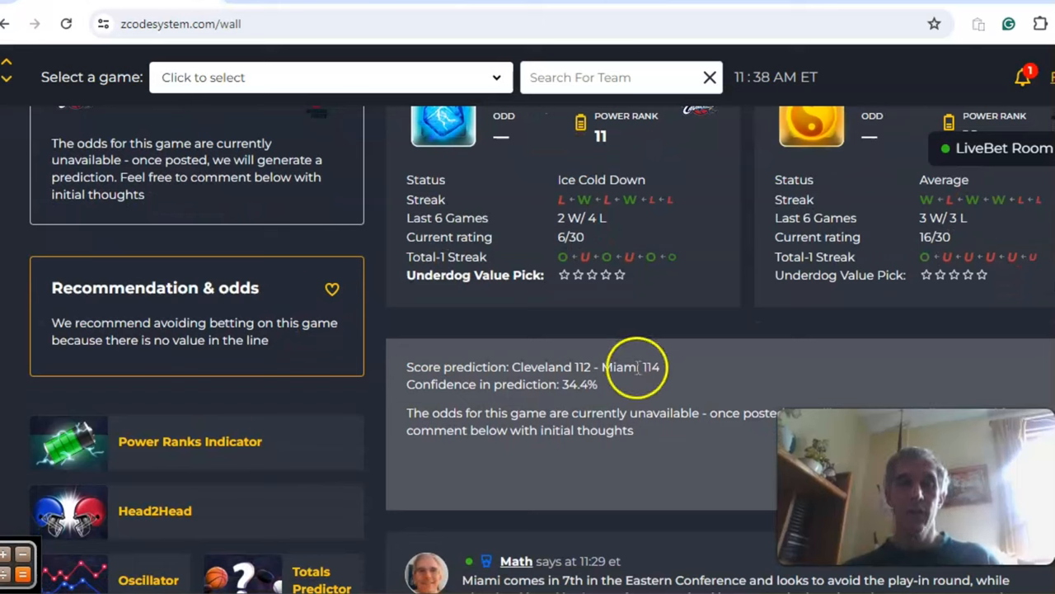
{"action": "mouse_move", "coordinate": [569, 366]}
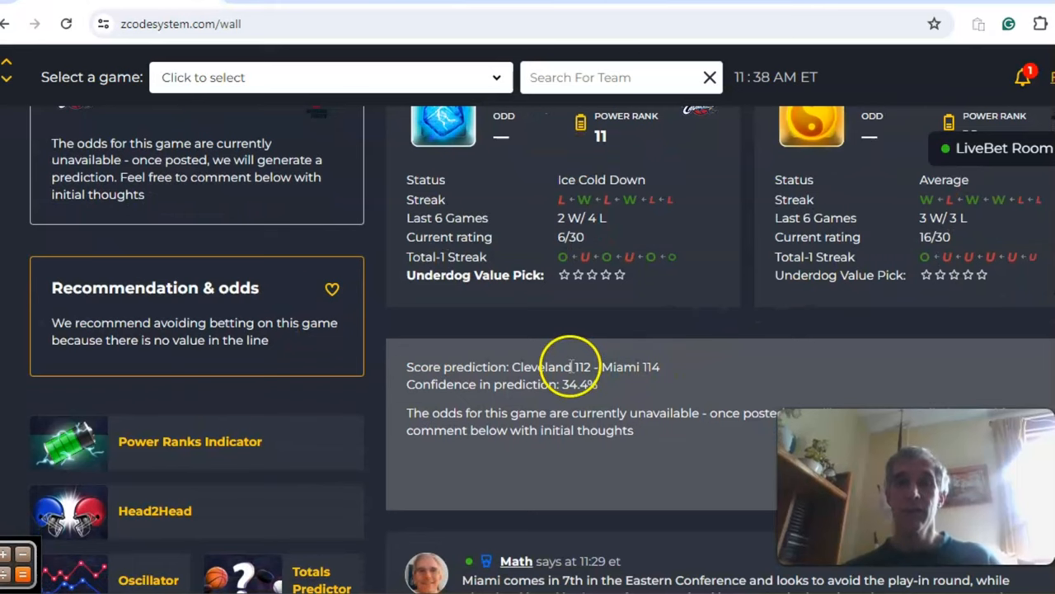
{"action": "mouse_move", "coordinate": [679, 372]}
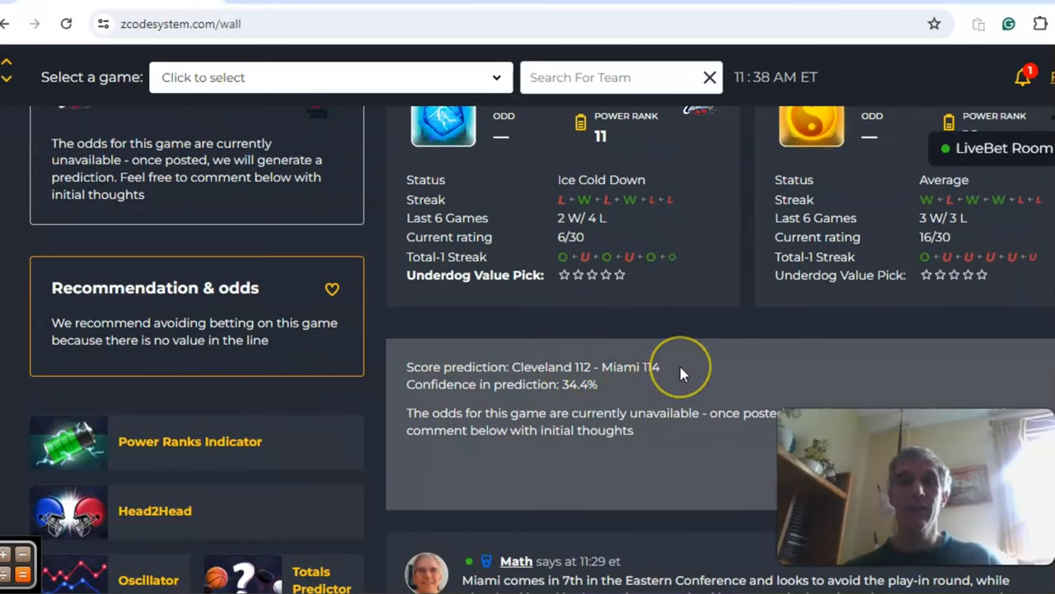
{"action": "scroll", "scroll_direction": "down", "scroll_amount": 3}
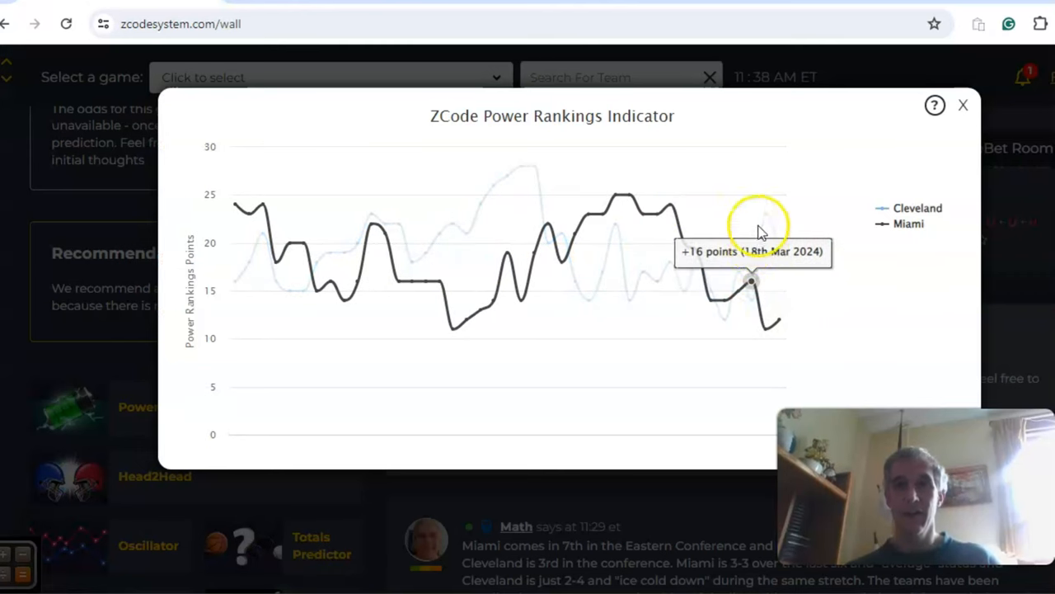
{"action": "mouse_move", "coordinate": [761, 212]}
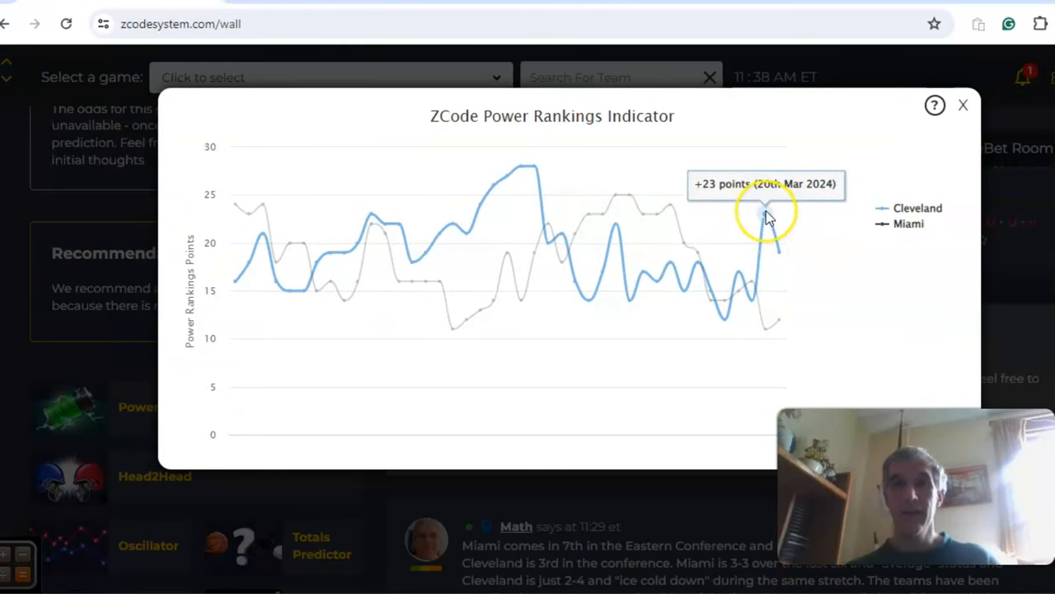
{"action": "mouse_move", "coordinate": [767, 214]}
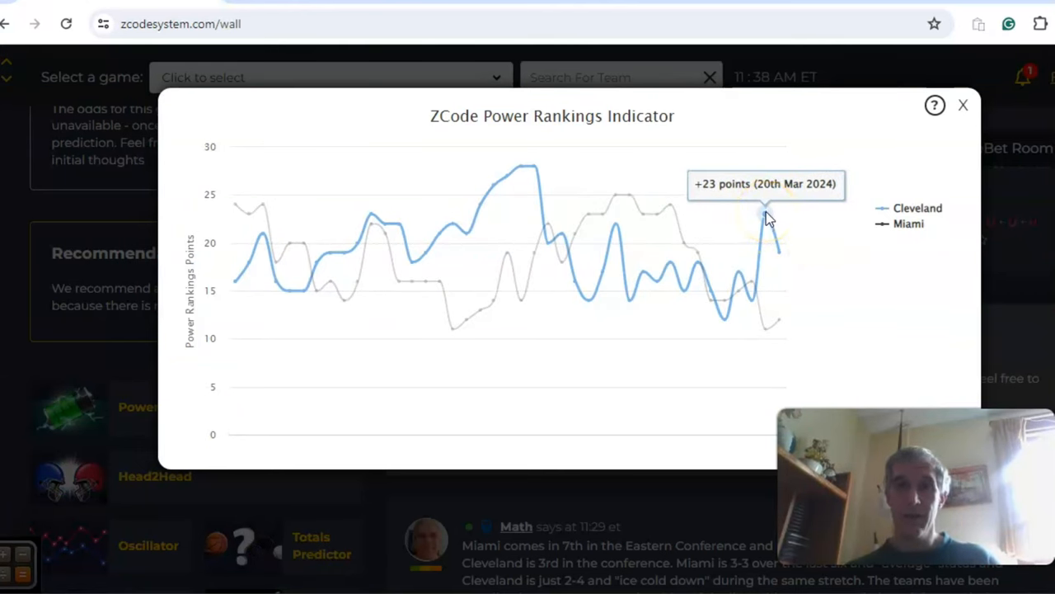
{"action": "mouse_move", "coordinate": [778, 250]}
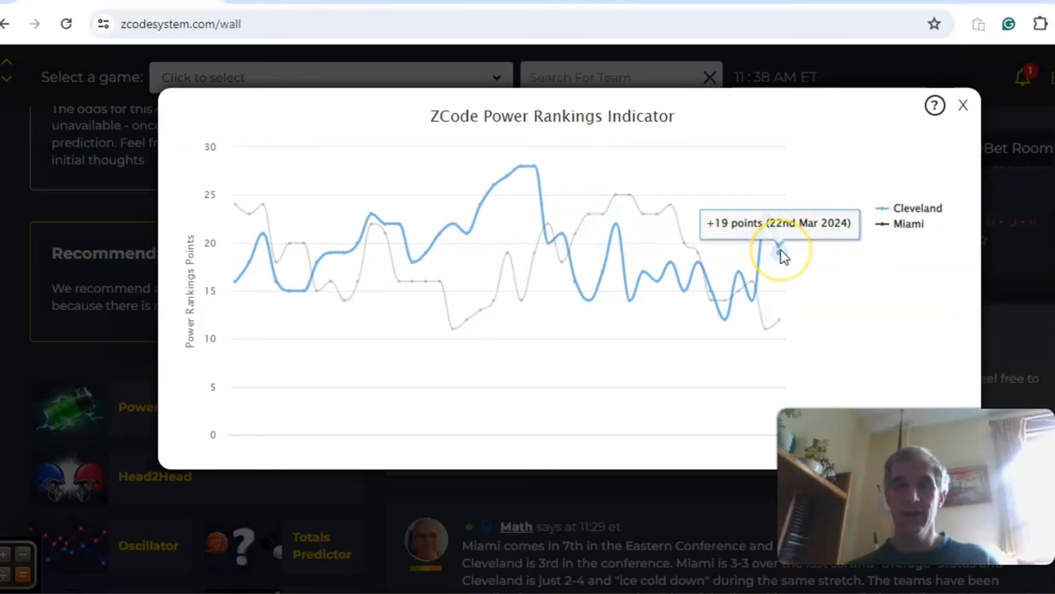
{"action": "mouse_move", "coordinate": [767, 330]}
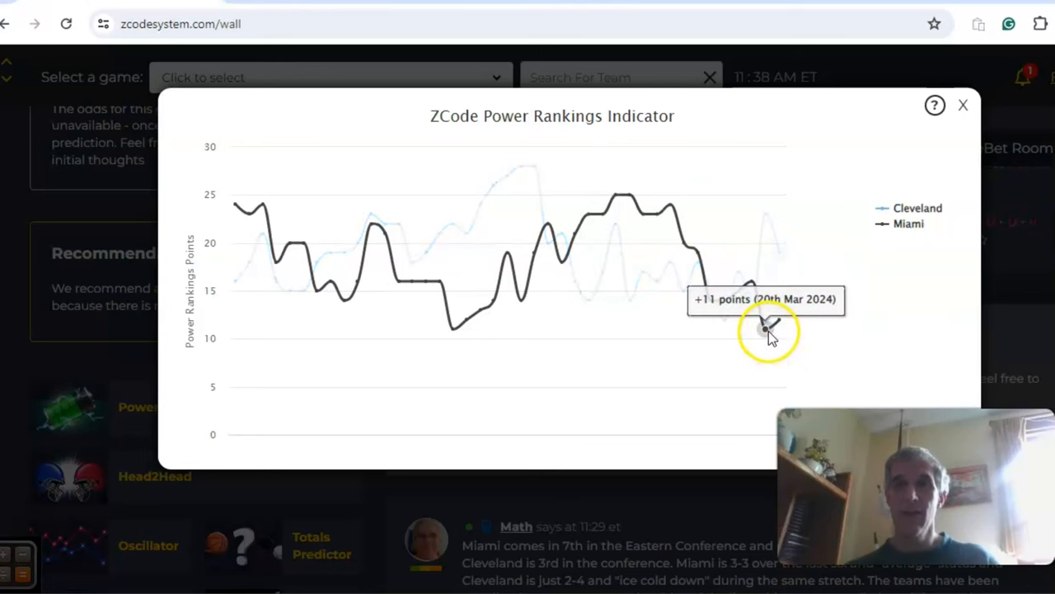
Close the Power Rankings chart and bring the Cleveland–Miami expert comment into view
{"action": "left_click", "coordinate": [963, 105]}
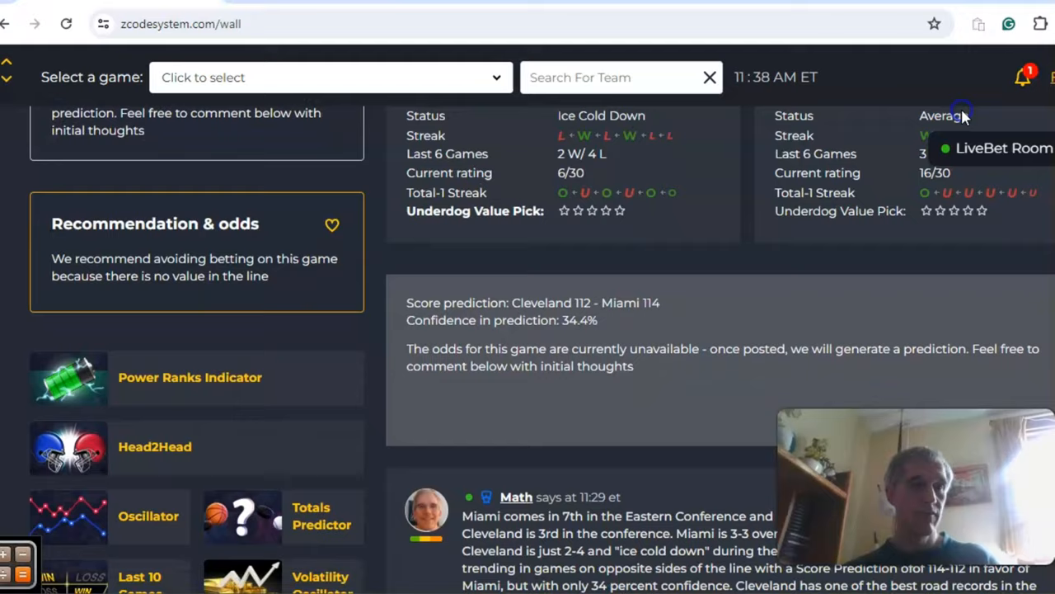
{"action": "scroll", "scroll_direction": "down", "scroll_amount": 3}
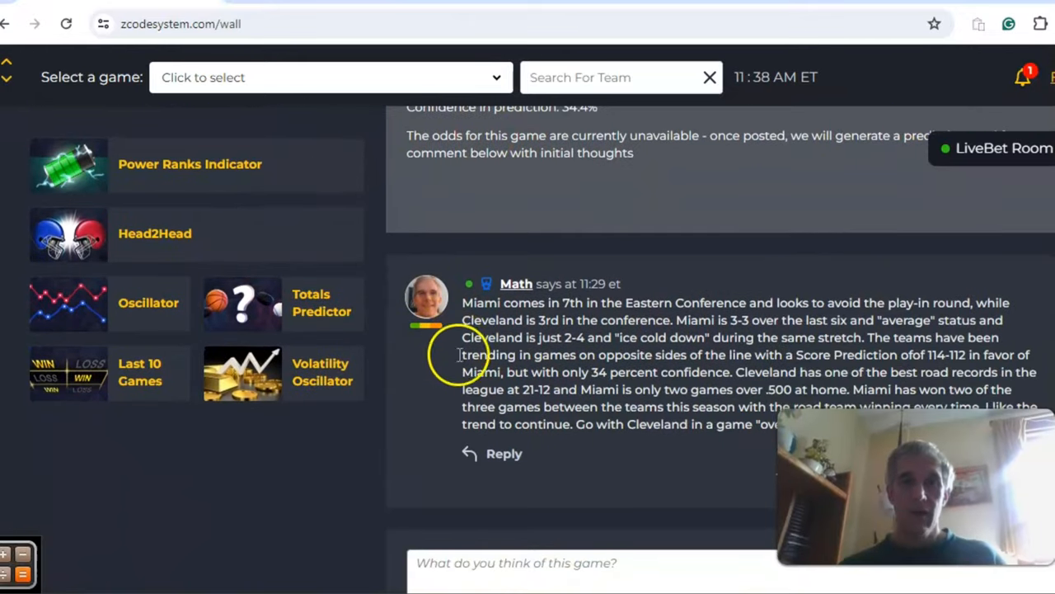
{"action": "mouse_move", "coordinate": [406, 445]}
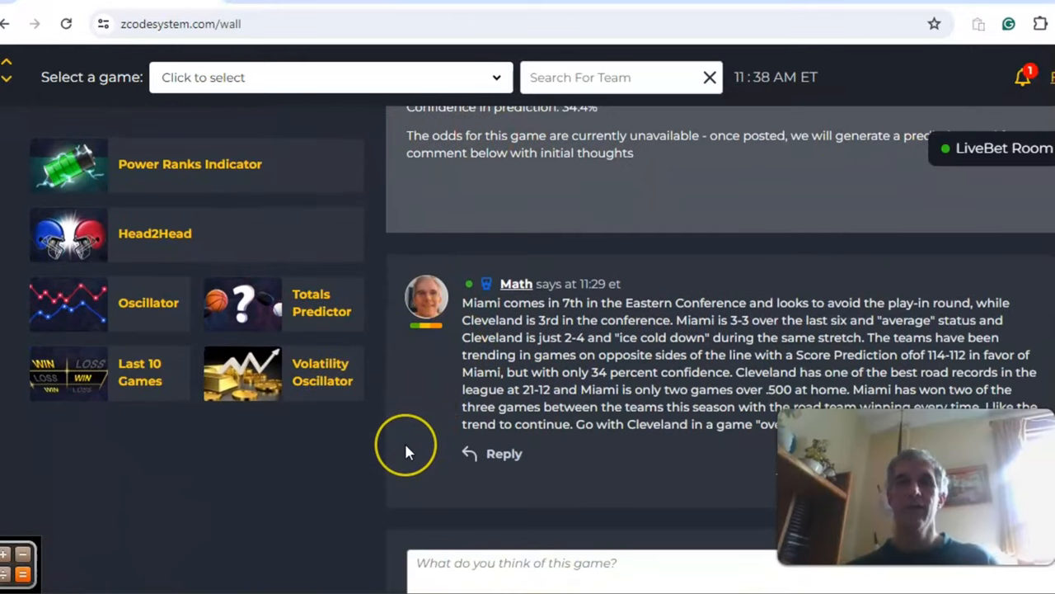
{"action": "mouse_move", "coordinate": [404, 452]}
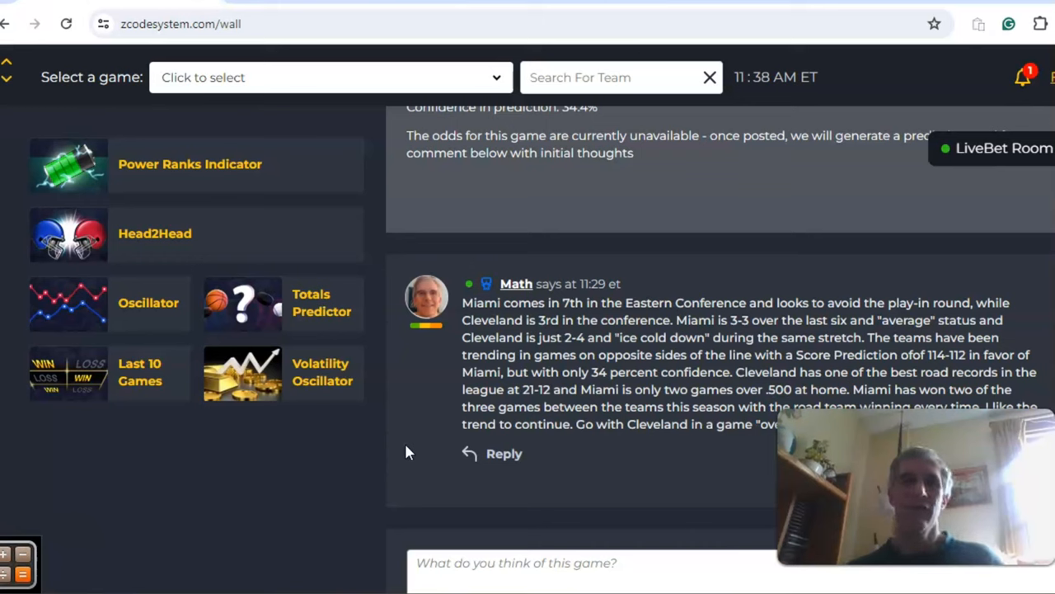
{"action": "mouse_move", "coordinate": [152, 244]}
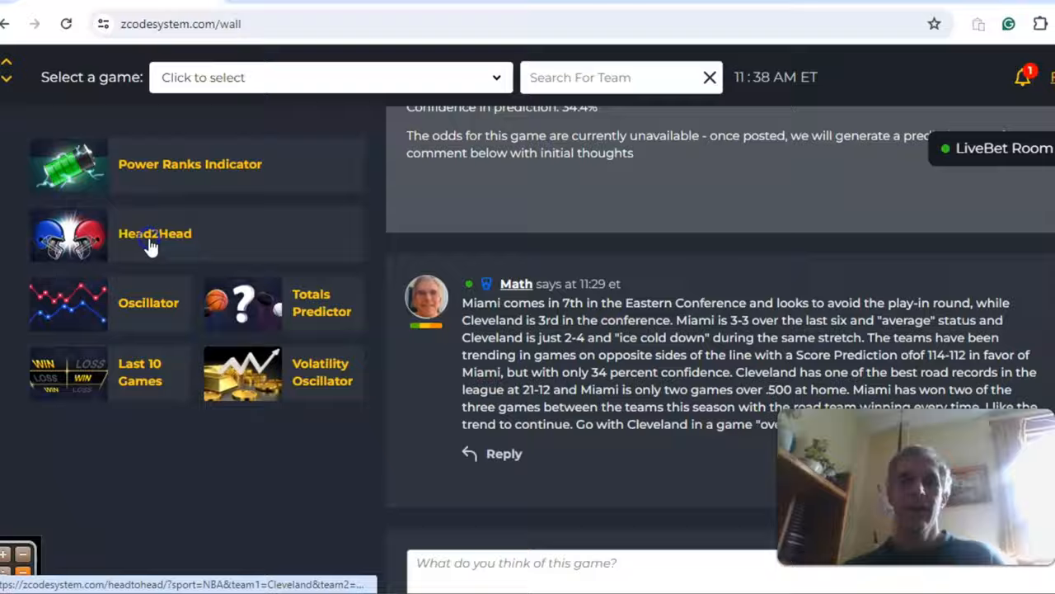
Show the Cleveland vs Miami head-to-head table led by the 107:104 game on 20 March 2024
{"action": "left_click", "coordinate": [155, 234]}
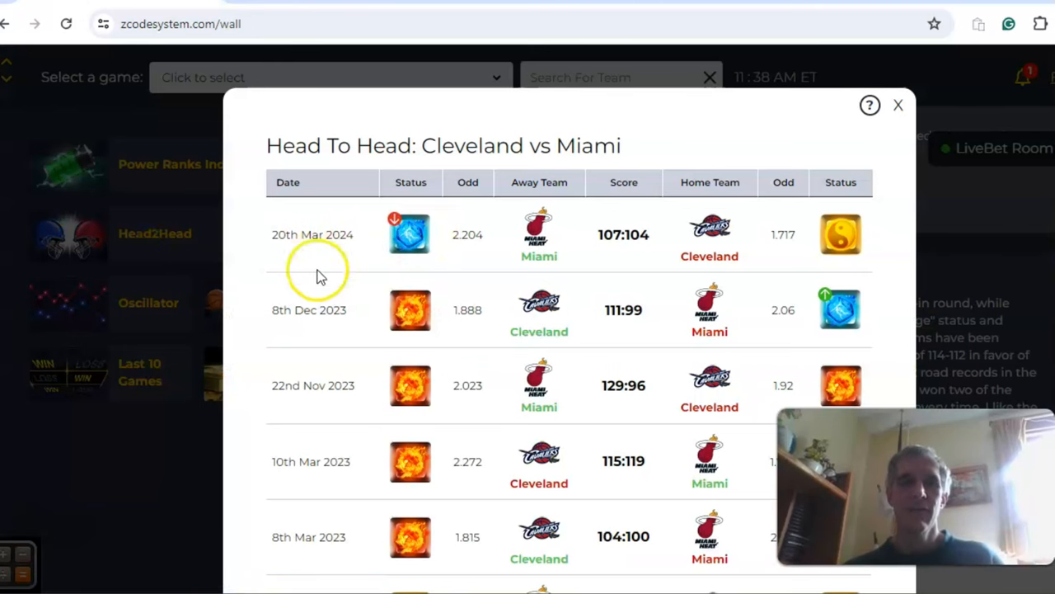
{"action": "mouse_move", "coordinate": [569, 251]}
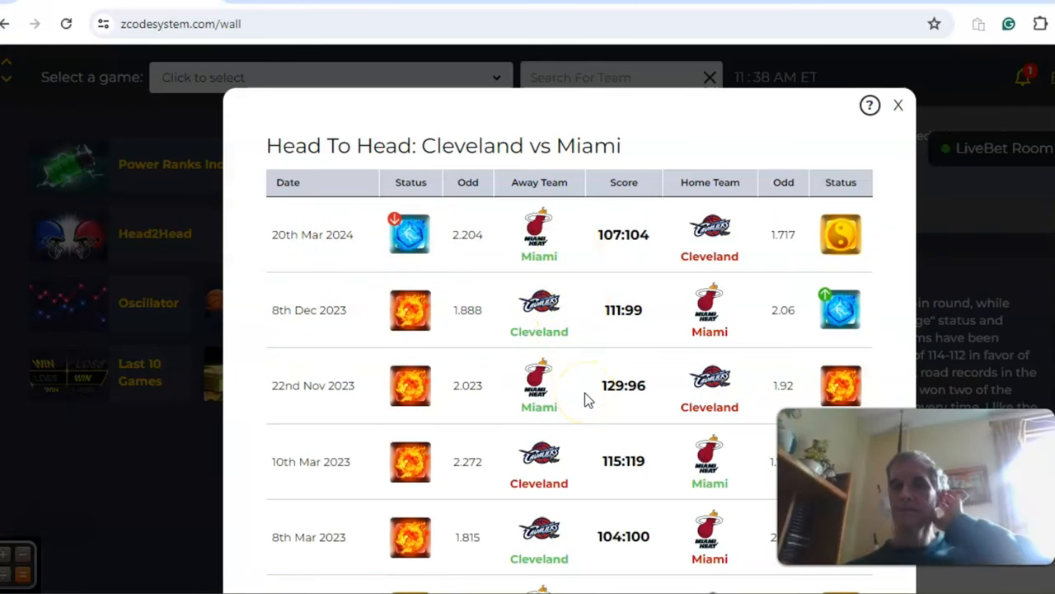
{"action": "mouse_move", "coordinate": [560, 264]}
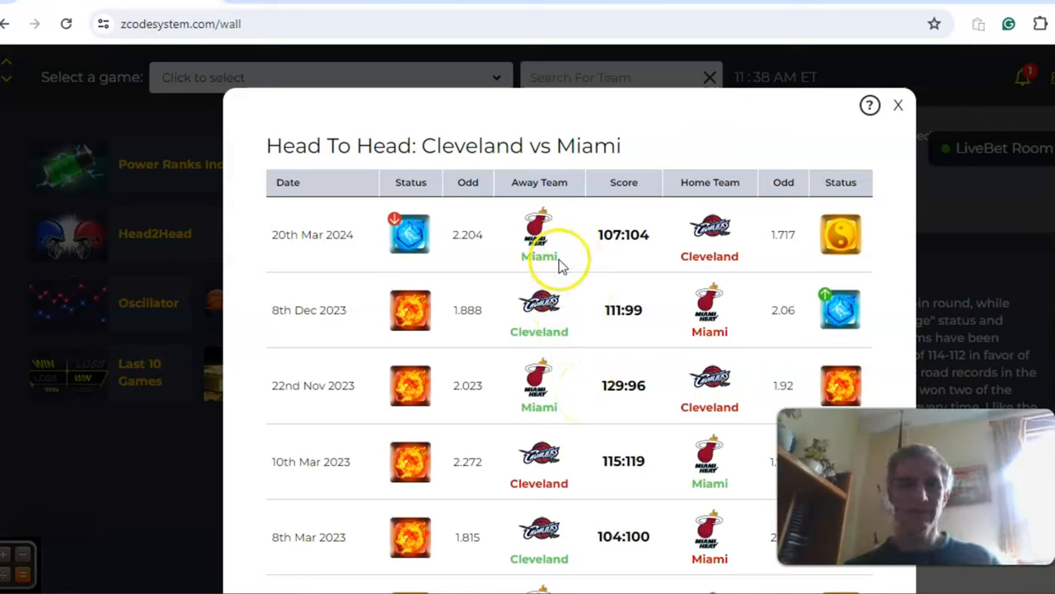
{"action": "mouse_move", "coordinate": [547, 244]}
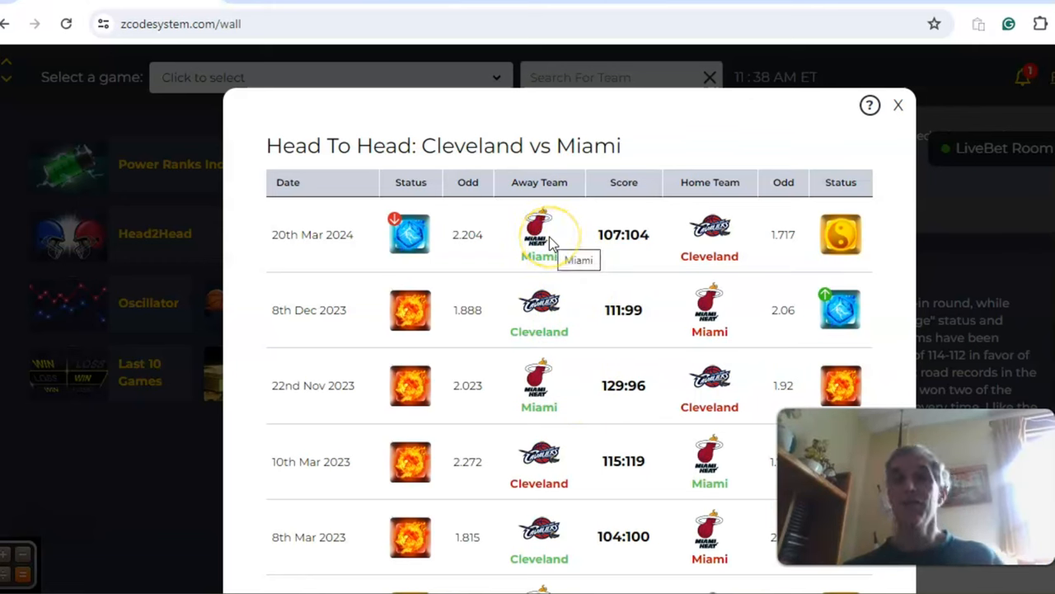
{"action": "mouse_move", "coordinate": [897, 105]}
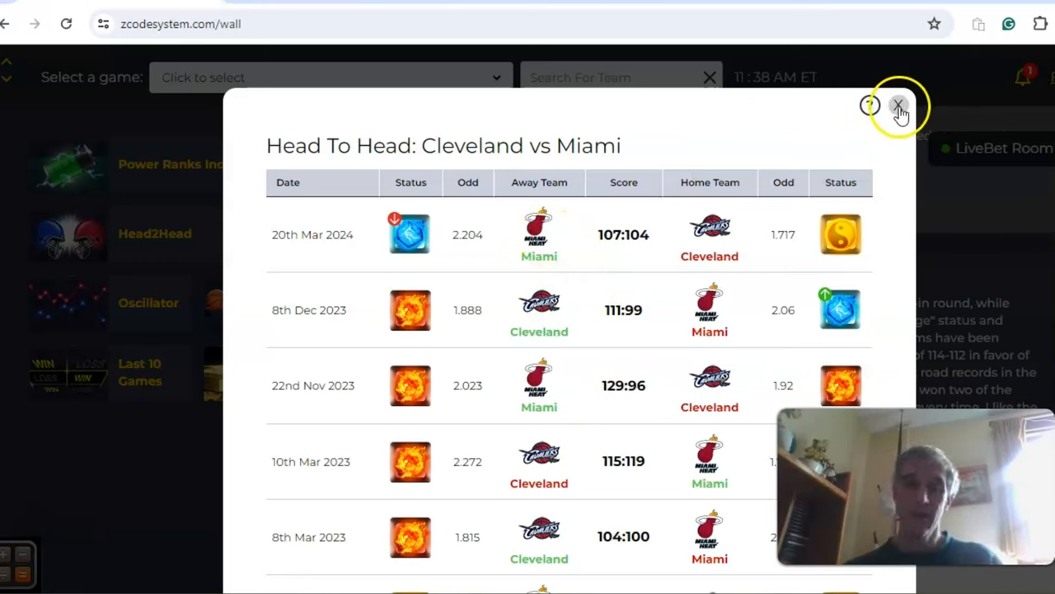
Close the head-to-head results and show the Cavaliers–Heat Team Volatility Oscillator (13 vs 20)
{"action": "left_click", "coordinate": [897, 106]}
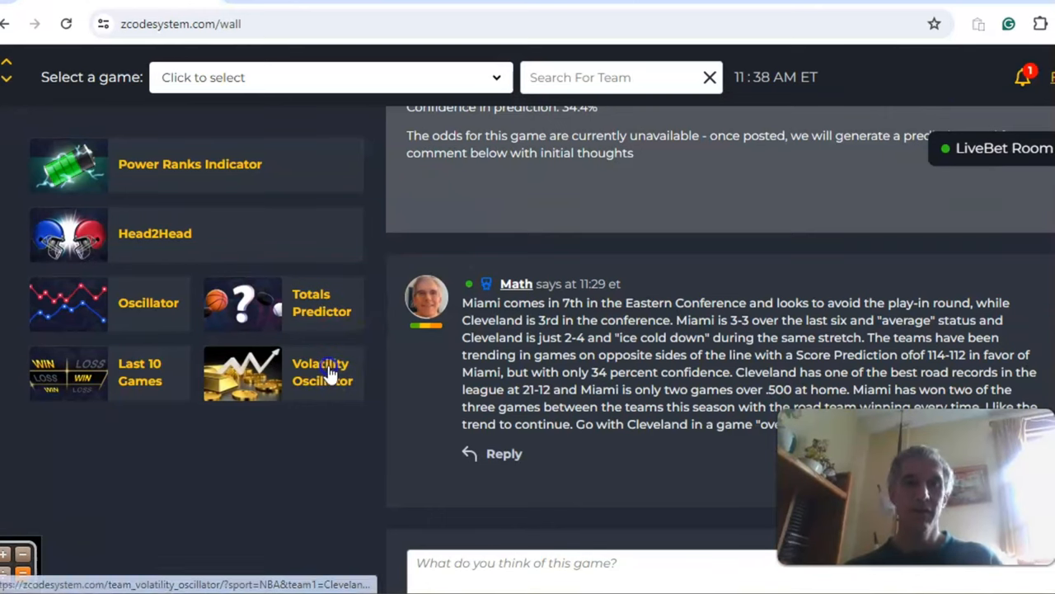
{"action": "left_click", "coordinate": [321, 372]}
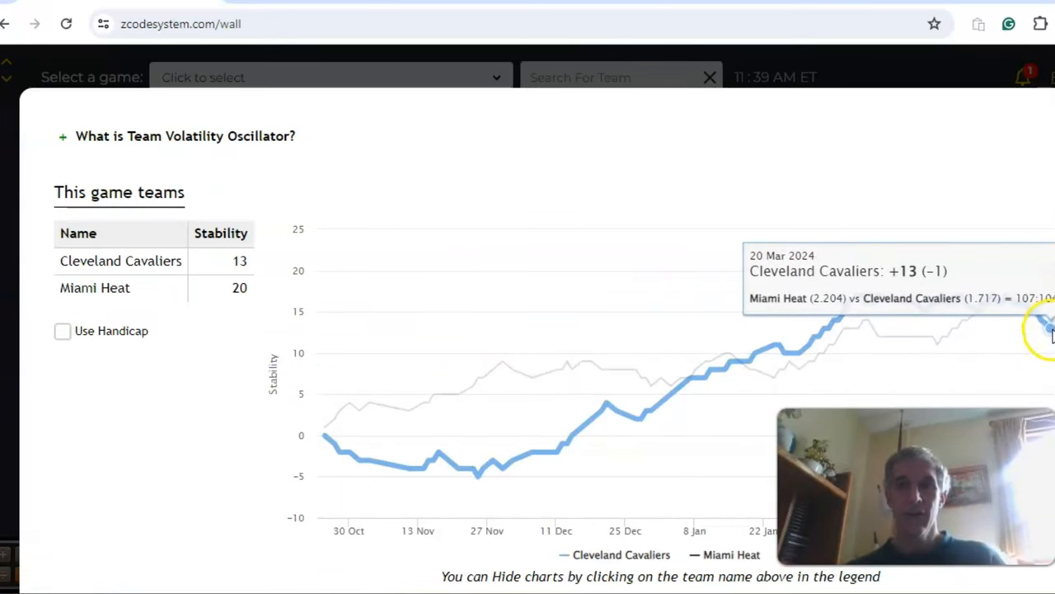
{"action": "mouse_move", "coordinate": [1026, 310]}
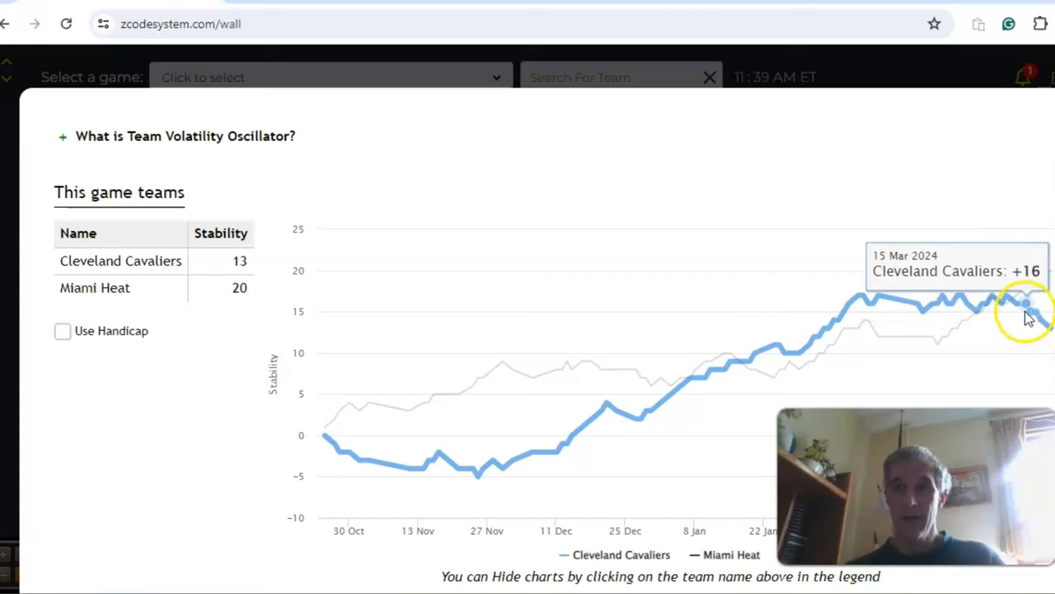
{"action": "mouse_move", "coordinate": [948, 305]}
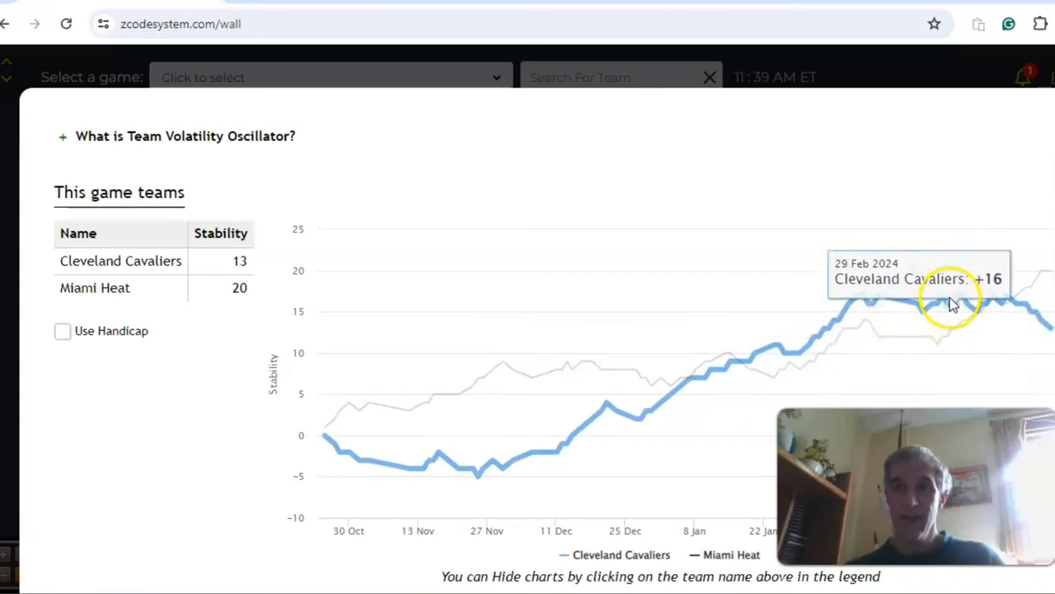
{"action": "mouse_move", "coordinate": [858, 299]}
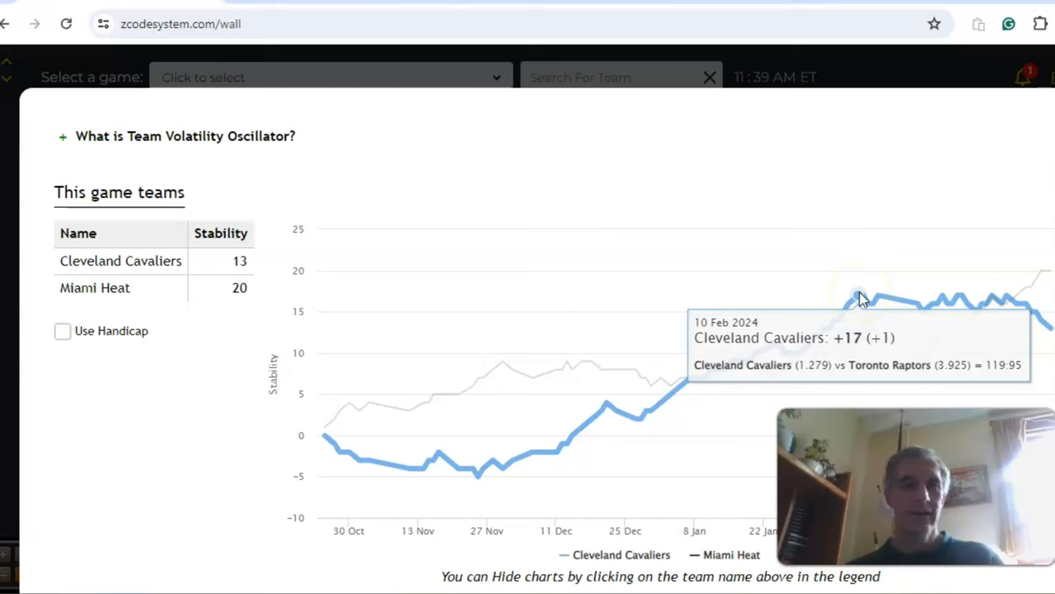
{"action": "mouse_move", "coordinate": [995, 321]}
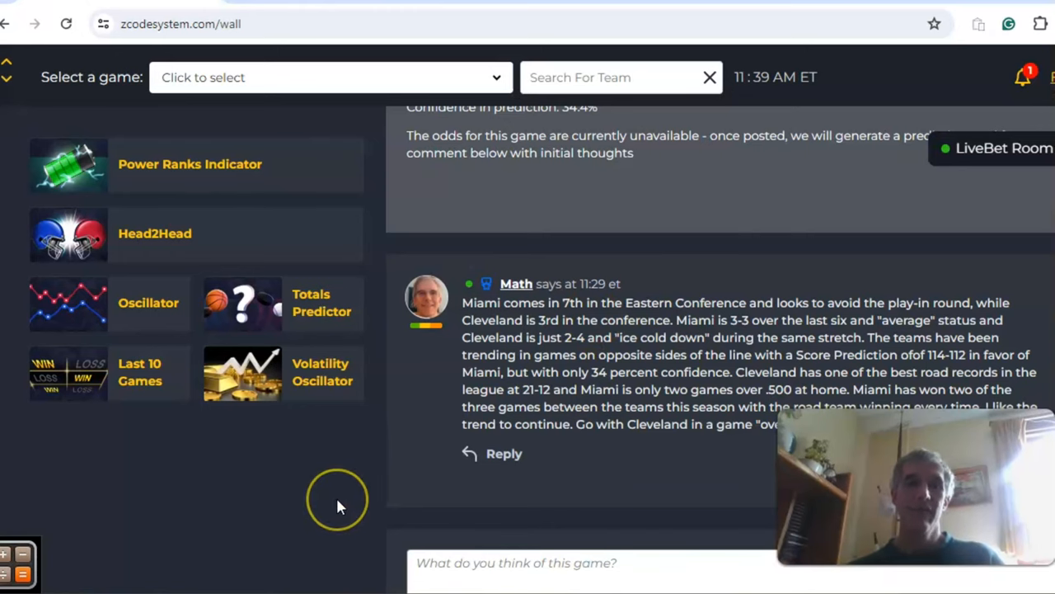
{"action": "mouse_move", "coordinate": [338, 502]}
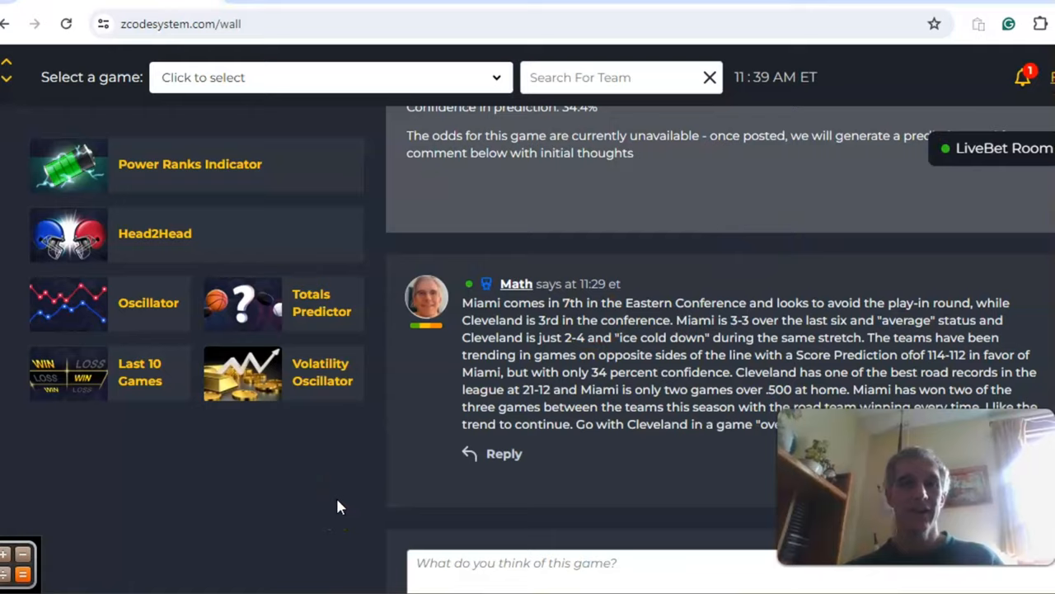
{"action": "scroll", "scroll_direction": "down", "scroll_amount": 3}
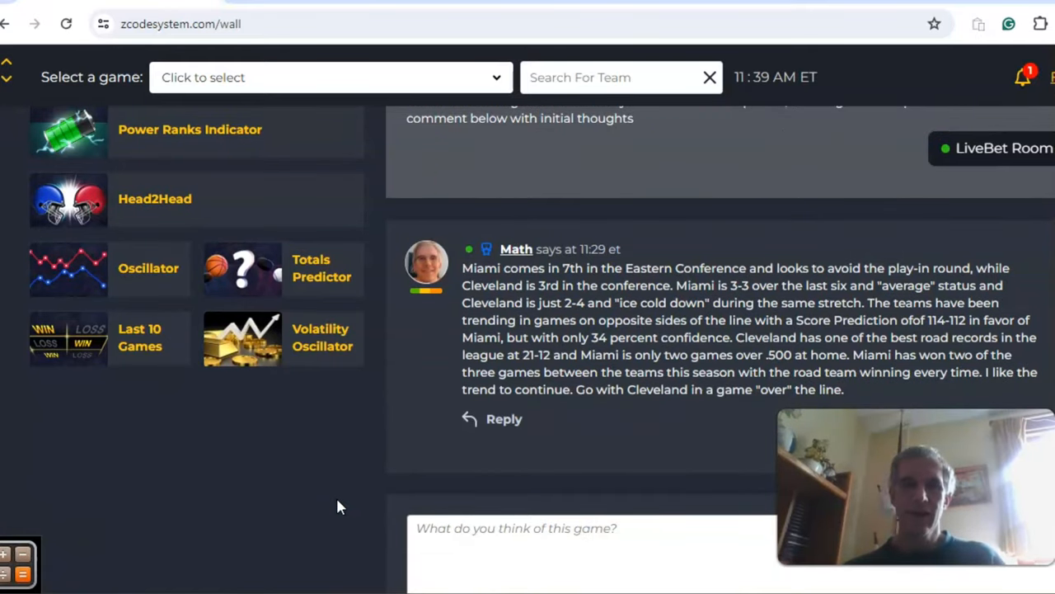
{"action": "scroll", "scroll_direction": "down", "scroll_amount": 3}
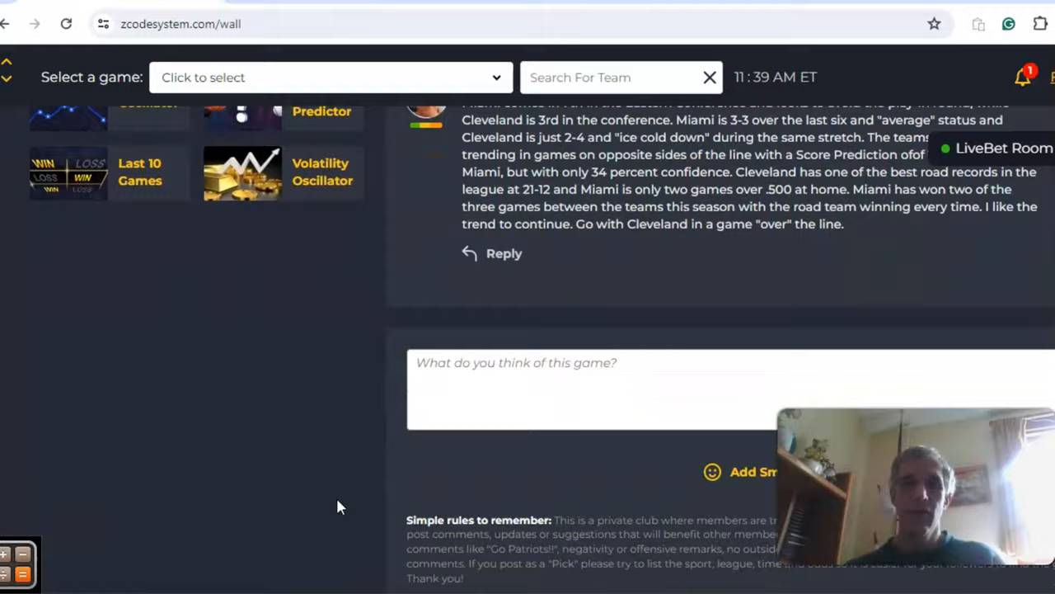
Scroll to the Warriors at Timberwolves pick showing the 109–111 prediction at 61.4% confidence
{"action": "scroll", "scroll_direction": "up", "scroll_amount": 3}
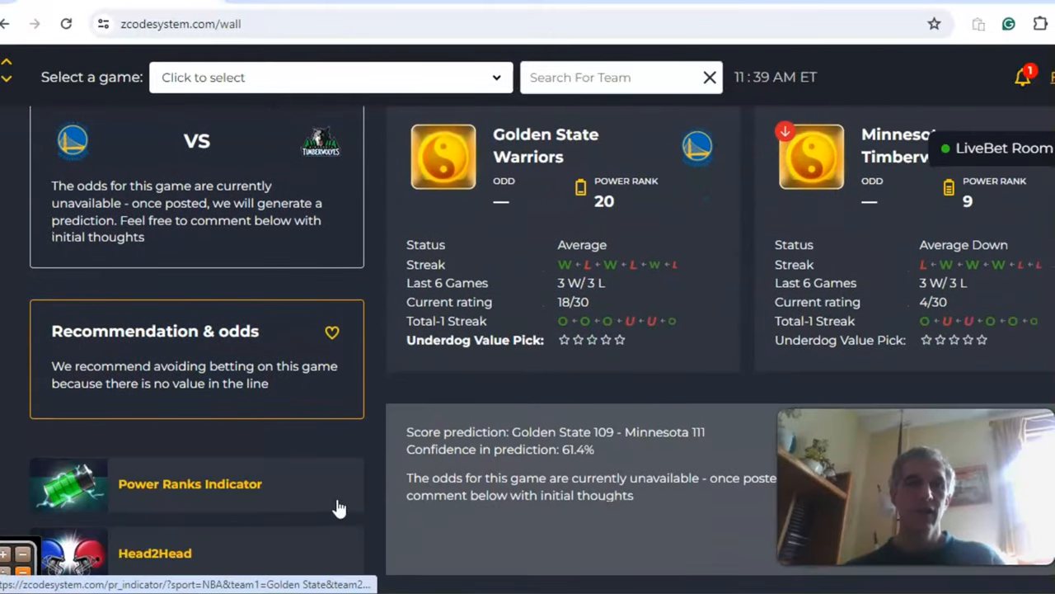
{"action": "scroll", "scroll_direction": "down", "scroll_amount": 3}
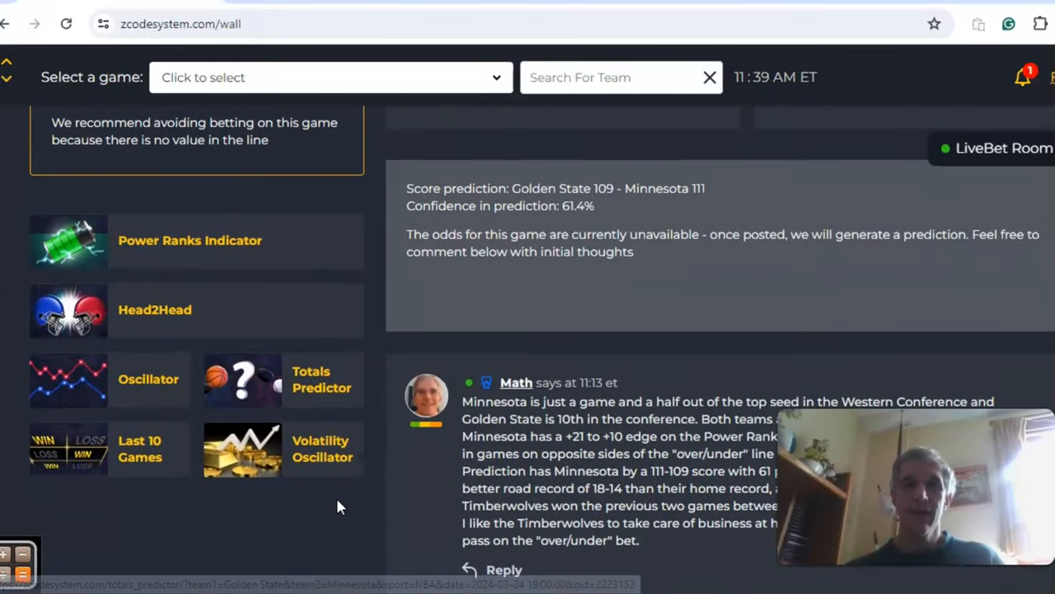
{"action": "scroll", "scroll_direction": "up", "scroll_amount": 3}
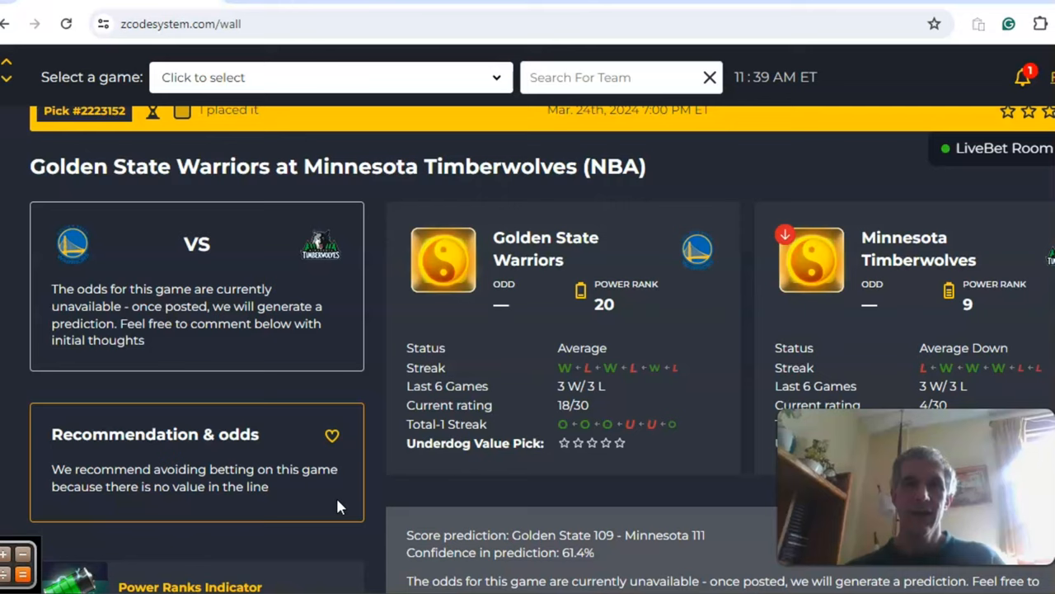
{"action": "scroll", "scroll_direction": "up", "scroll_amount": 3}
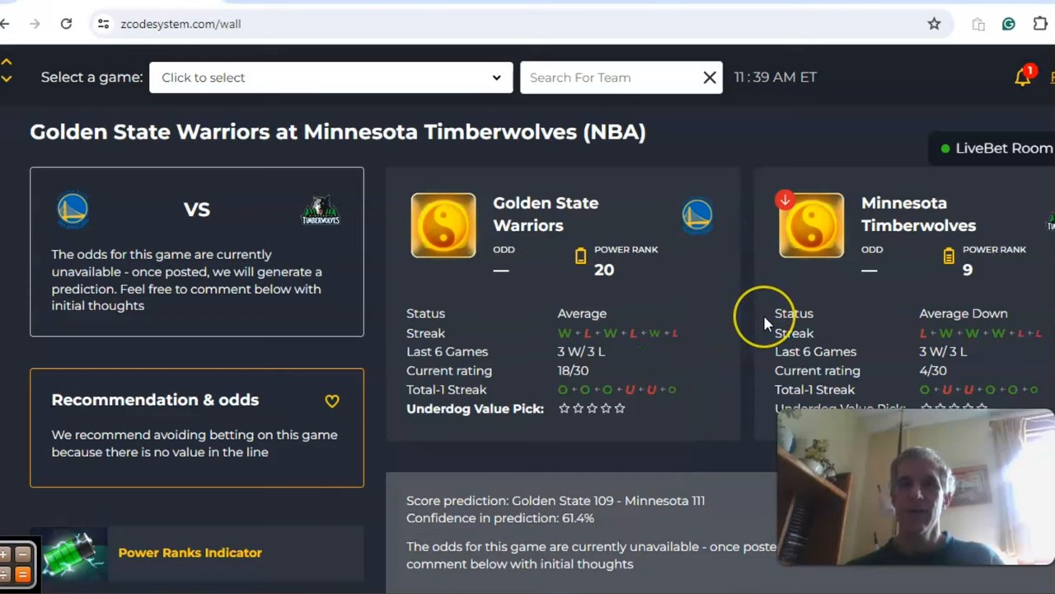
{"action": "scroll", "scroll_direction": "down", "scroll_amount": 3}
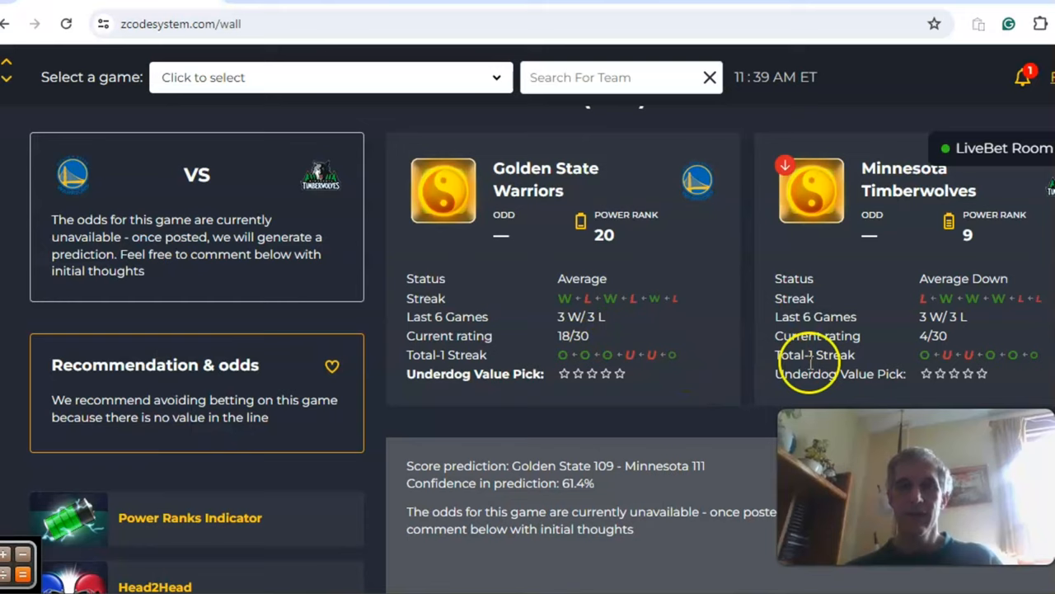
{"action": "mouse_move", "coordinate": [750, 267]}
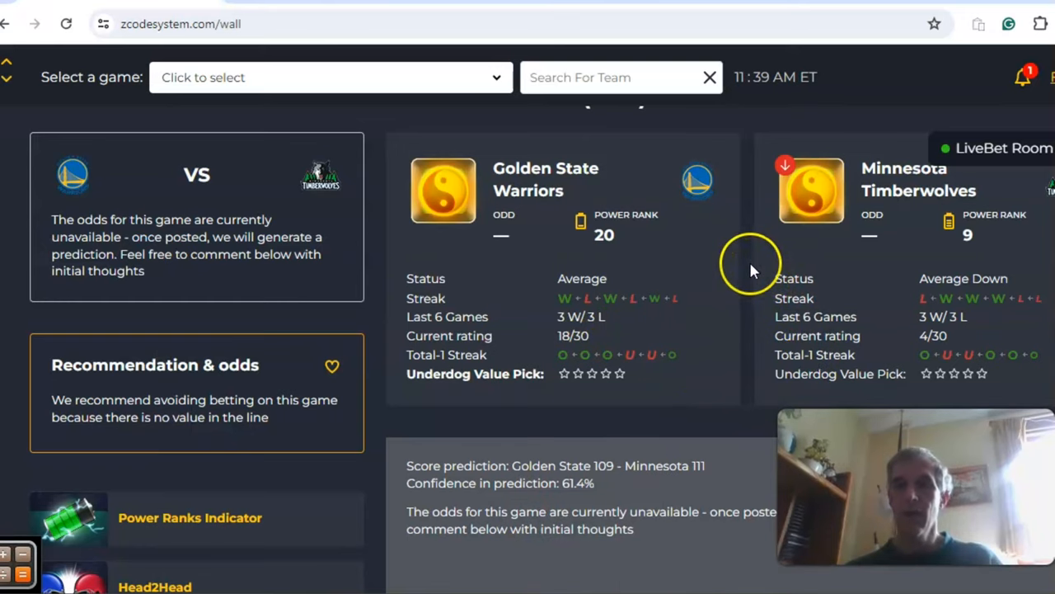
{"action": "mouse_move", "coordinate": [750, 272]}
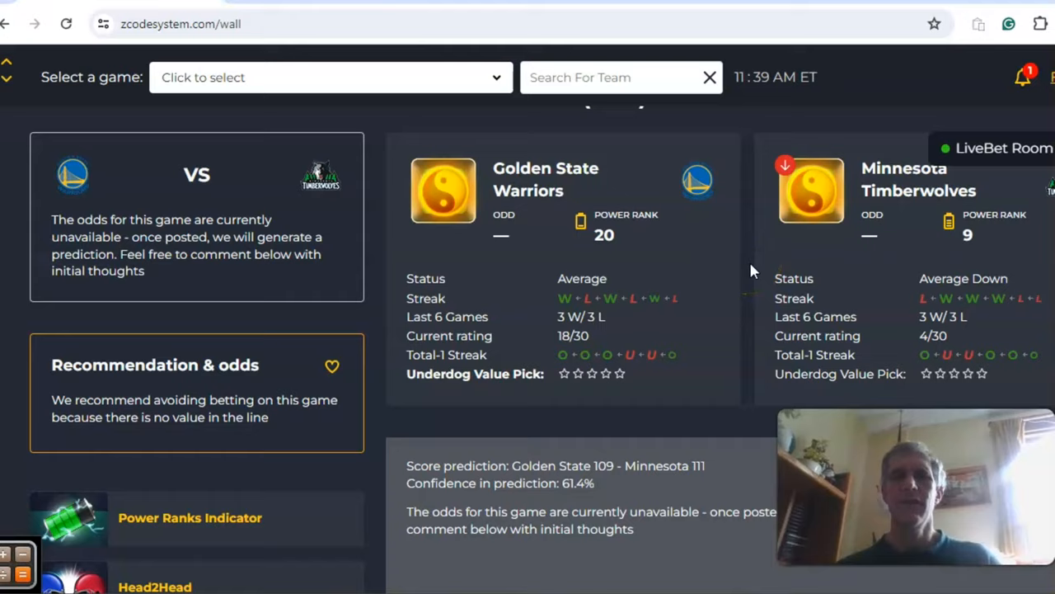
{"action": "scroll", "scroll_direction": "down", "scroll_amount": 3}
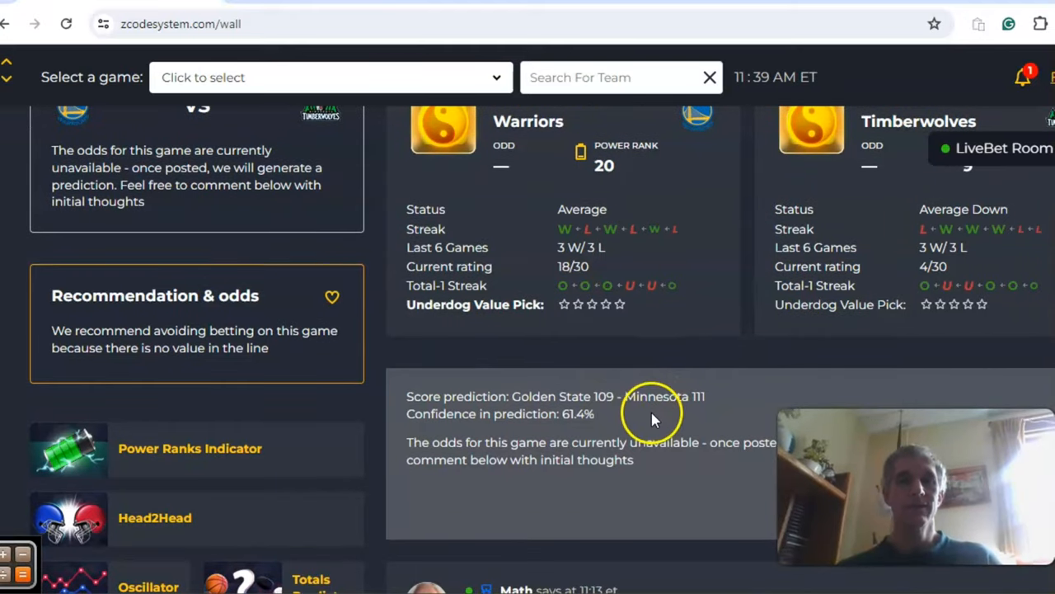
{"action": "mouse_move", "coordinate": [695, 400]}
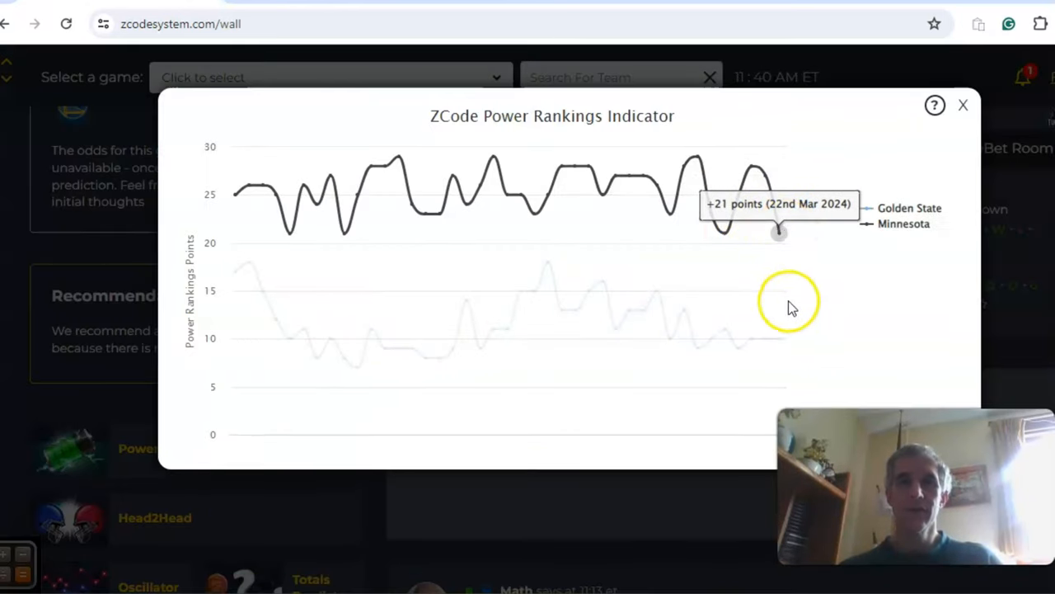
{"action": "mouse_move", "coordinate": [732, 260]}
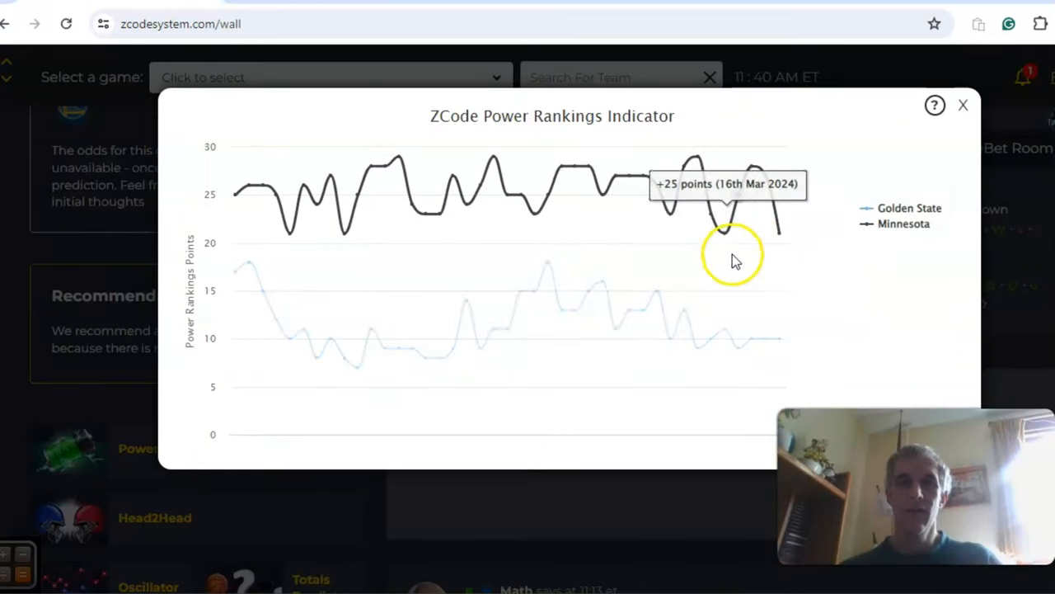
{"action": "mouse_move", "coordinate": [778, 231]}
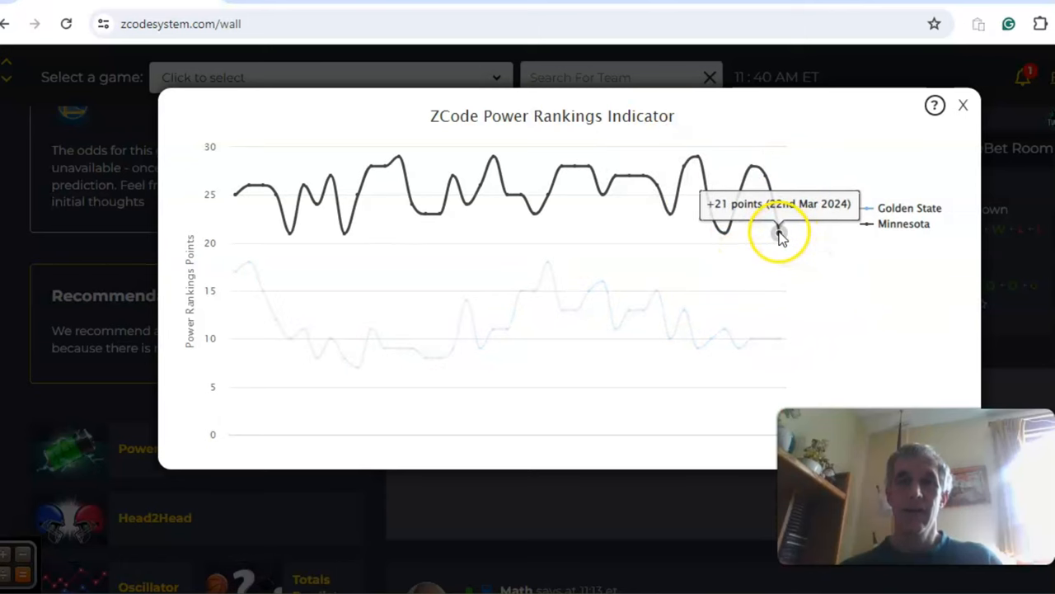
{"action": "mouse_move", "coordinate": [779, 338]}
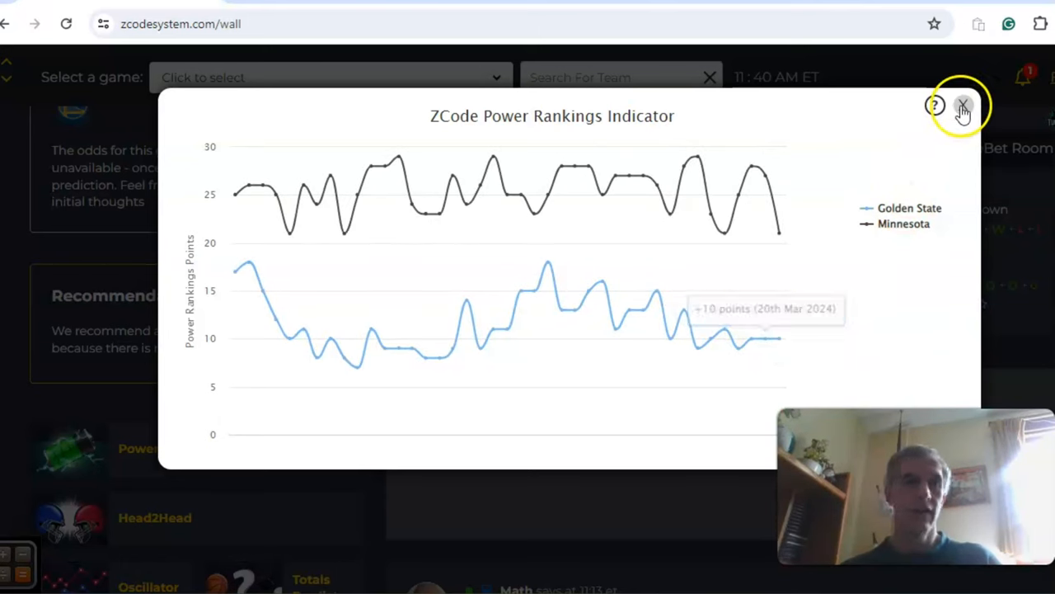
{"action": "left_click", "coordinate": [963, 105]}
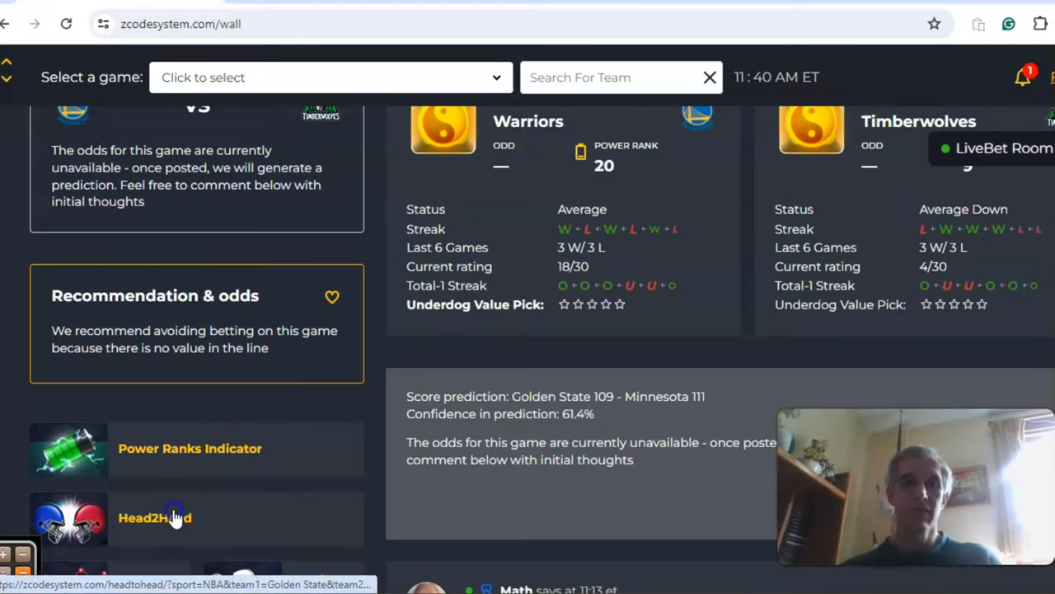
{"action": "left_click", "coordinate": [154, 518]}
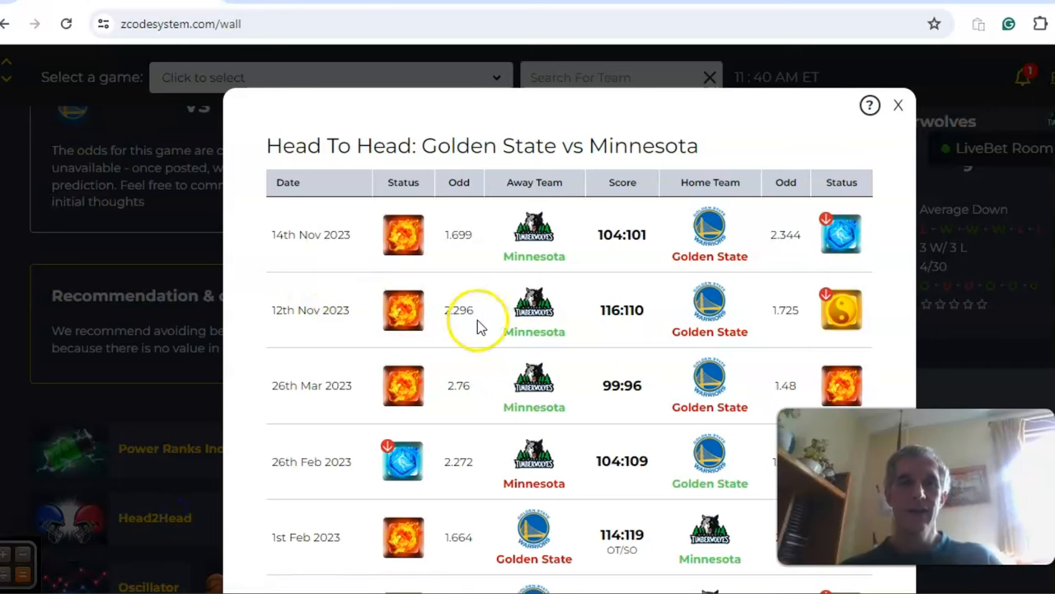
{"action": "mouse_move", "coordinate": [580, 297]}
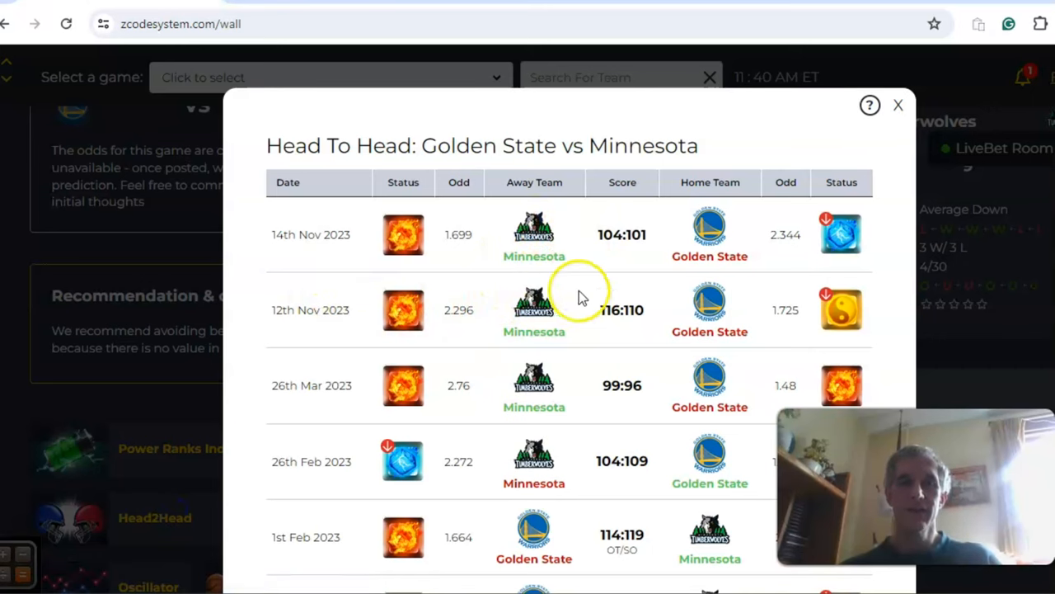
{"action": "mouse_move", "coordinate": [393, 251]}
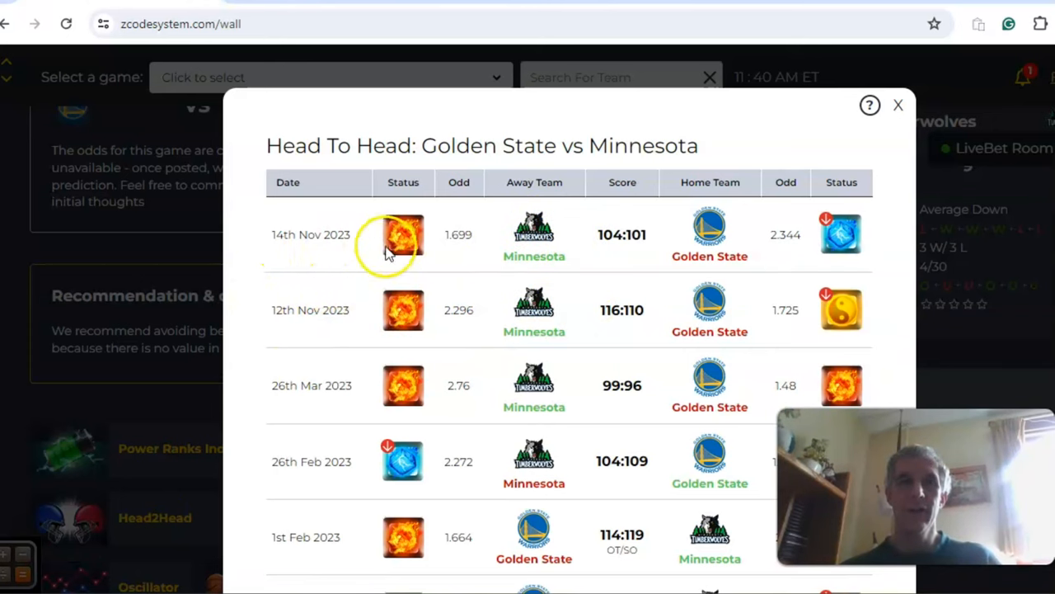
{"action": "mouse_move", "coordinate": [590, 261]}
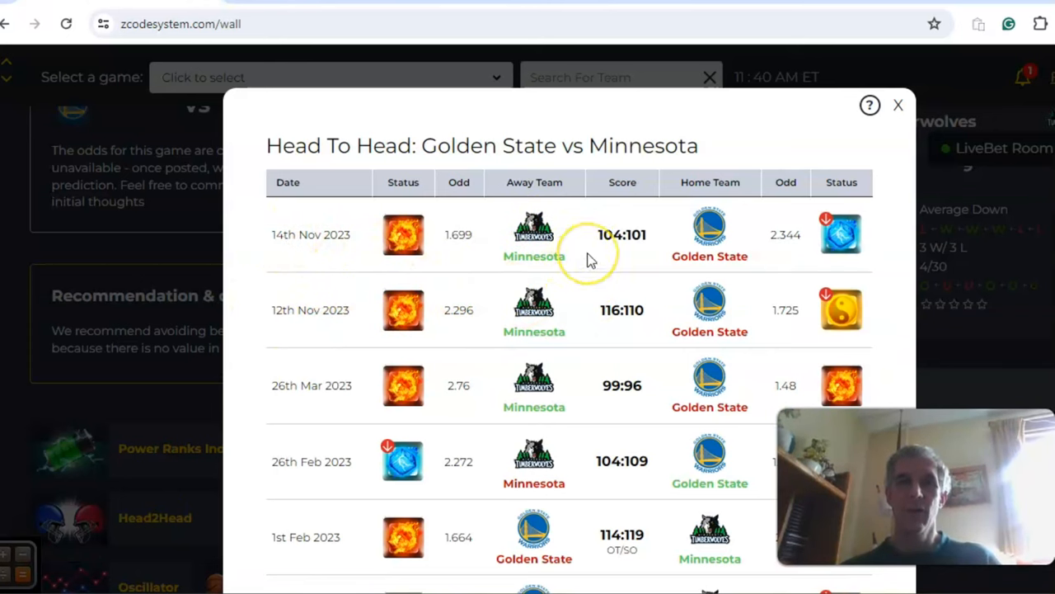
{"action": "mouse_move", "coordinate": [891, 129]}
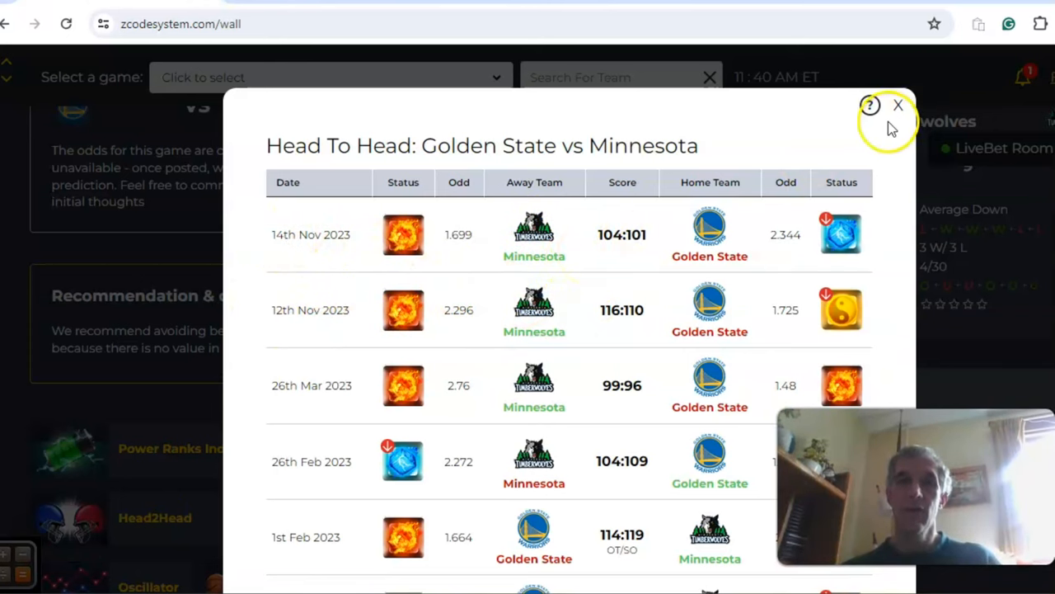
{"action": "mouse_move", "coordinate": [897, 124]}
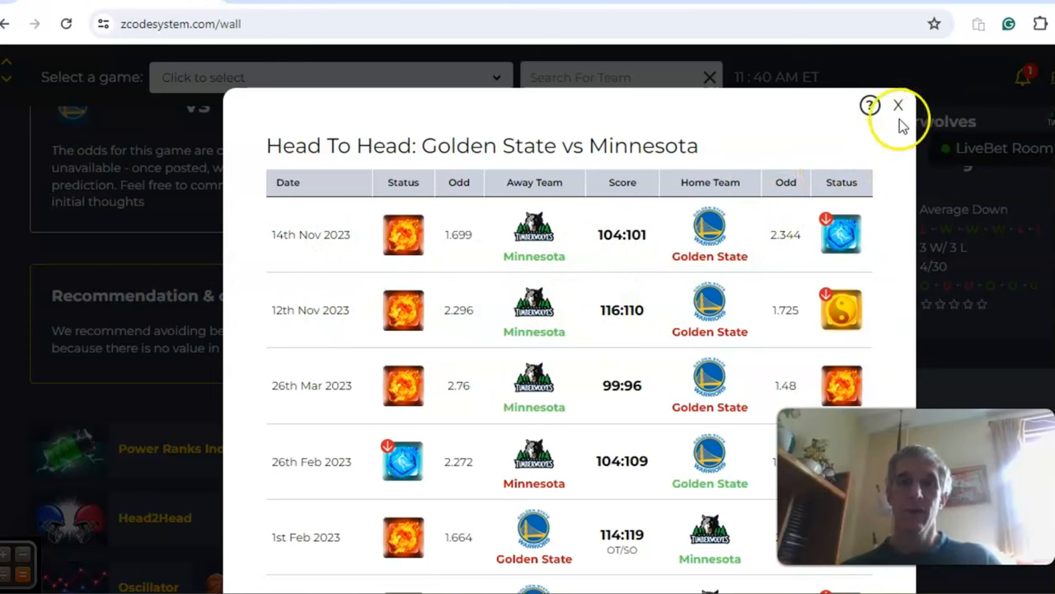
{"action": "left_click", "coordinate": [897, 105]}
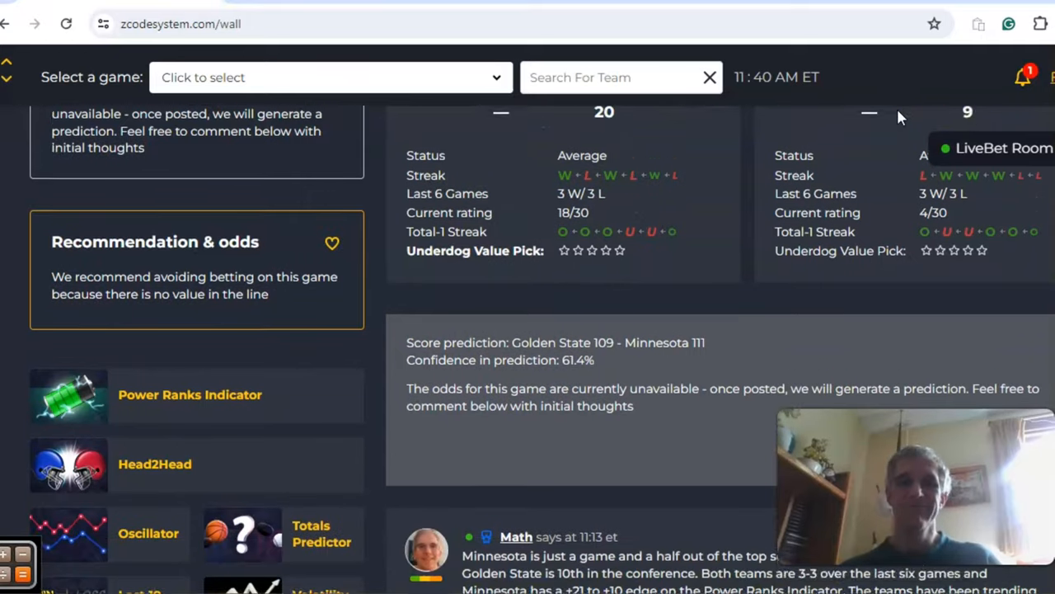
Scroll past the Minnesota comment to the Thunder at Bucks card predicting 120–119 at 53.3%
{"action": "scroll", "scroll_direction": "down", "scroll_amount": 3}
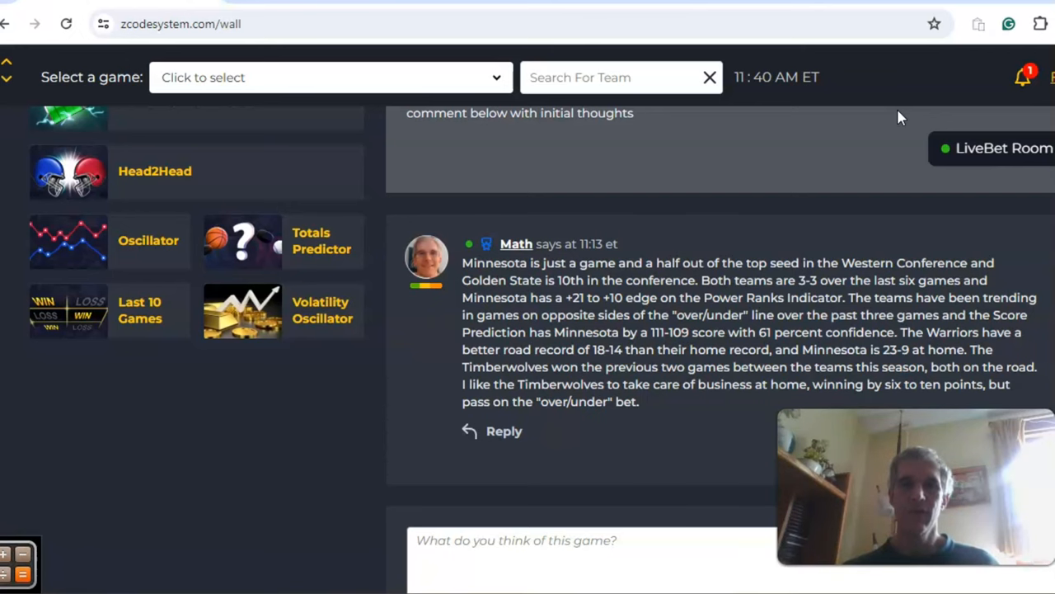
{"action": "scroll", "scroll_direction": "down", "scroll_amount": 3}
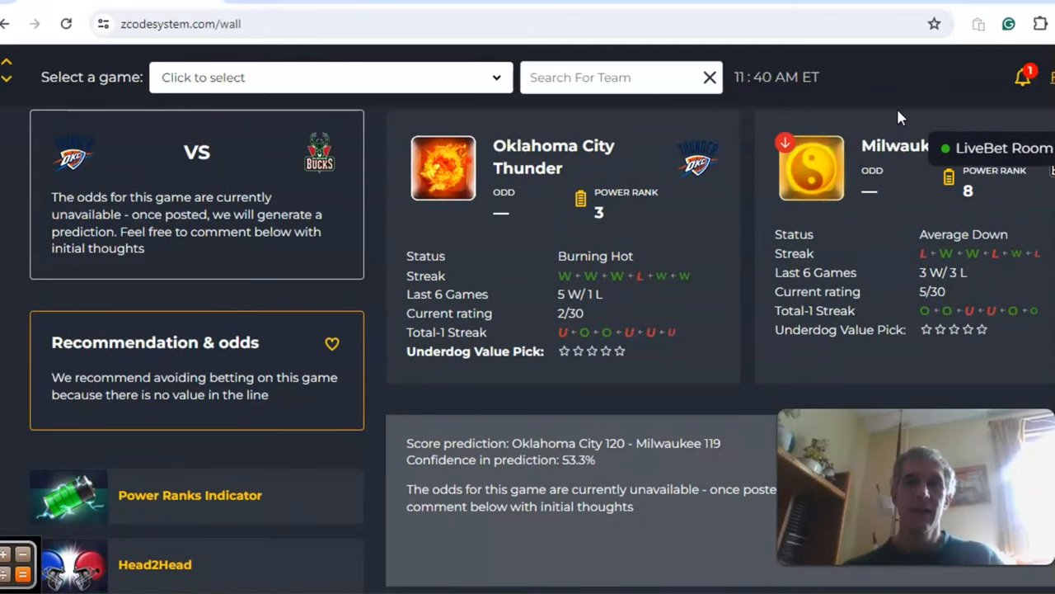
Read the Thunder and Bucks status panels and scroll to the expert comment on Milwaukee's East ranking
{"action": "scroll", "scroll_direction": "down", "scroll_amount": 3}
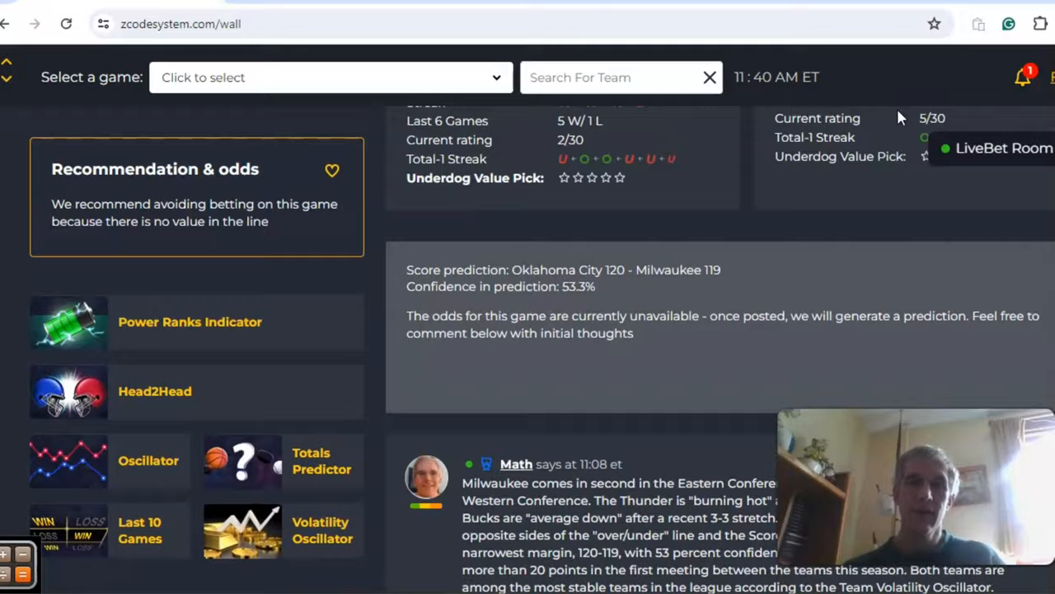
{"action": "scroll", "scroll_direction": "up", "scroll_amount": 3}
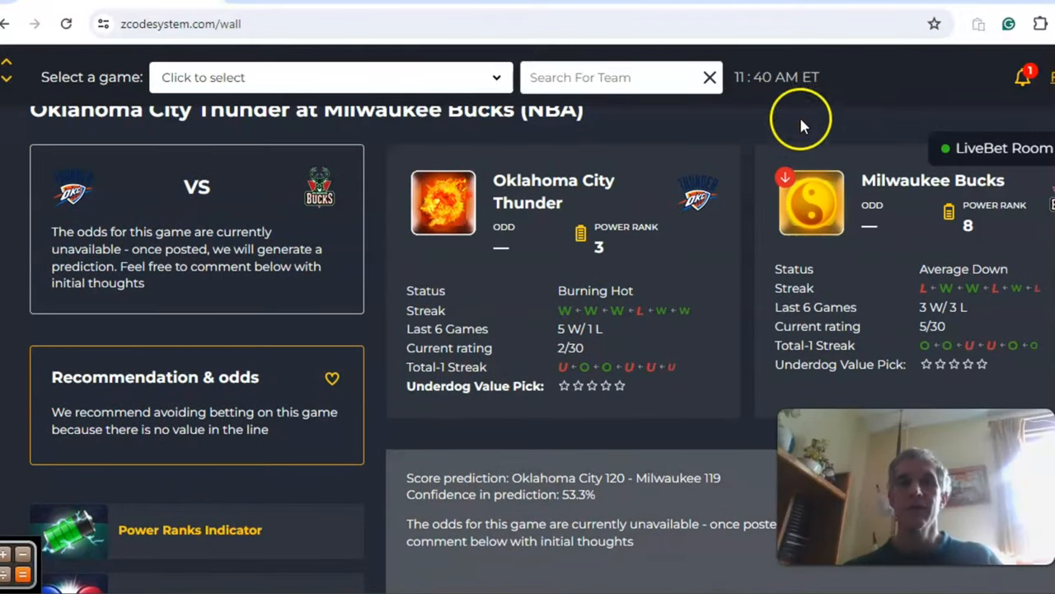
{"action": "mouse_move", "coordinate": [722, 251]}
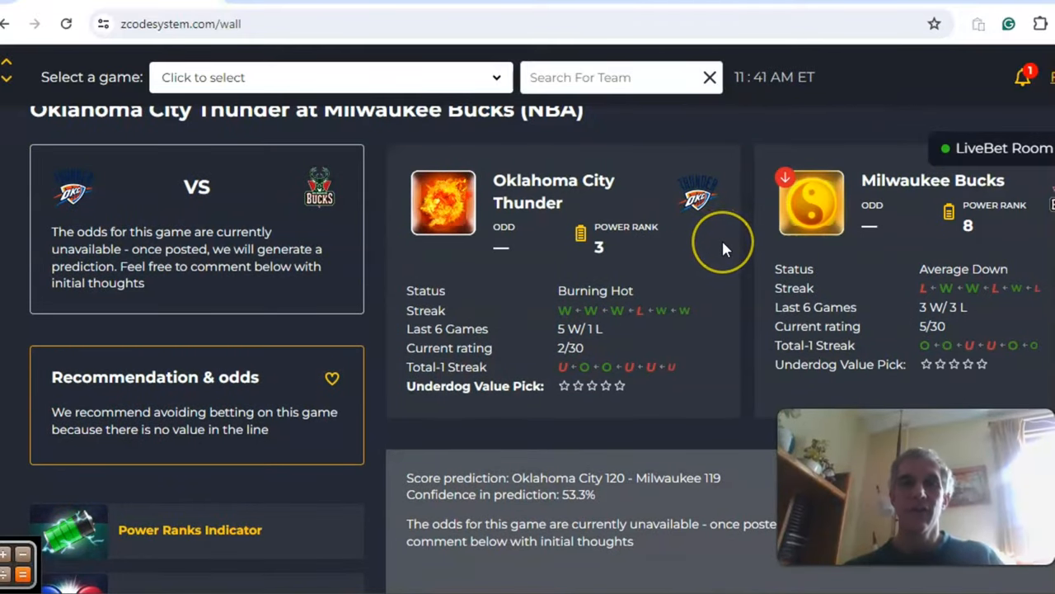
{"action": "mouse_move", "coordinate": [726, 247]}
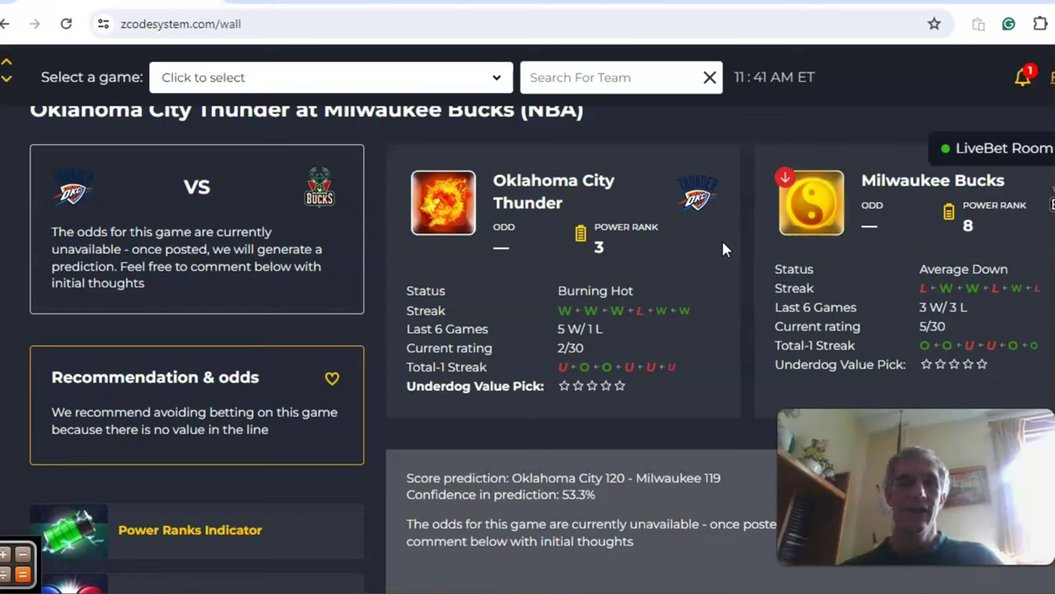
{"action": "mouse_move", "coordinate": [712, 321]}
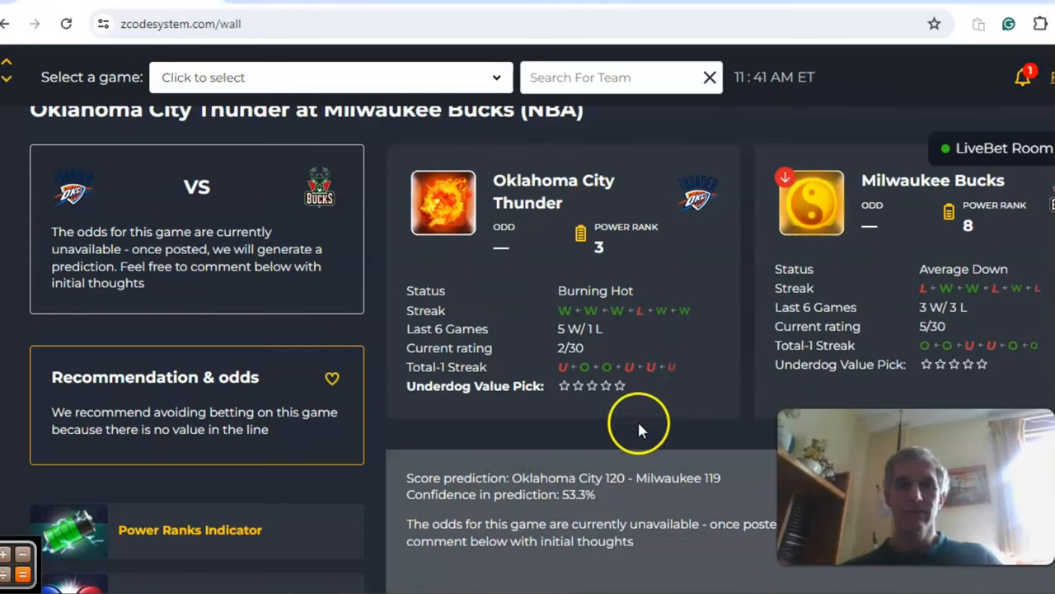
{"action": "mouse_move", "coordinate": [692, 371]}
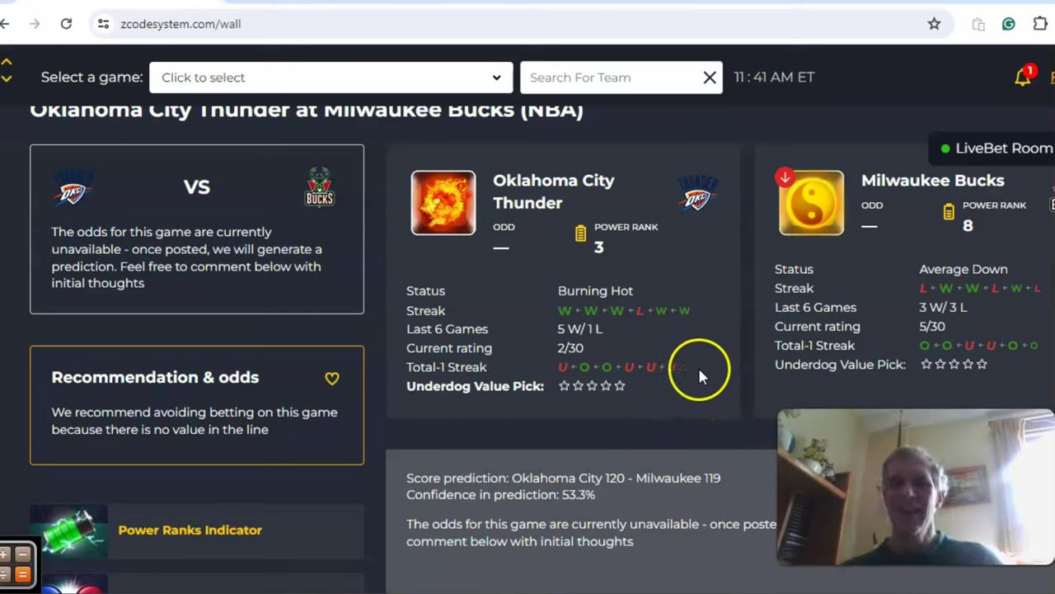
{"action": "mouse_move", "coordinate": [437, 442]}
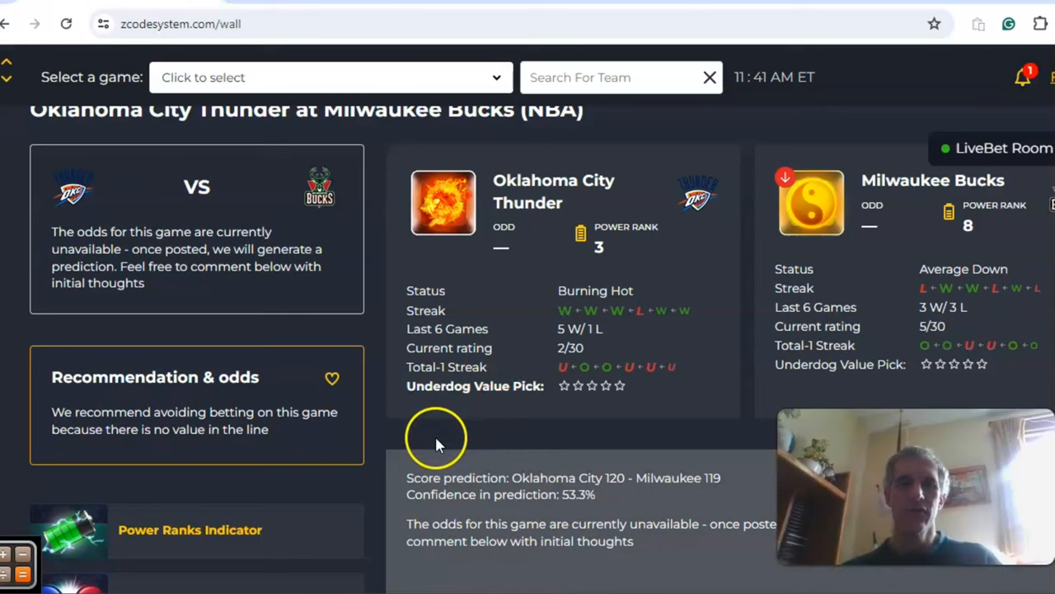
{"action": "mouse_move", "coordinate": [437, 446]}
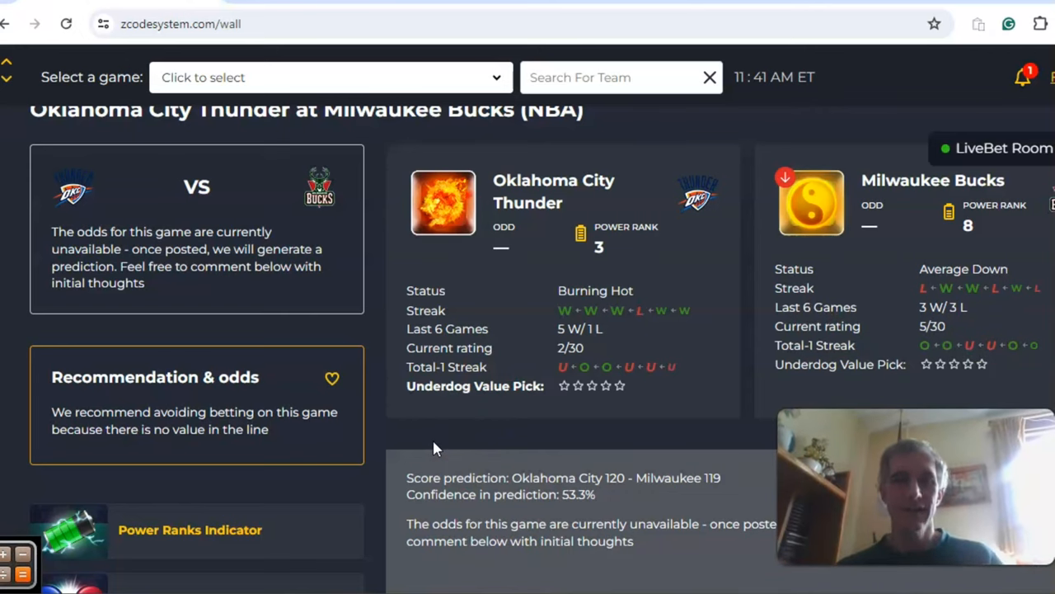
{"action": "scroll", "scroll_direction": "down", "scroll_amount": 3}
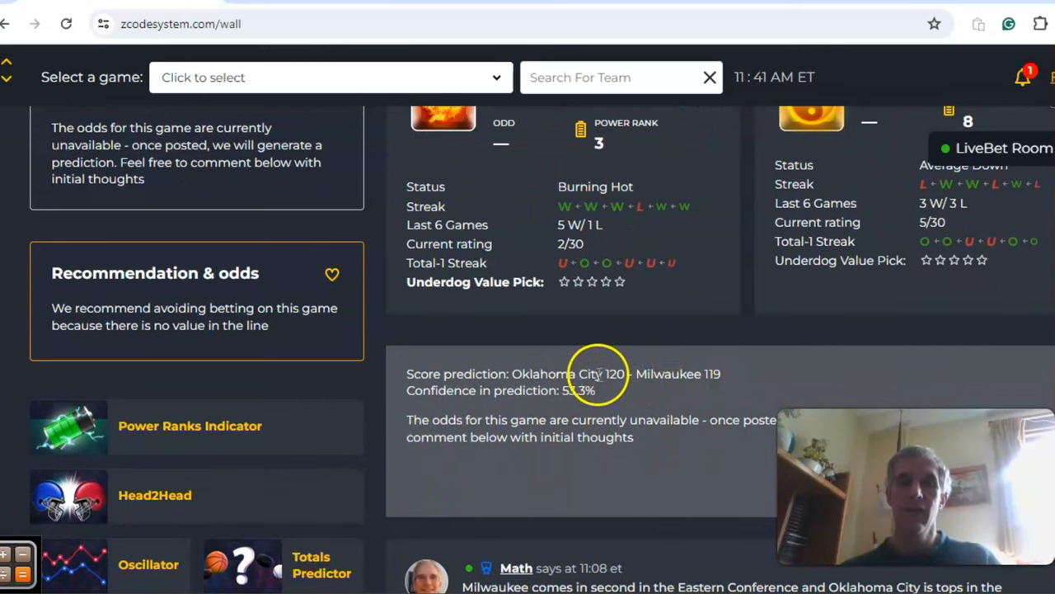
{"action": "mouse_move", "coordinate": [557, 395]}
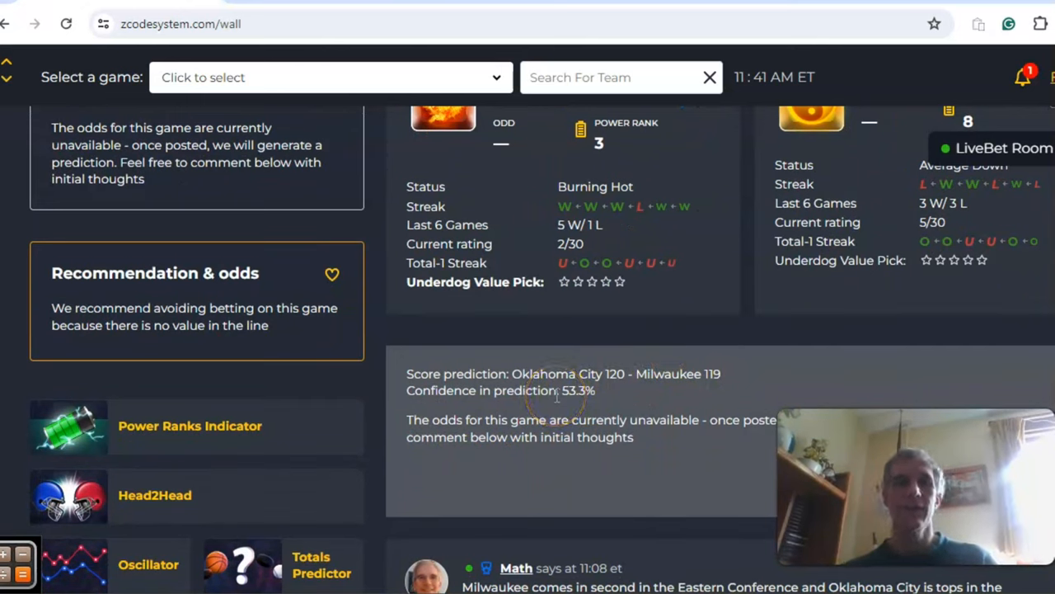
{"action": "mouse_move", "coordinate": [234, 425]}
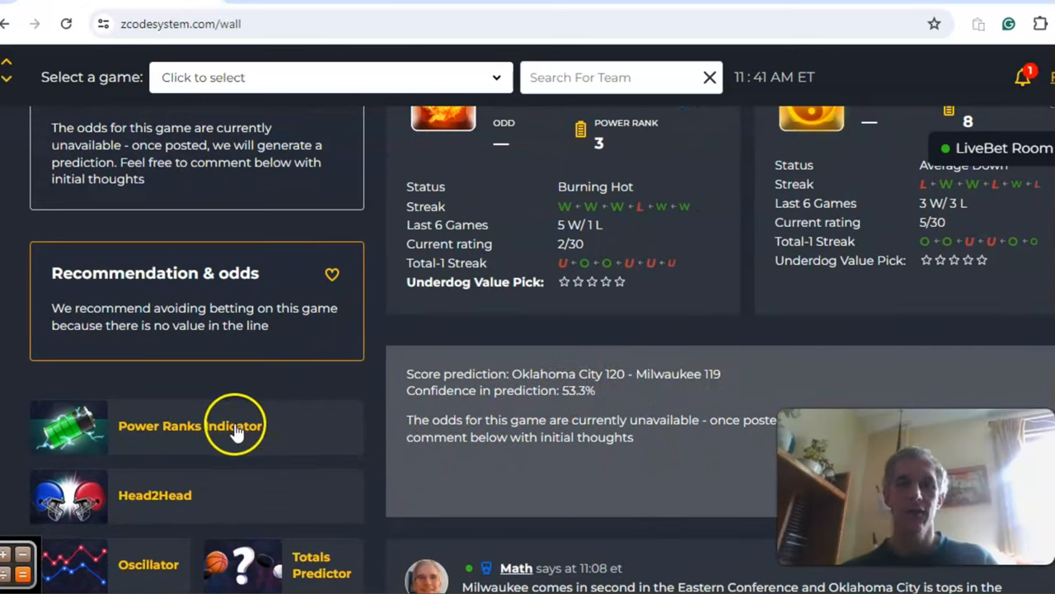
{"action": "scroll", "scroll_direction": "down", "scroll_amount": 3}
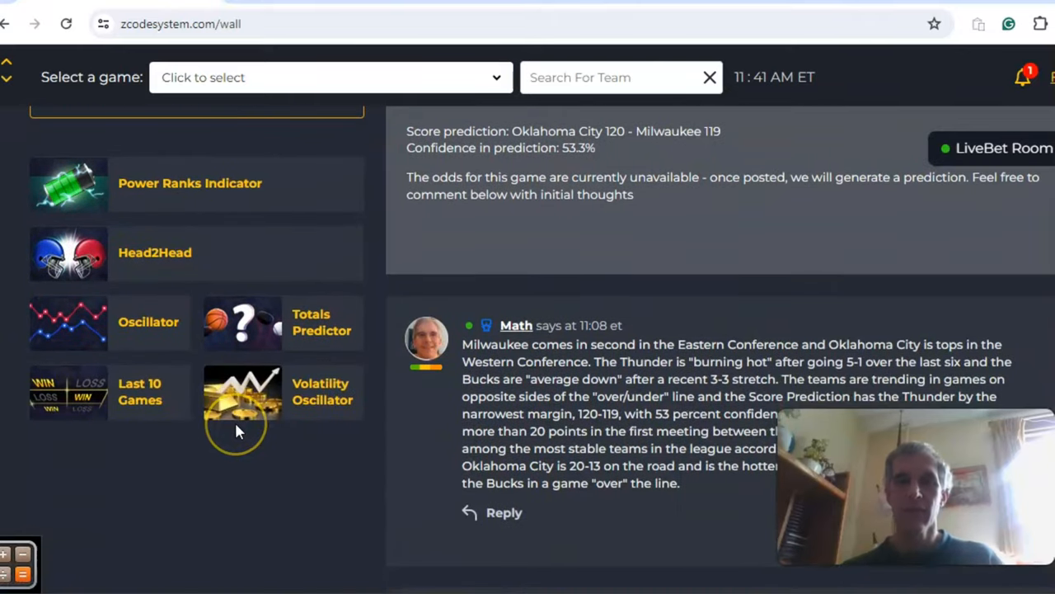
{"action": "mouse_move", "coordinate": [237, 429]}
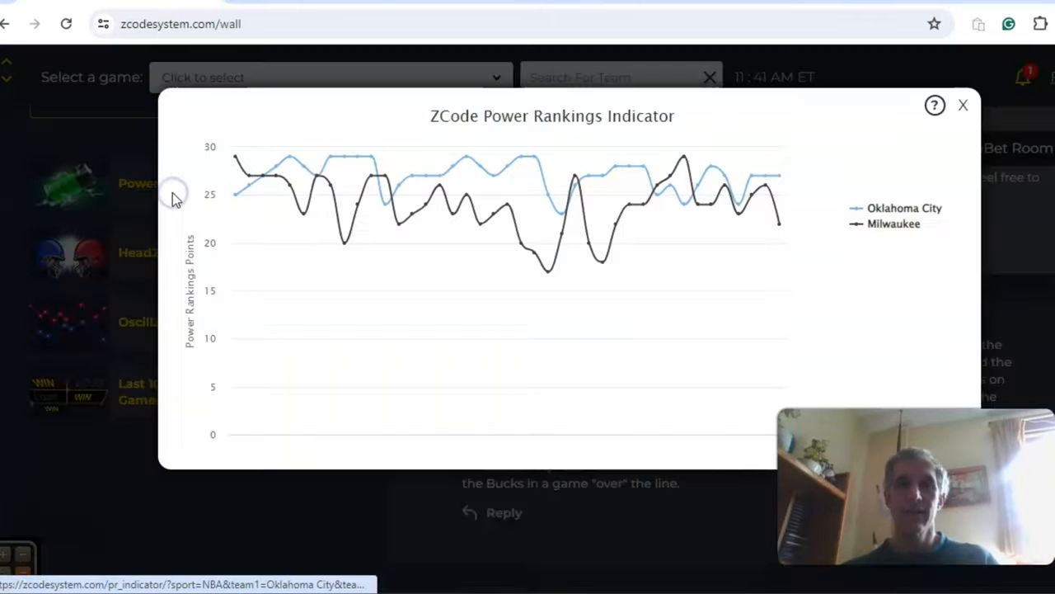
{"action": "mouse_move", "coordinate": [779, 174]}
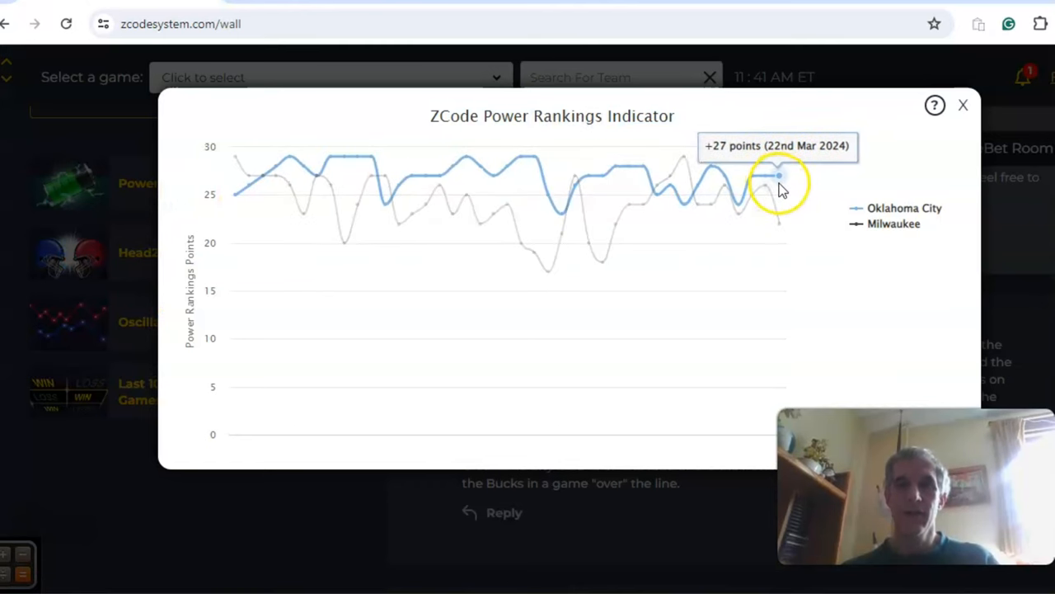
{"action": "mouse_move", "coordinate": [778, 222]}
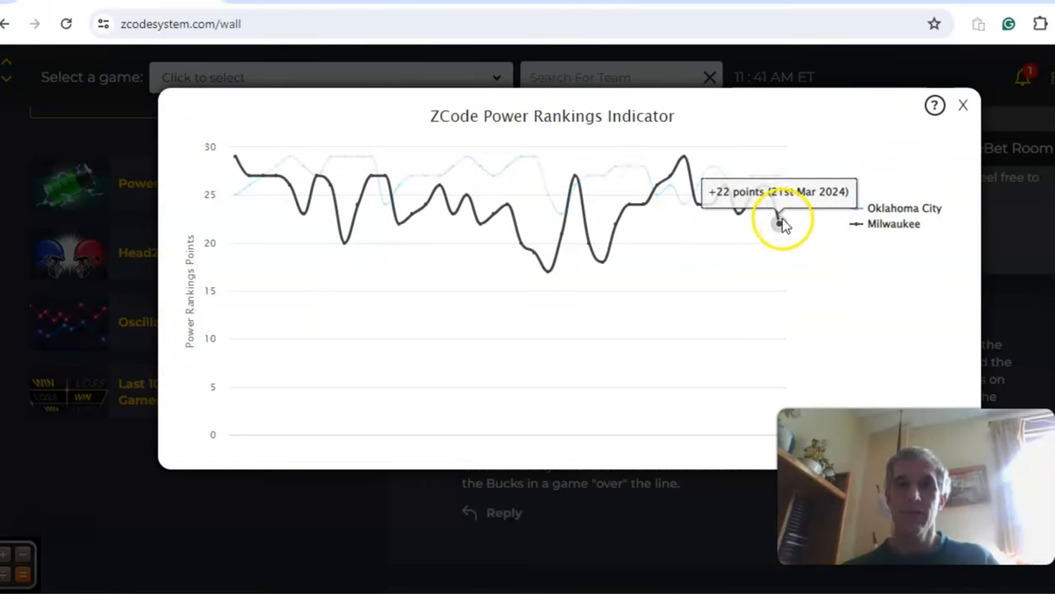
{"action": "left_click", "coordinate": [963, 105]}
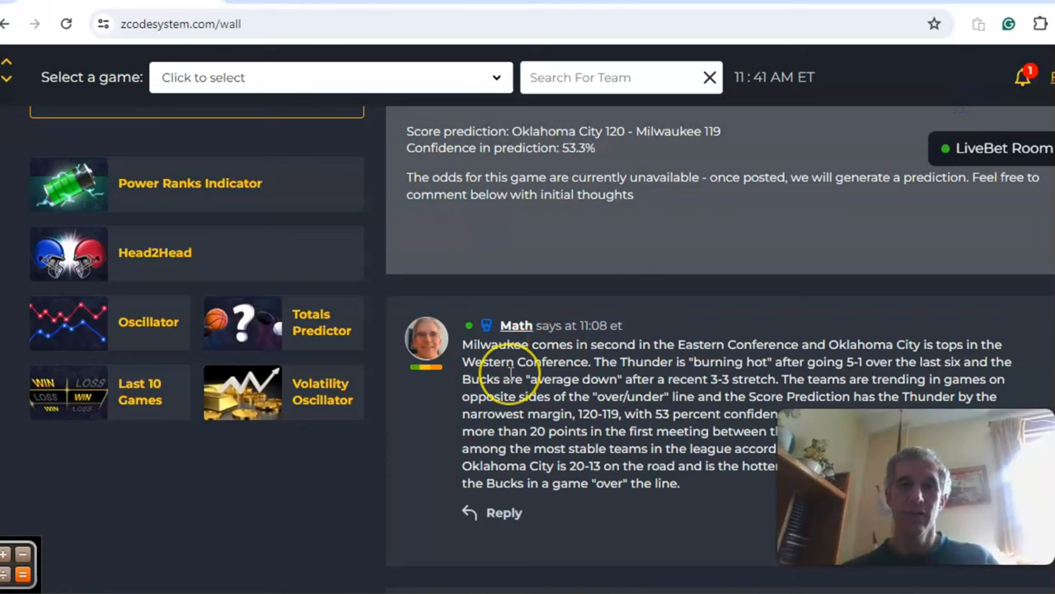
{"action": "scroll", "scroll_direction": "down", "scroll_amount": 3}
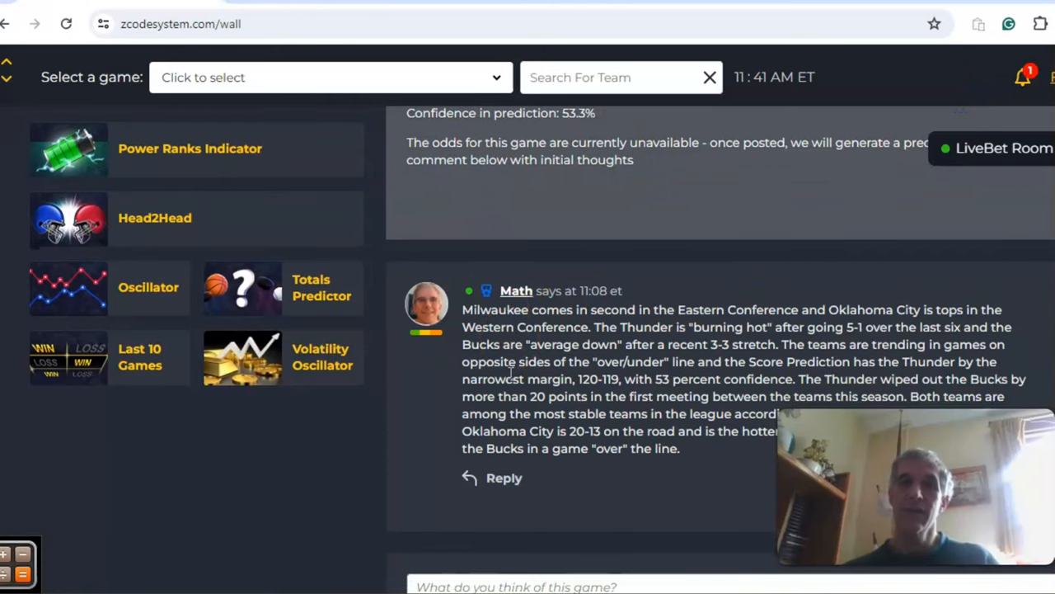
{"action": "scroll", "scroll_direction": "down", "scroll_amount": 3}
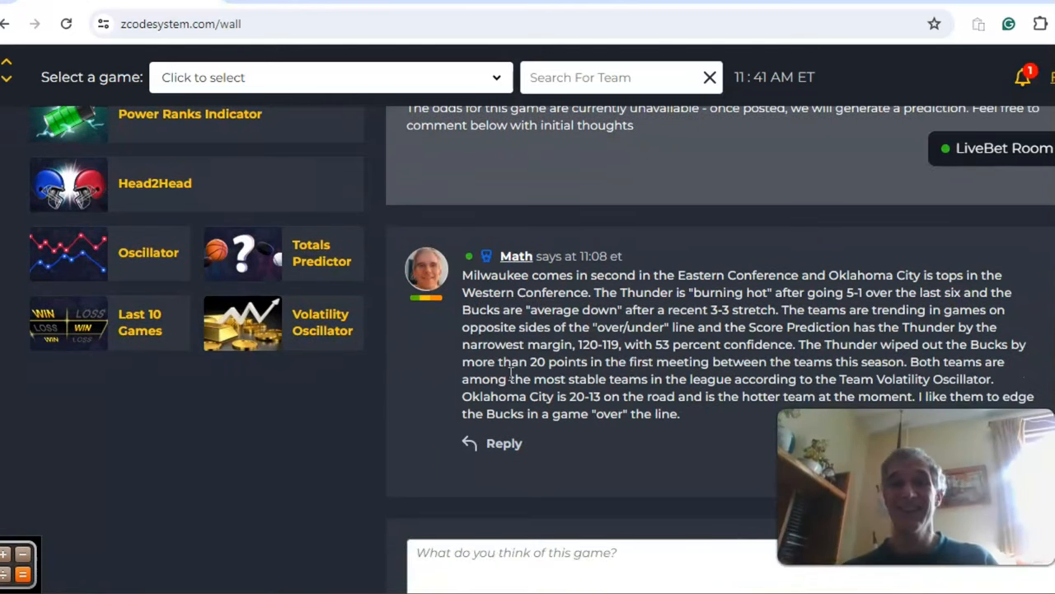
{"action": "scroll", "scroll_direction": "up", "scroll_amount": 3}
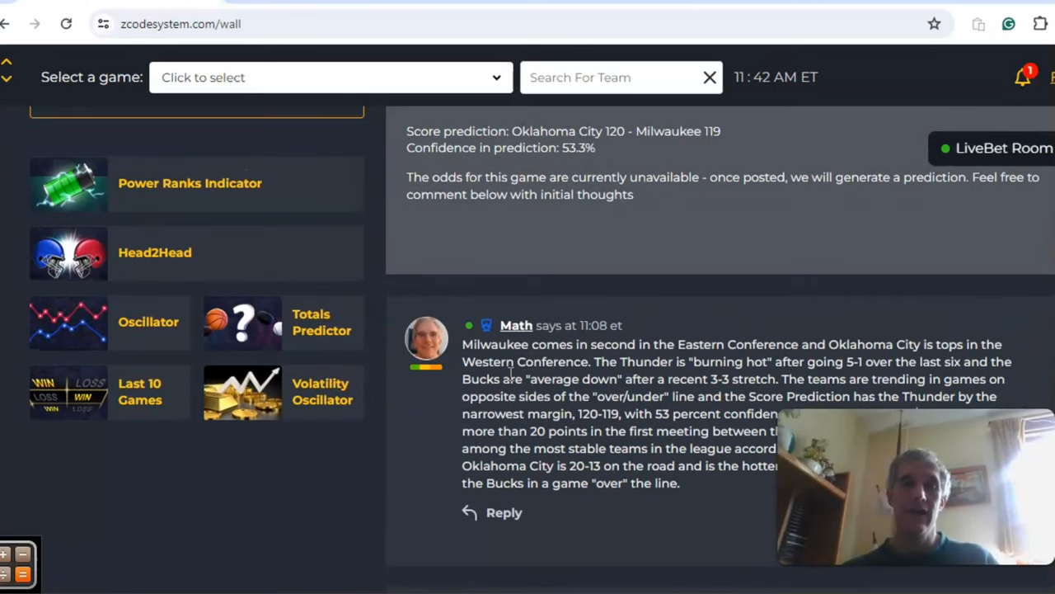
{"action": "mouse_move", "coordinate": [184, 287]}
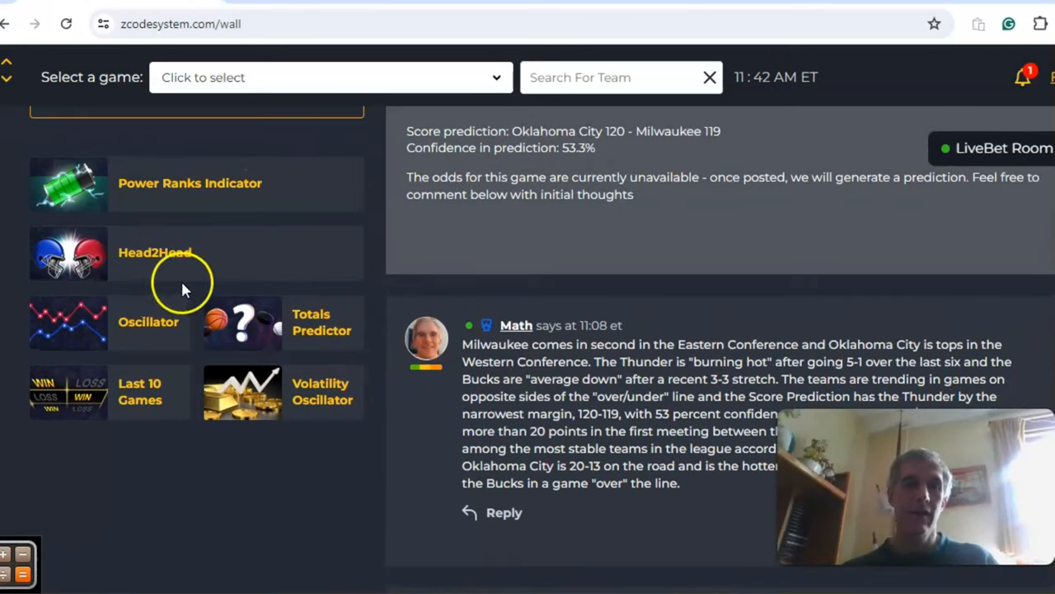
{"action": "left_click", "coordinate": [155, 252]}
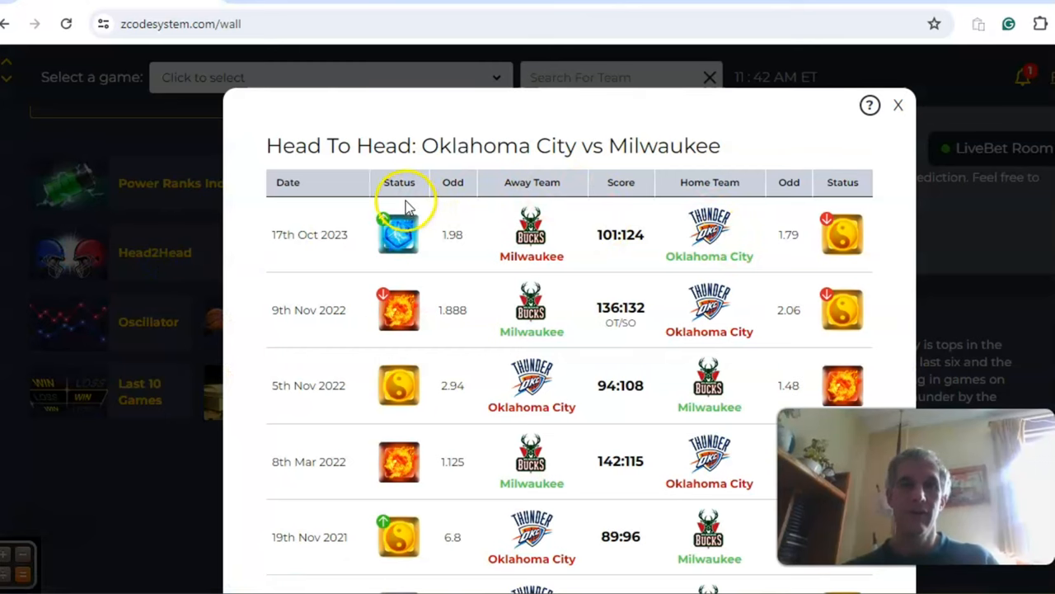
{"action": "mouse_move", "coordinate": [647, 239]}
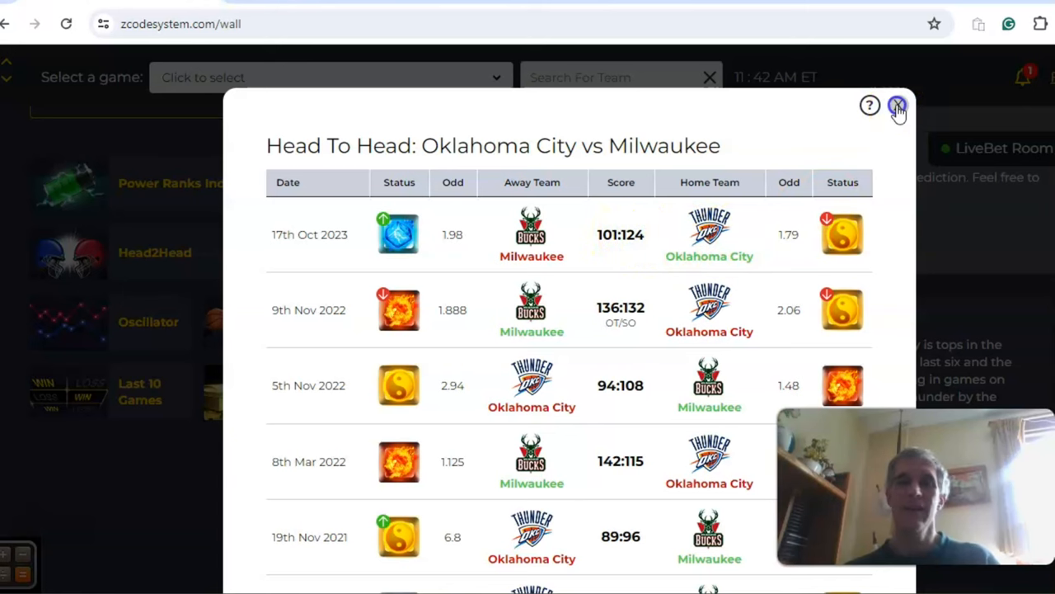
{"action": "left_click", "coordinate": [897, 106]}
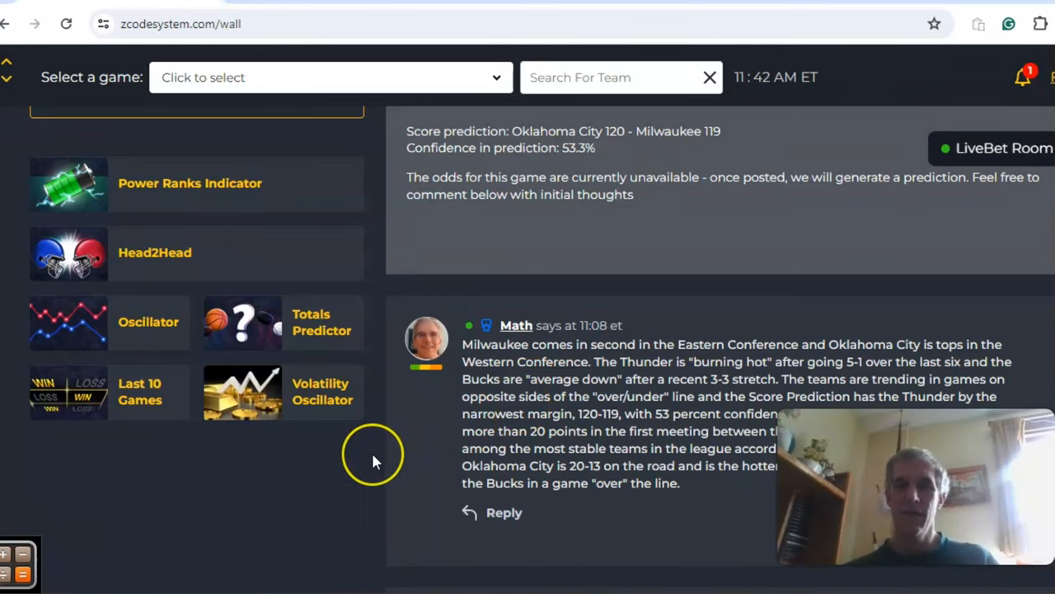